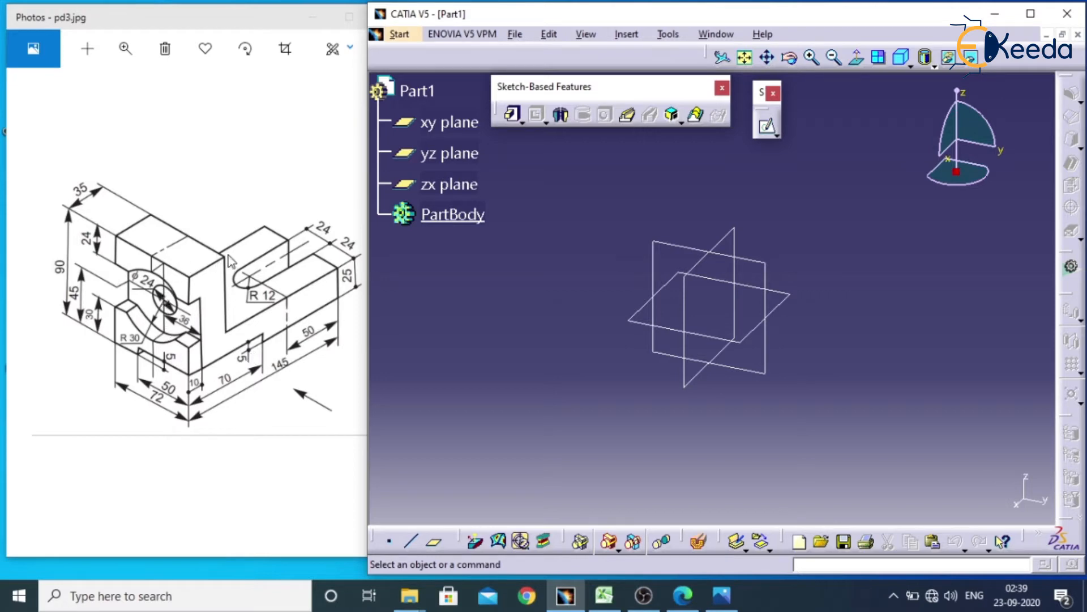
mouse_move(279, 352)
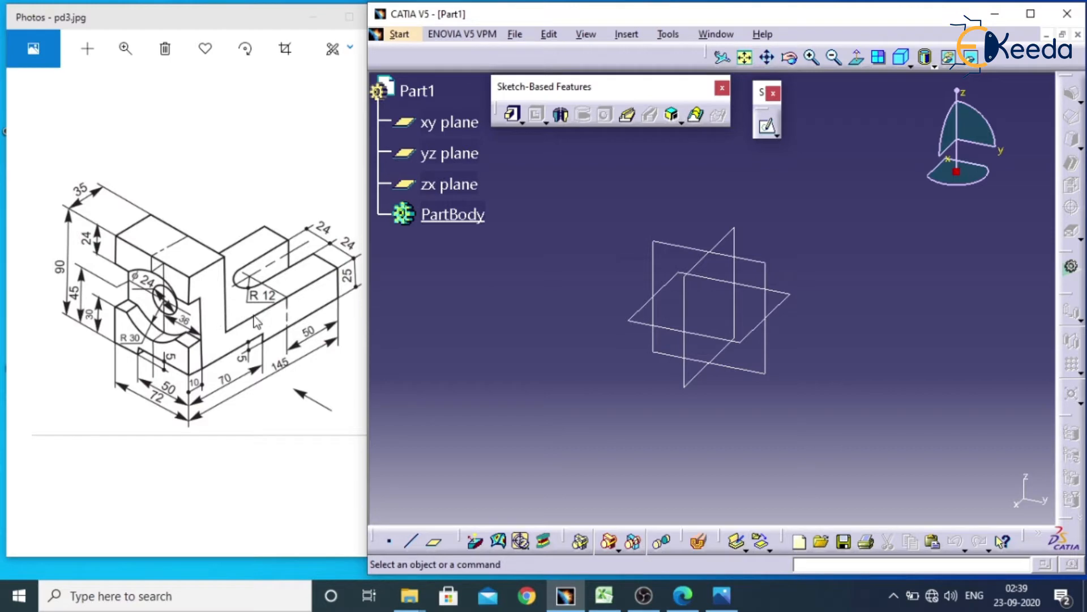
mouse_move(202, 336)
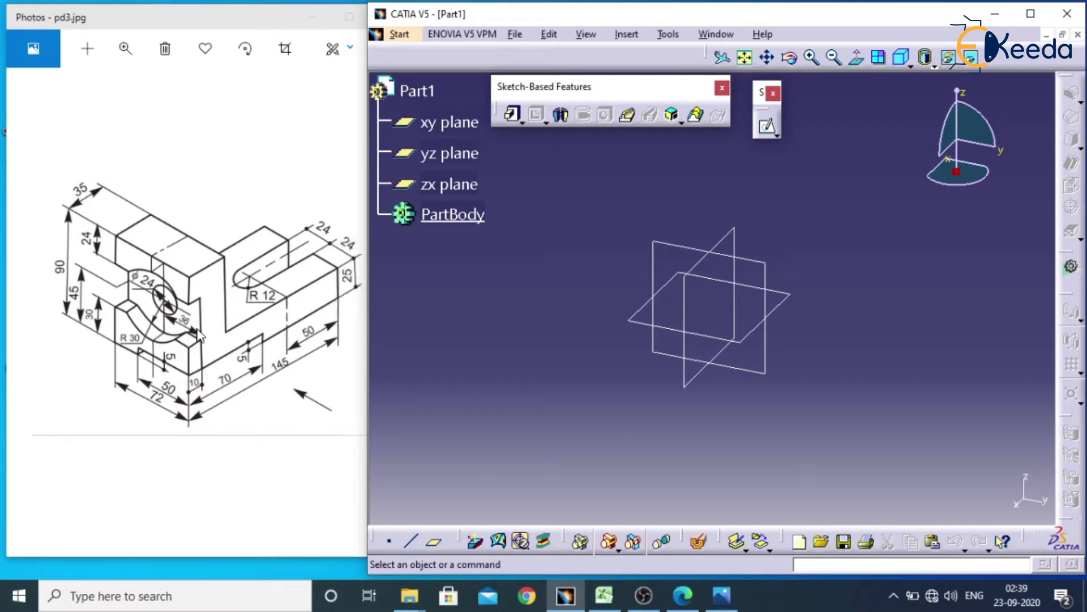
mouse_move(218, 332)
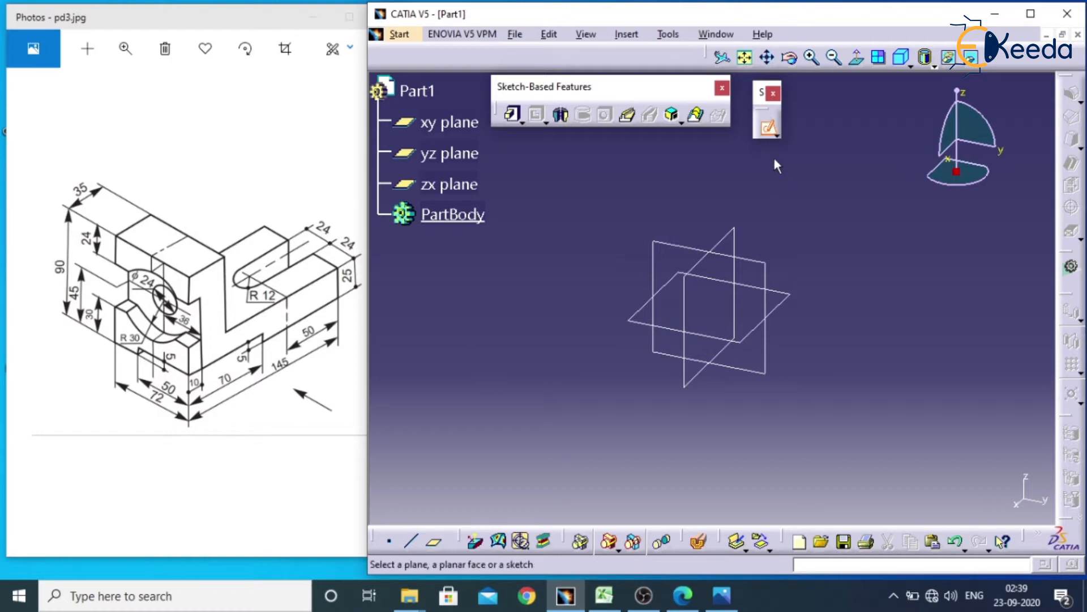
mouse_move(738, 236)
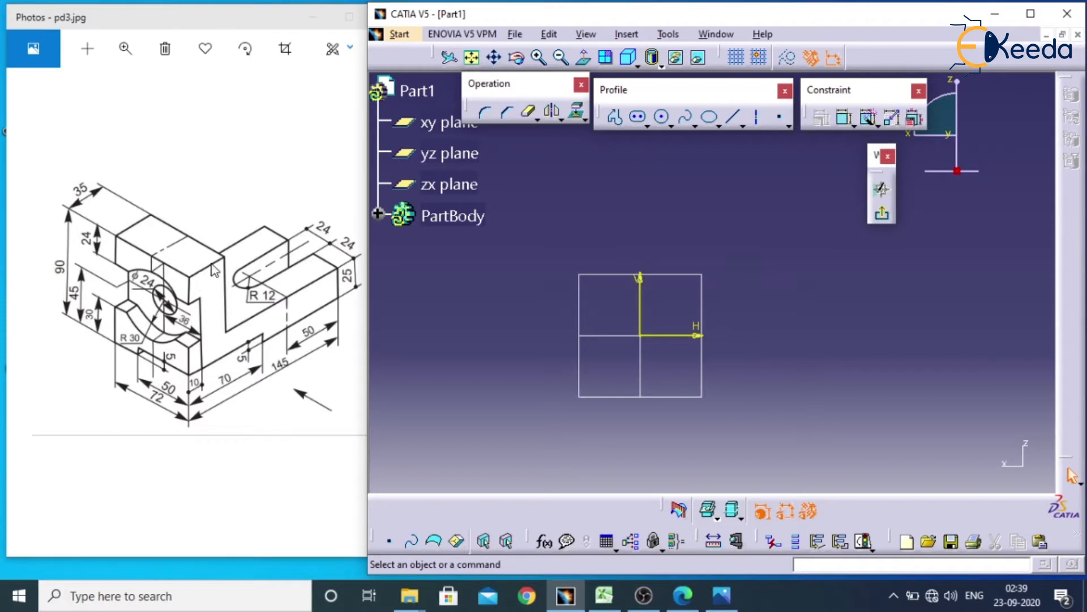
mouse_move(196, 367)
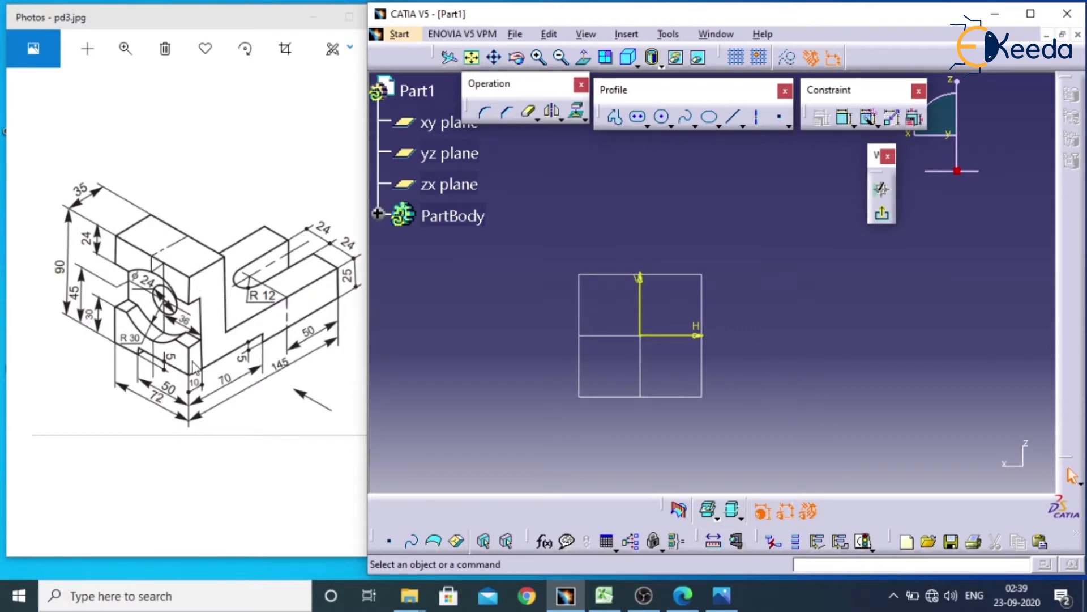
mouse_move(264, 381)
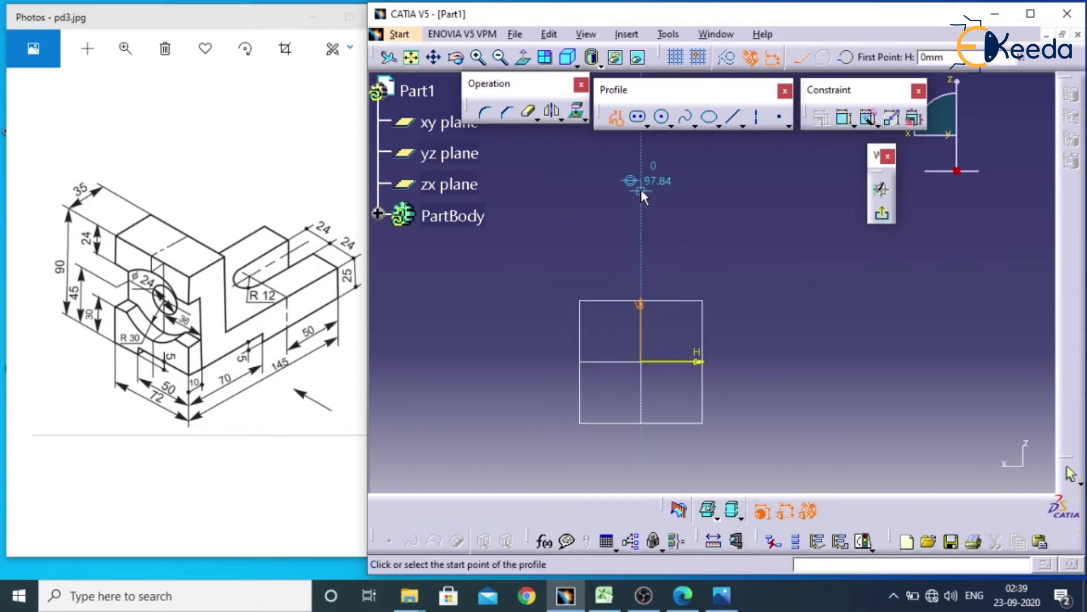
Step: Sketch the L outline from the origin and constrain its lower-leg top edge horizontal and right edge vertical
left_click(639, 363)
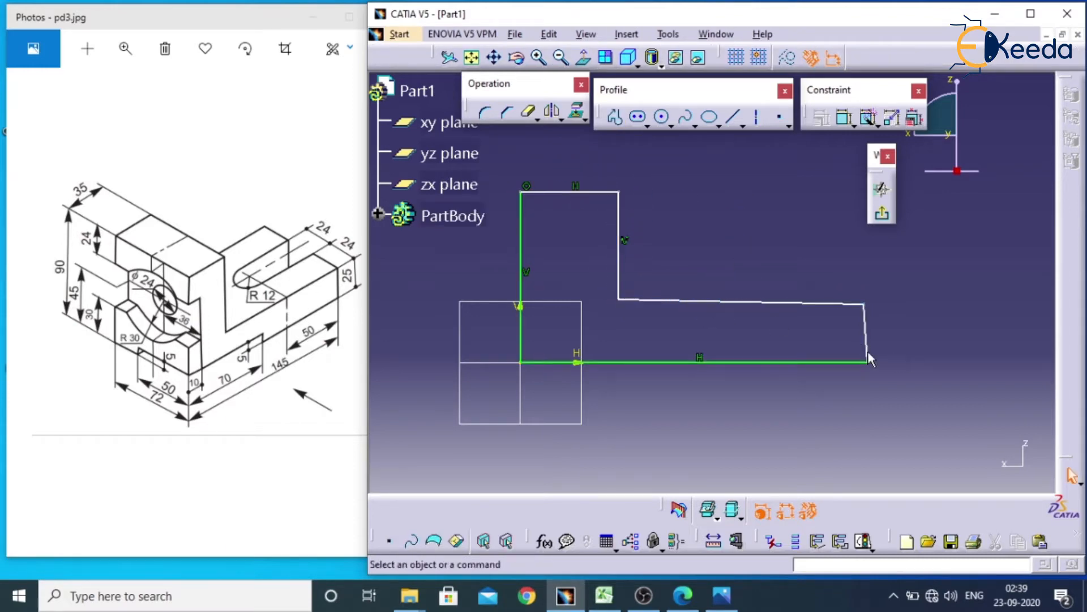
left_click(742, 309)
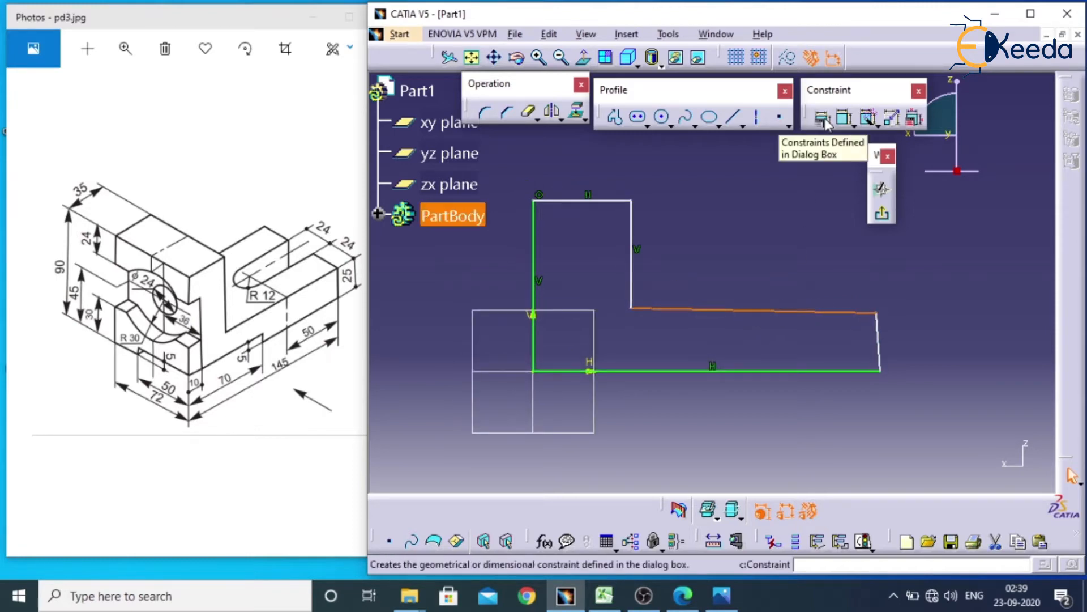
left_click(823, 116)
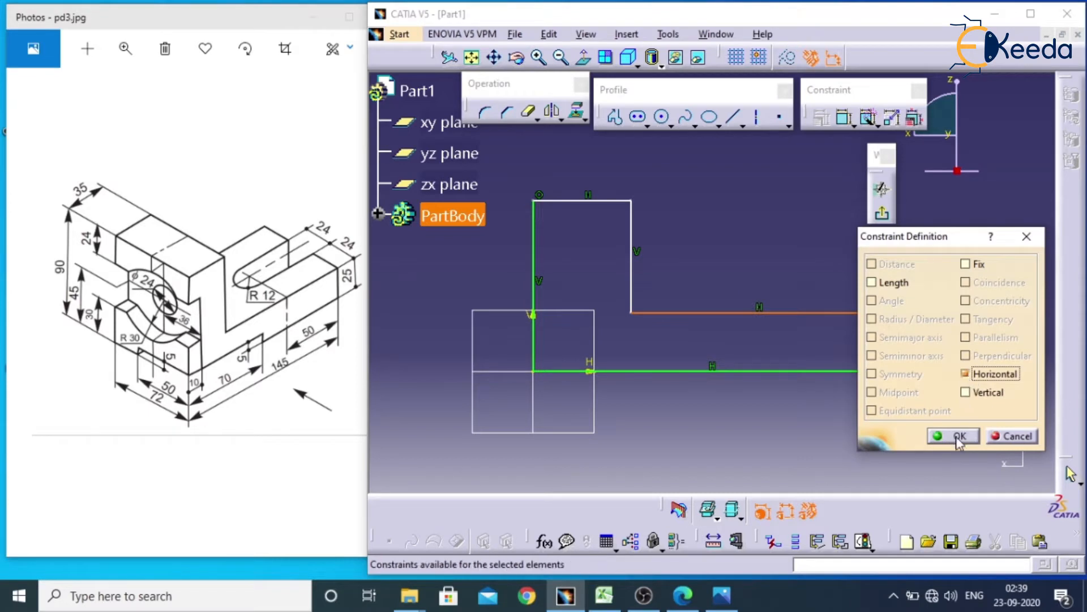
left_click(954, 435)
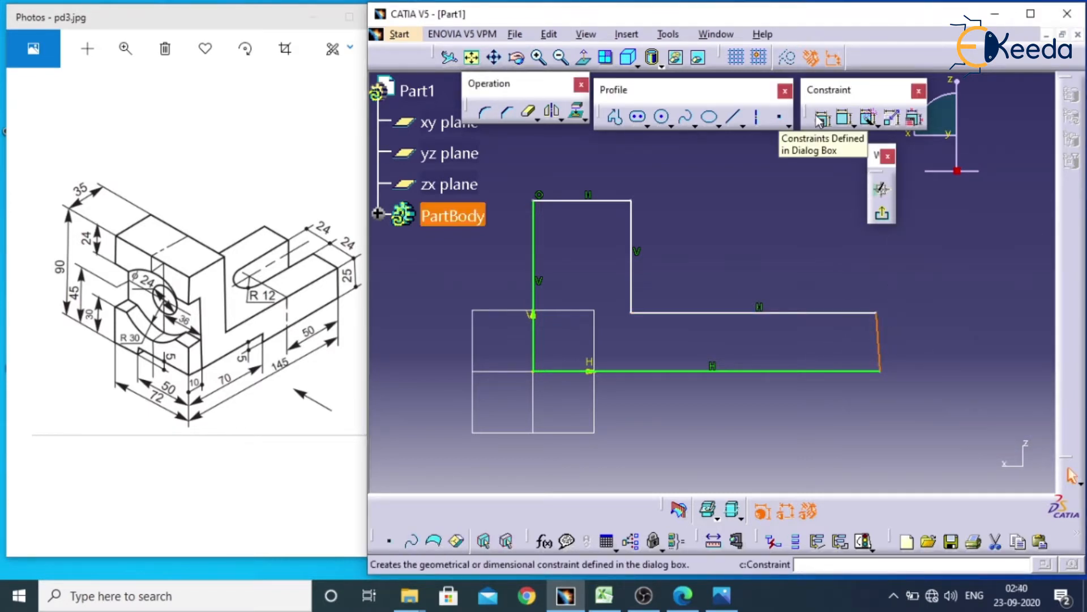
left_click(821, 118)
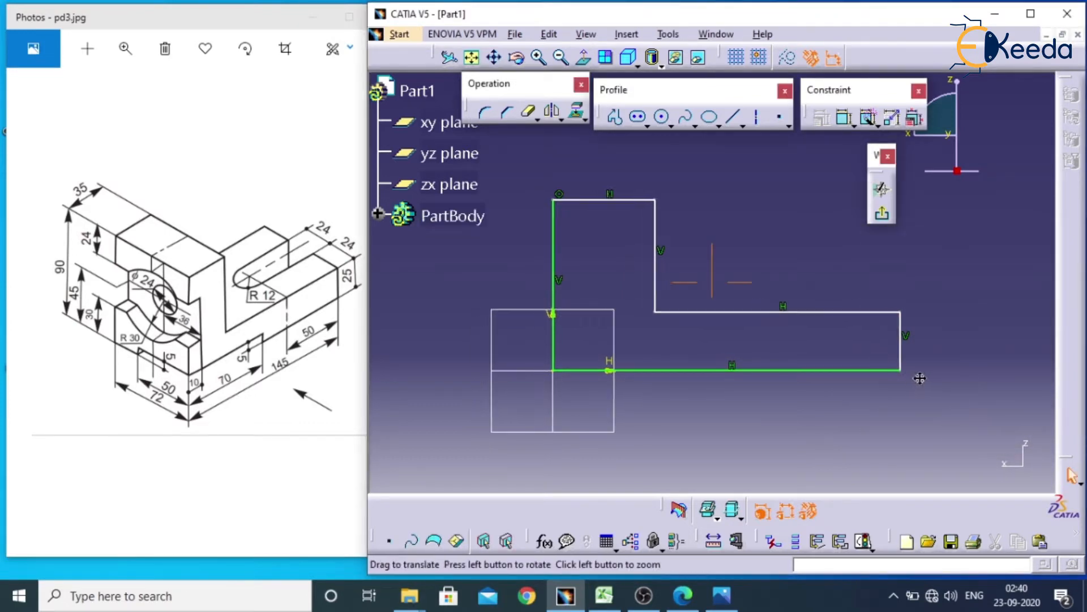
Step: Dimension the bottom edge of the L profile to 145 mm
left_click(868, 118)
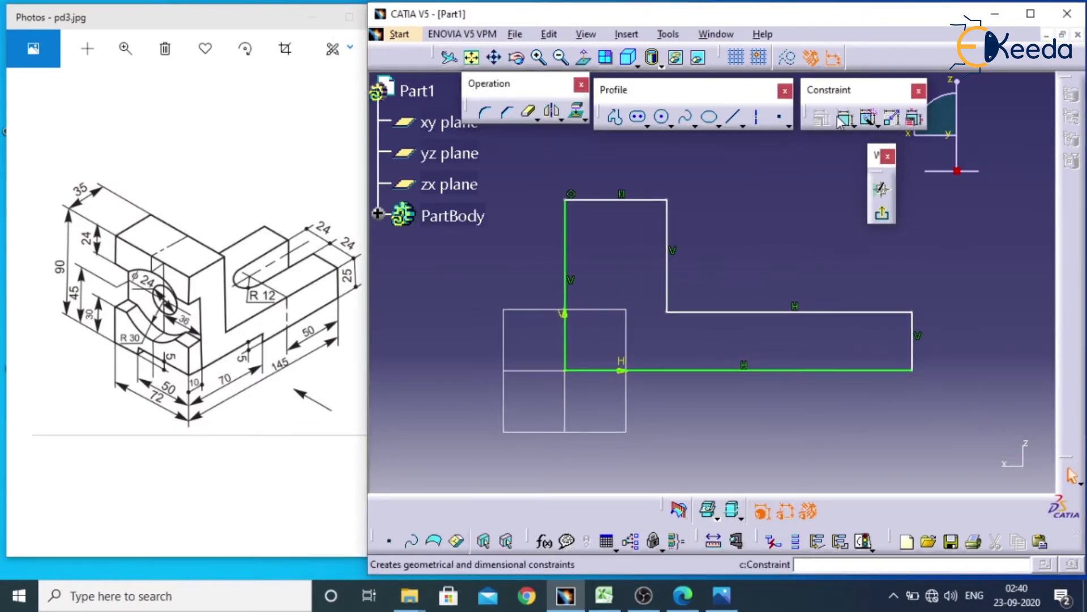
left_click(868, 117)
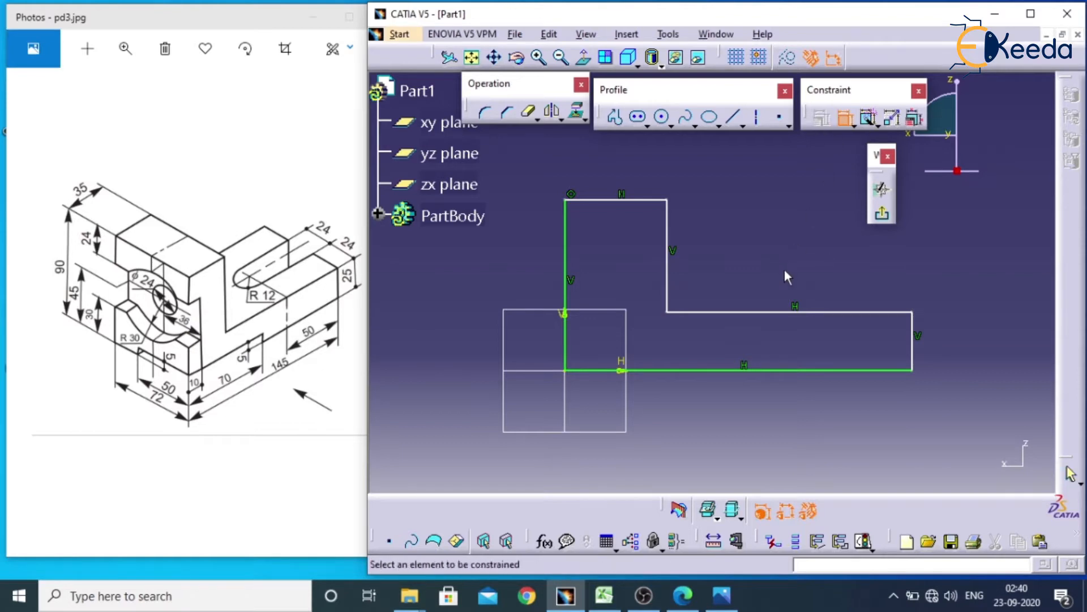
left_click(744, 366)
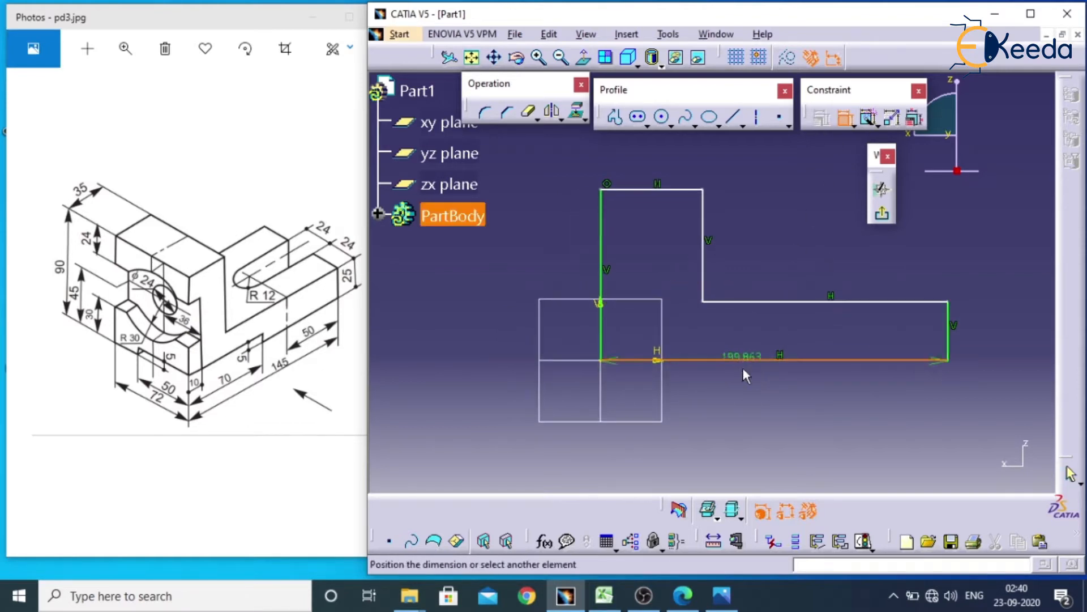
double_click(738, 356)
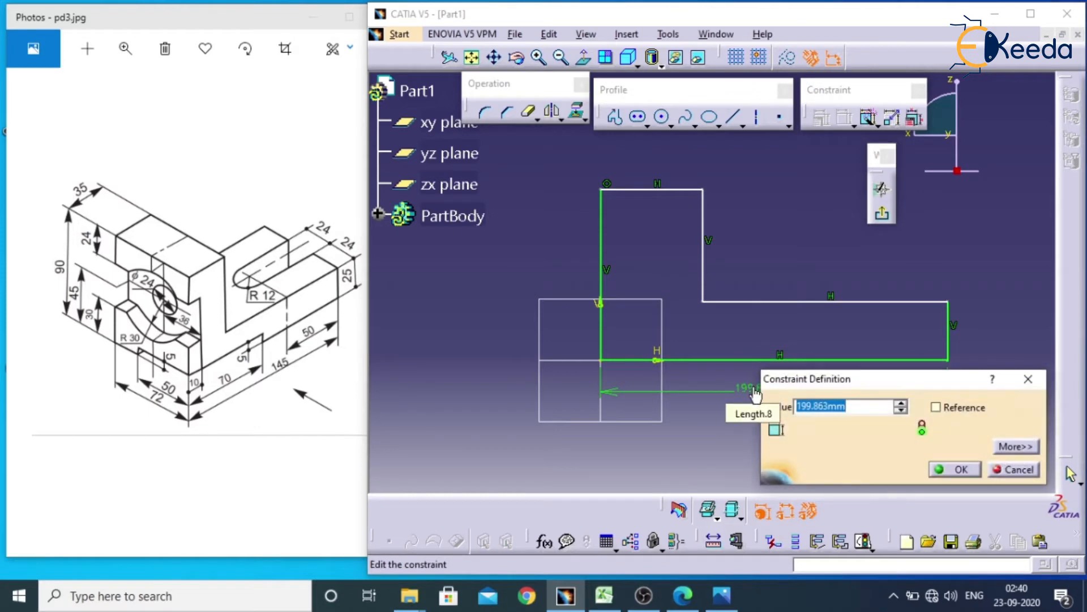
type("145")
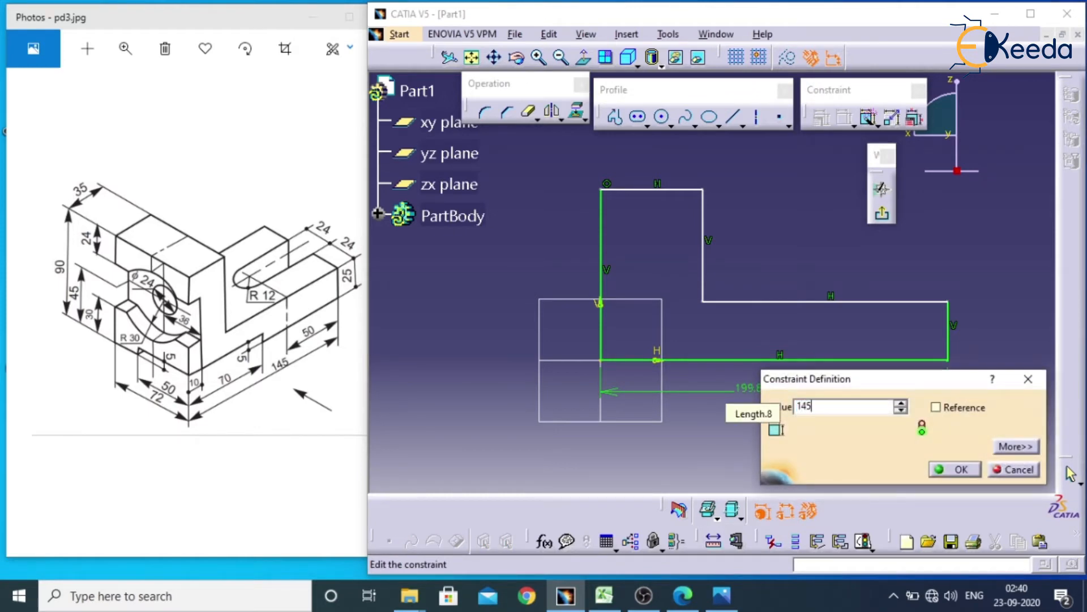
left_click(955, 468)
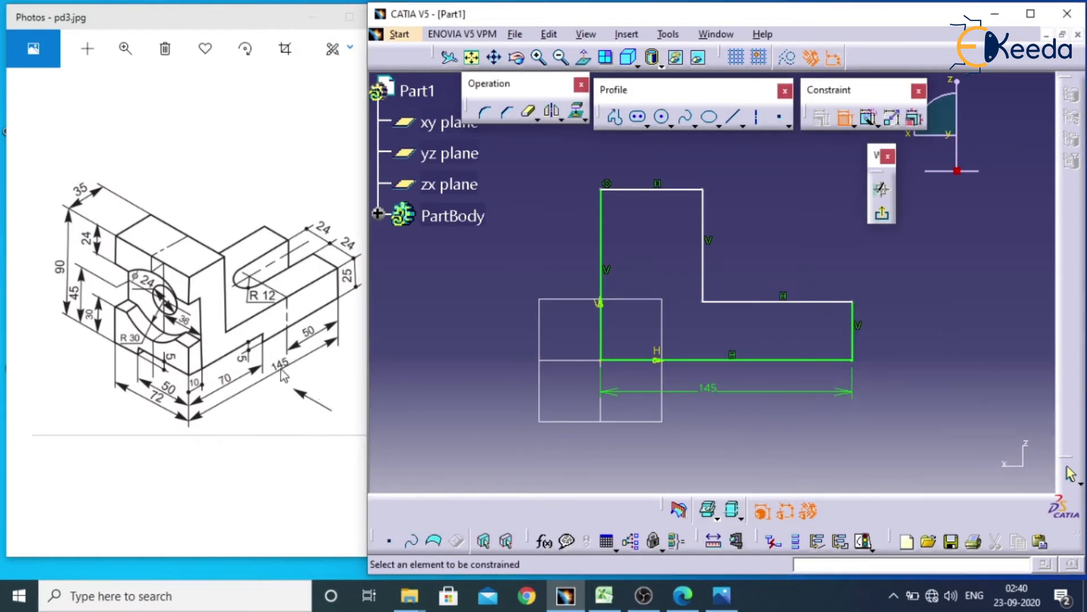
mouse_move(839, 152)
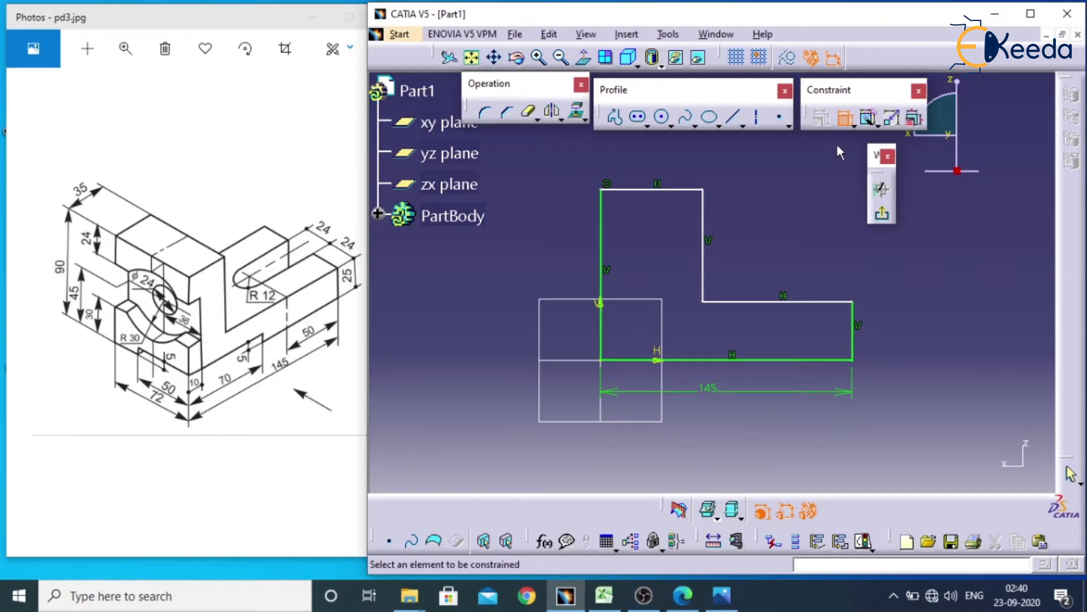
Step: Dimension the overall height 90 mm, top width 35 mm and right-end height 25 mm
left_click(605, 243)
type("9")
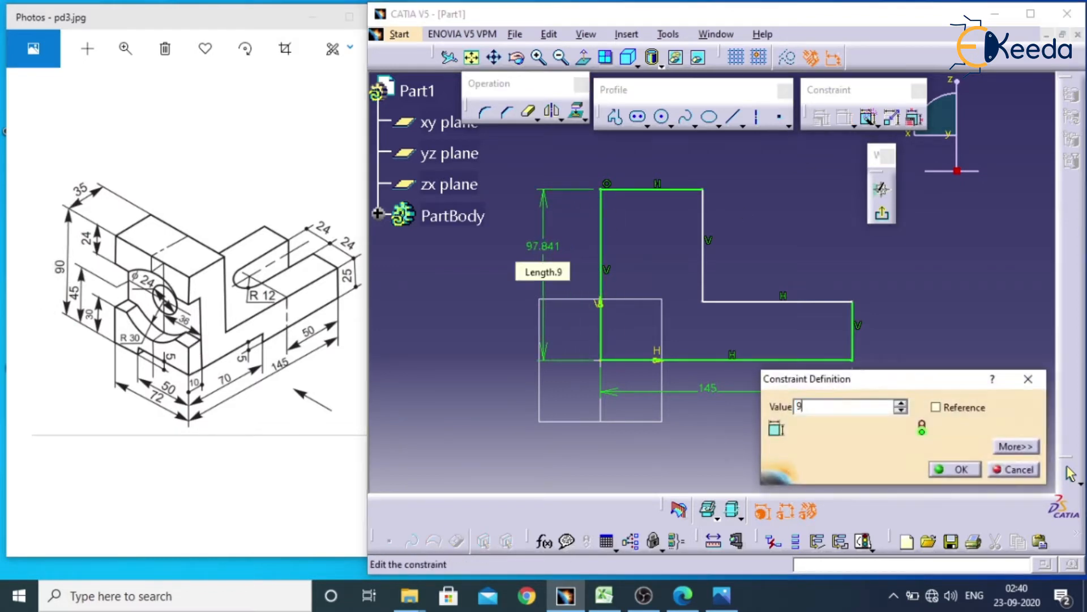
left_click(955, 469)
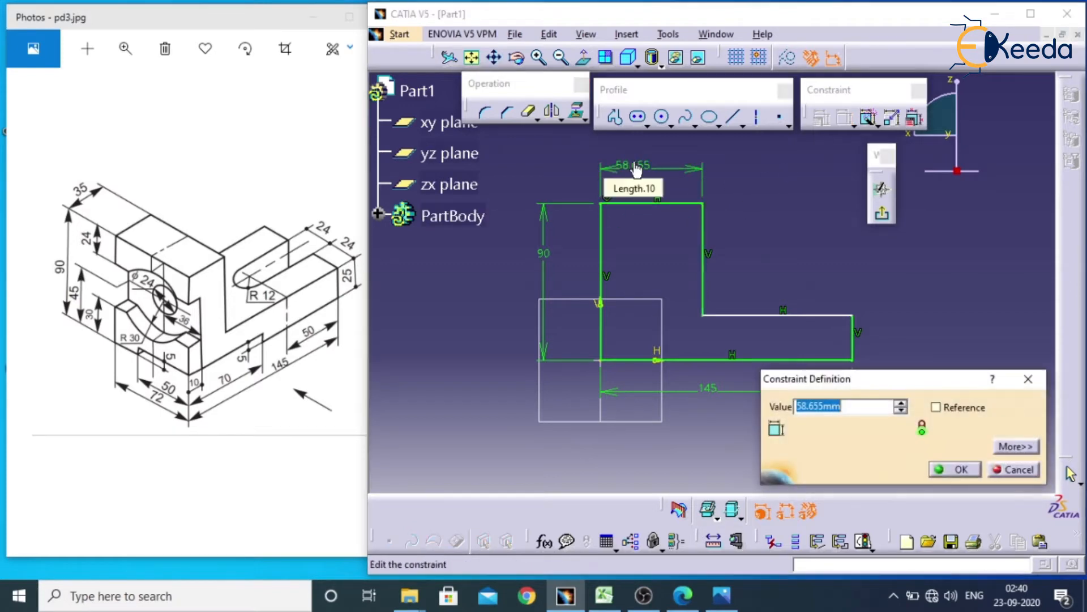
left_click(960, 469)
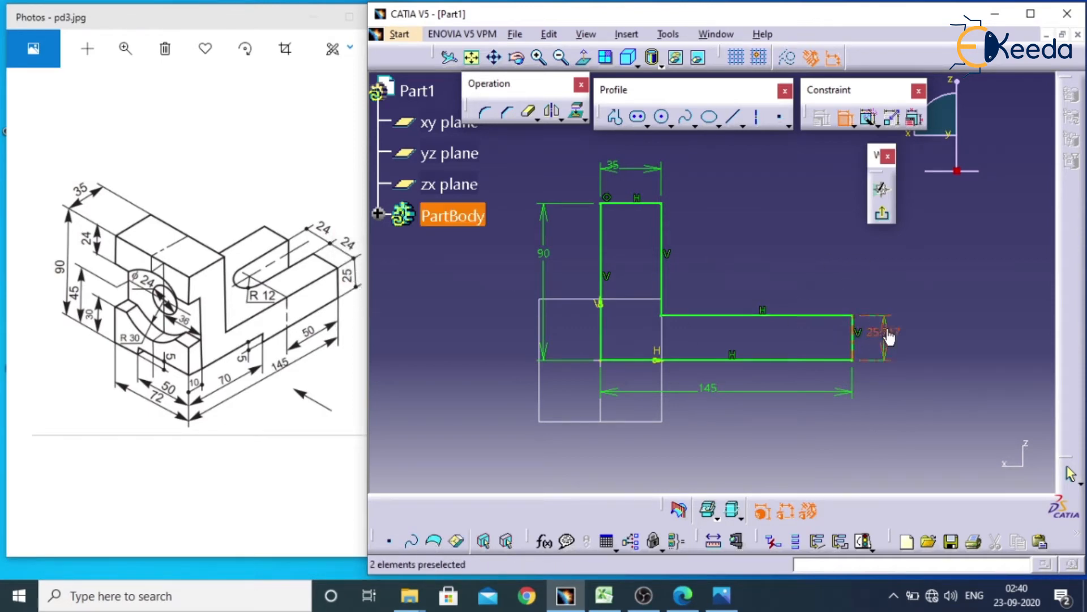
double_click(881, 332)
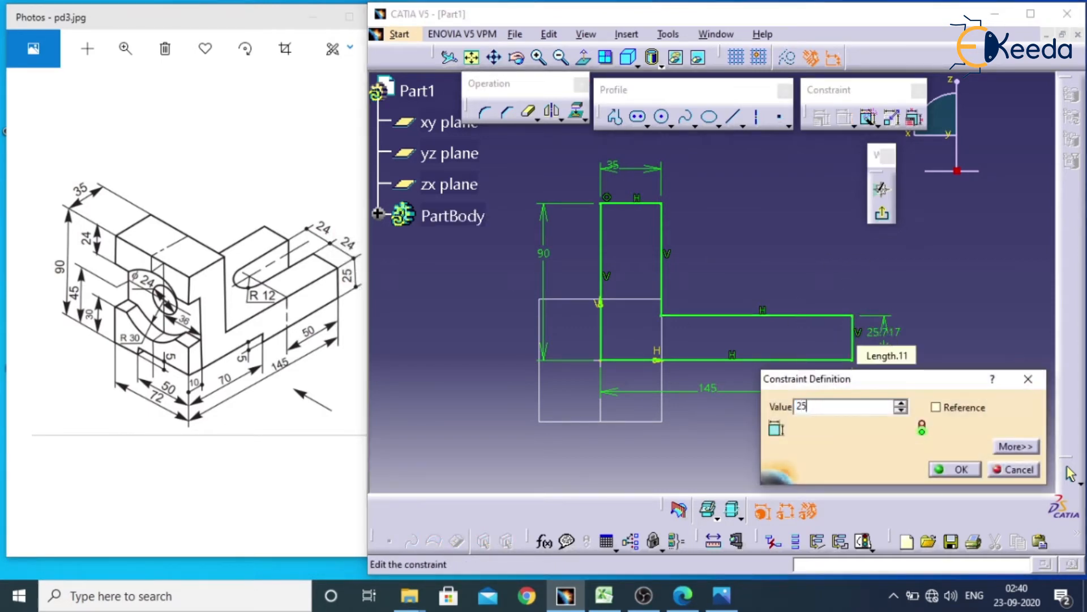
left_click(955, 469)
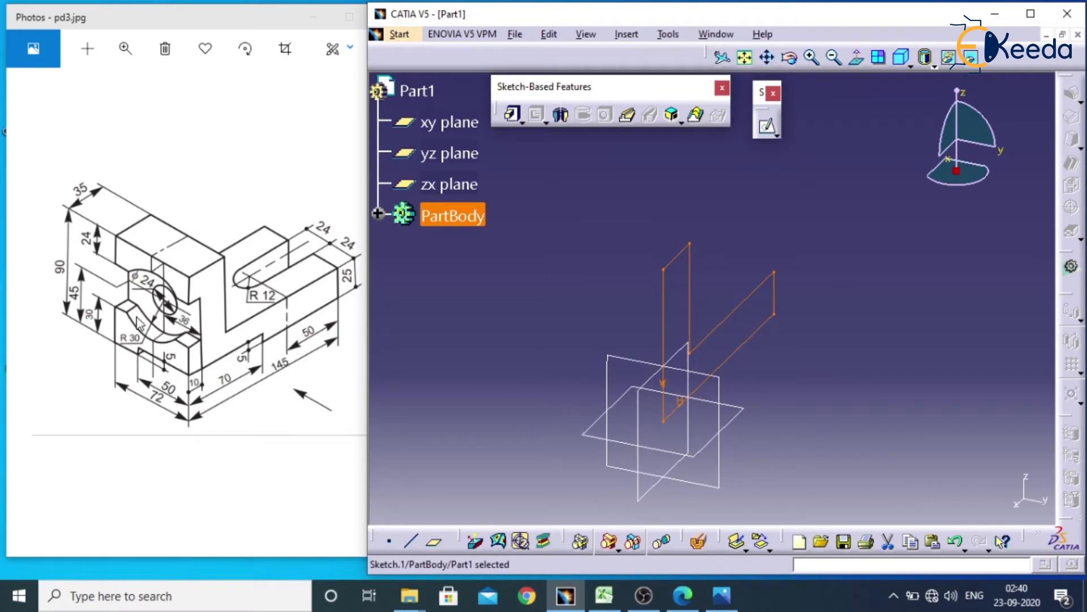
mouse_move(163, 405)
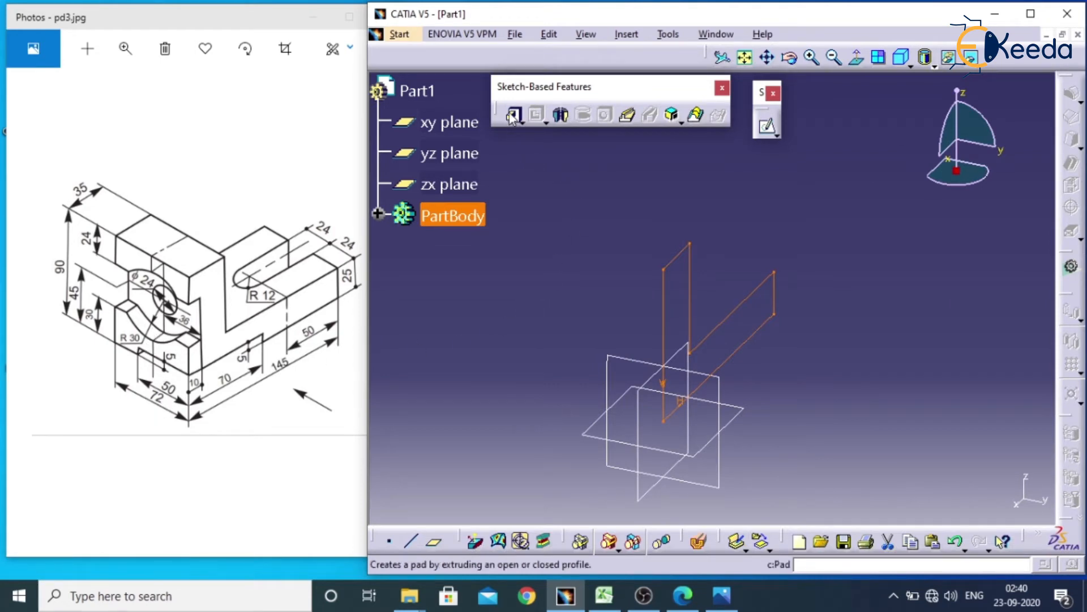
Step: Pad Sketch.1 36 mm with mirrored extent to form the solid L block
left_click(513, 114)
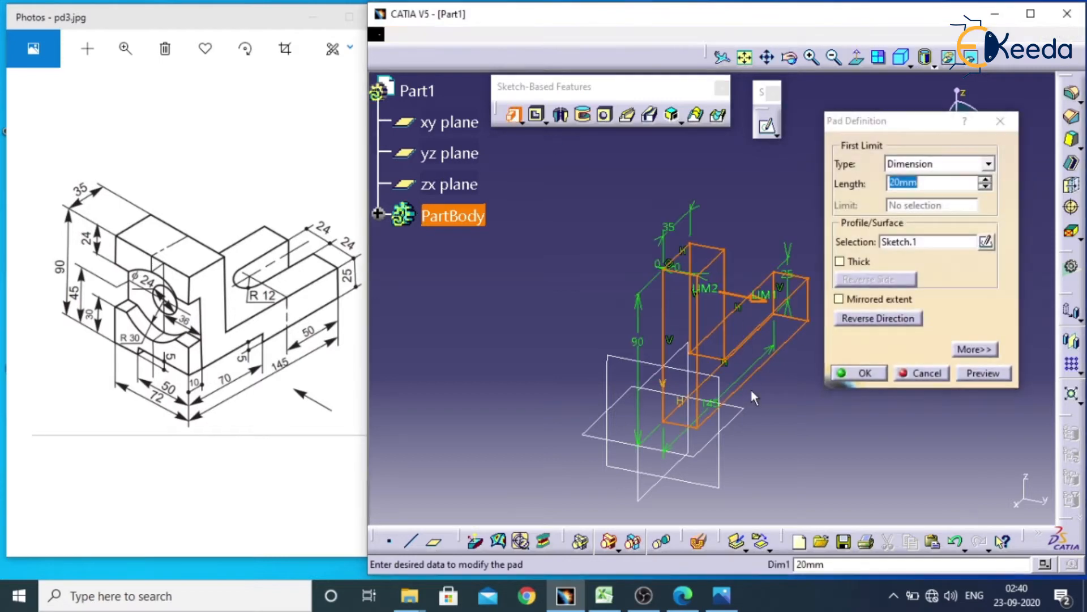
left_click(839, 297)
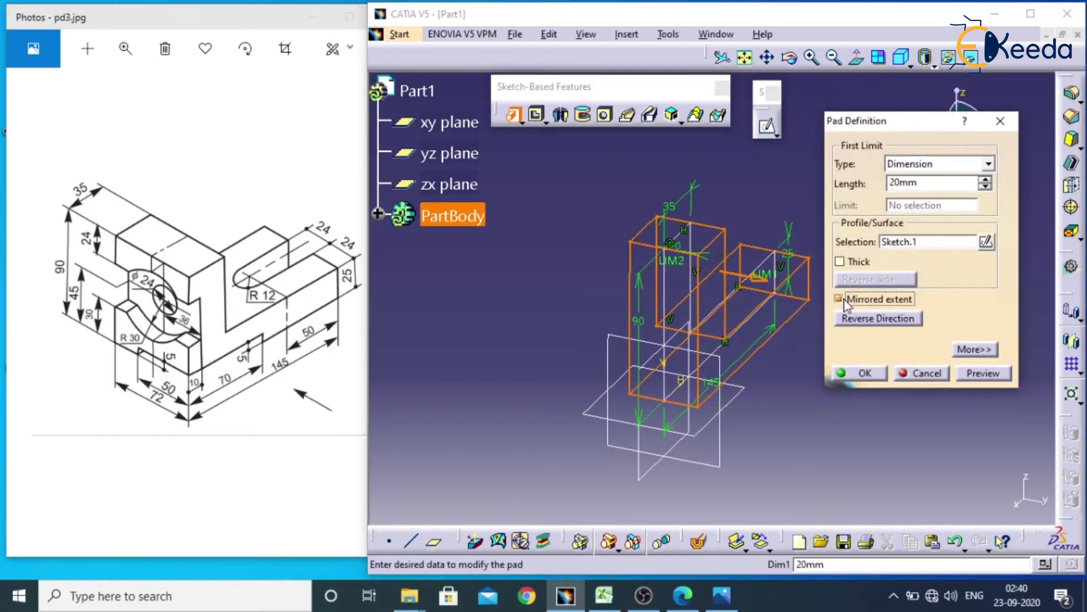
left_click(840, 299)
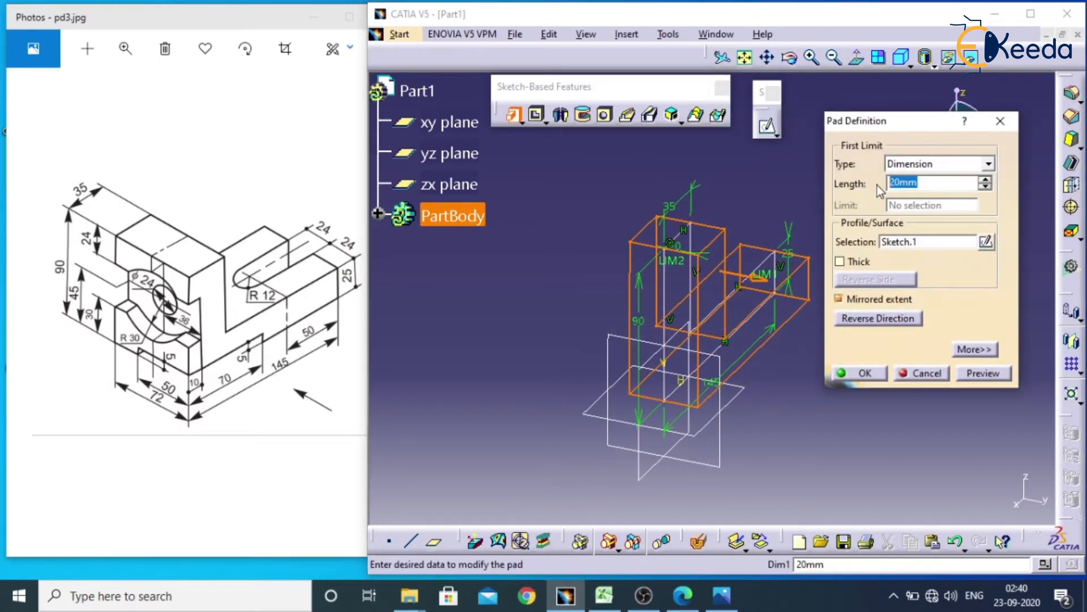
type("36")
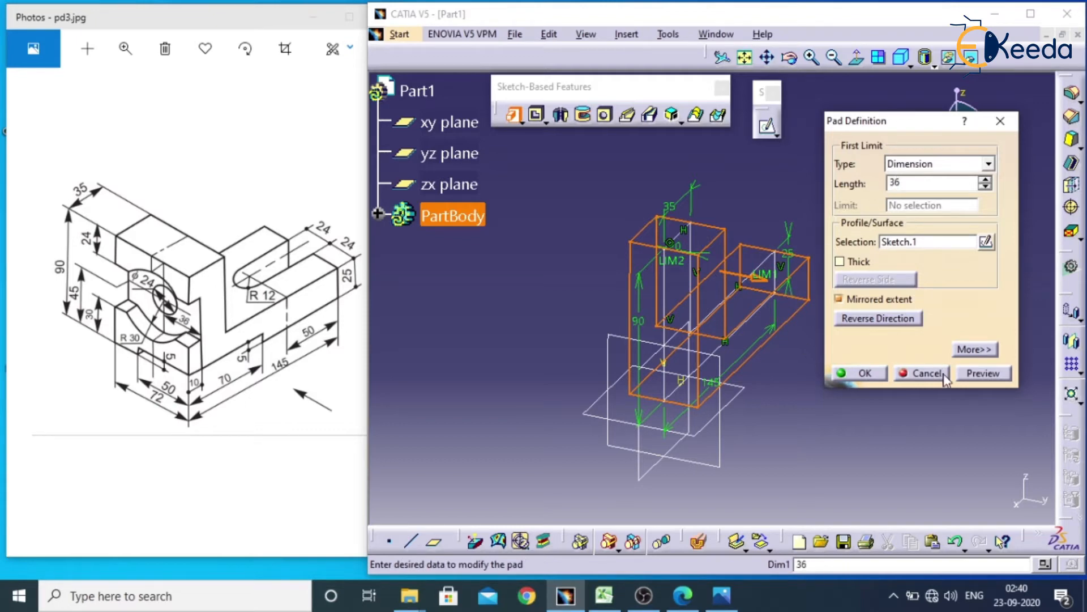
left_click(983, 372)
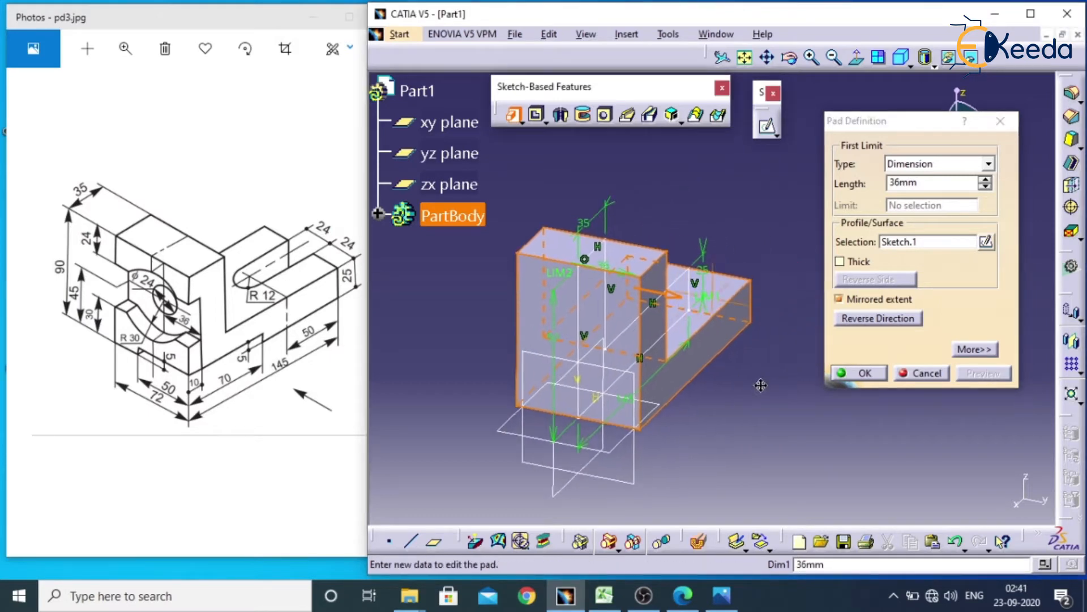
left_click(900, 58)
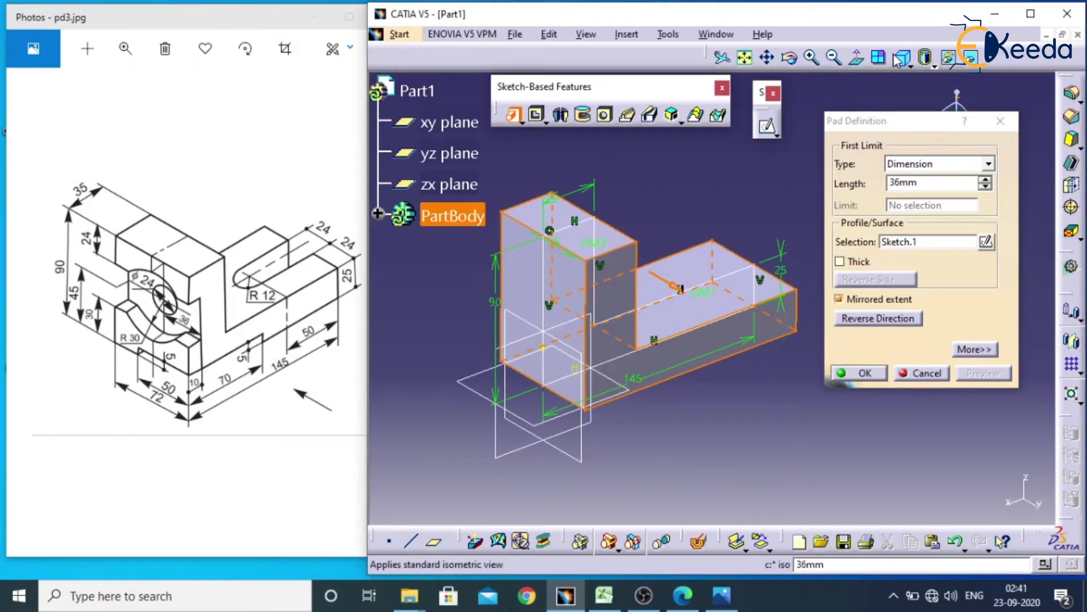
left_click(857, 373)
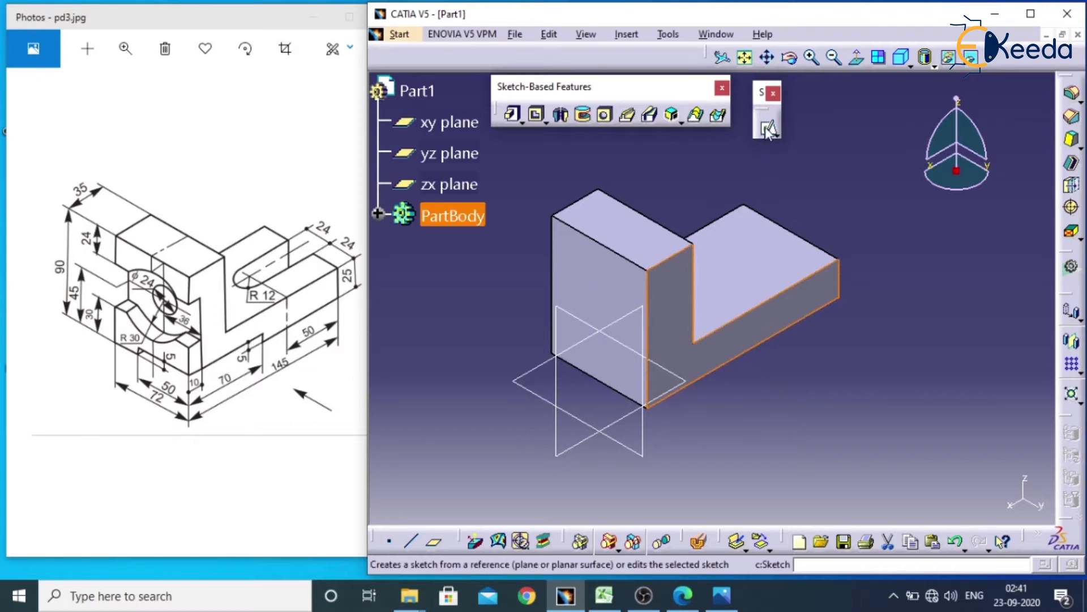
Step: Open a sketch on the block's side face and draw a long rectangle along the lower leg
left_click(767, 128)
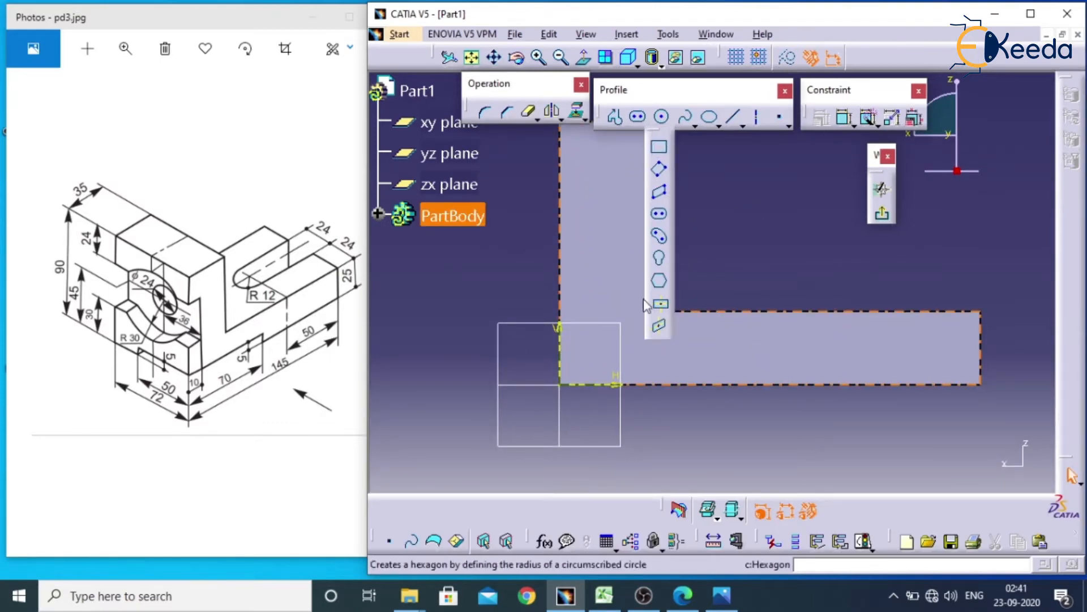
left_click(636, 116)
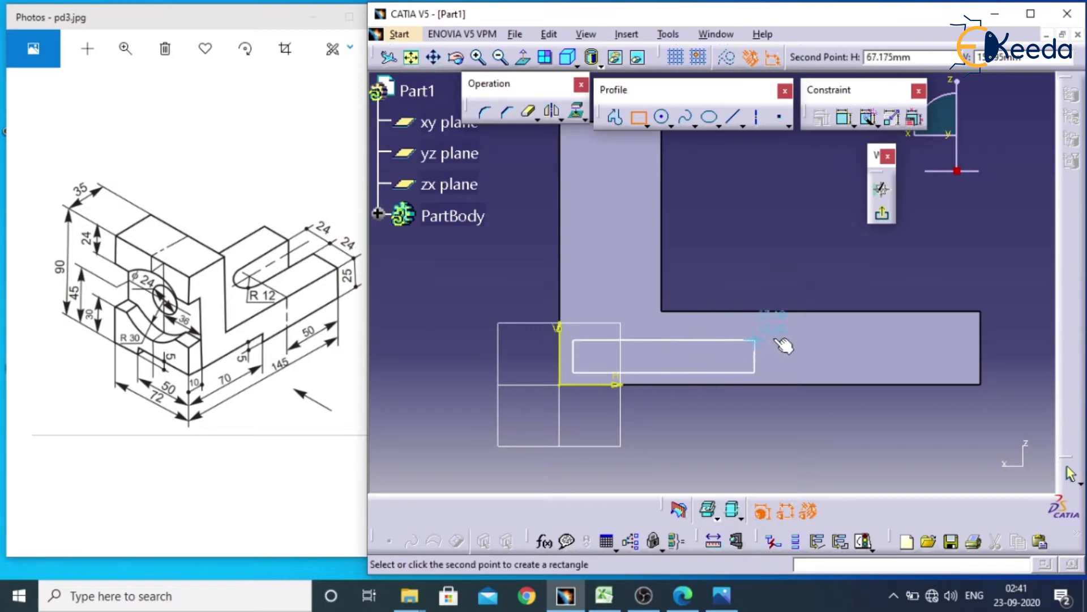
left_click(784, 347)
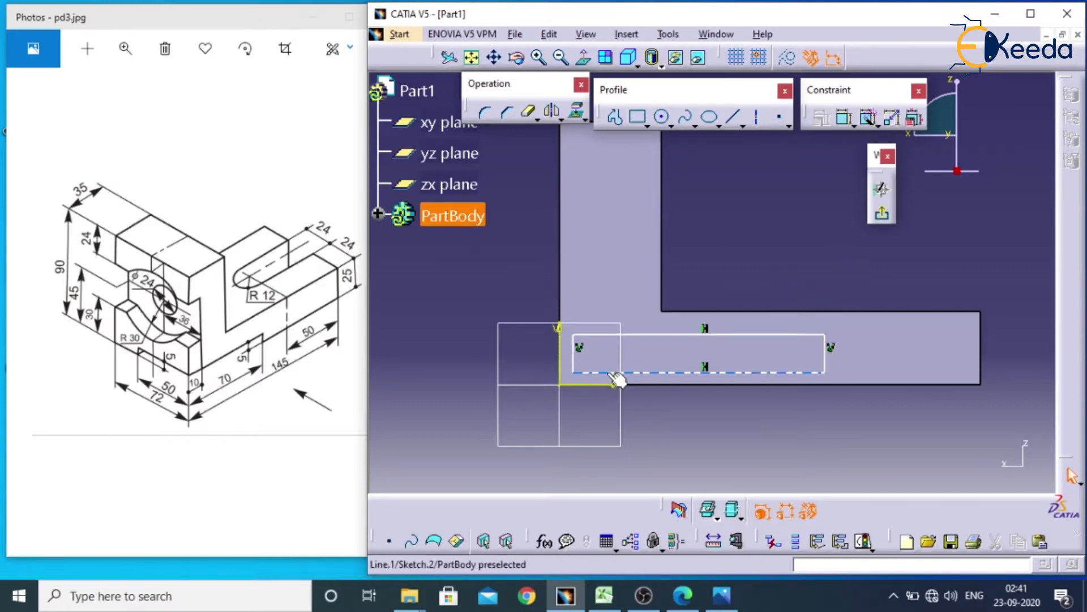
left_click(843, 117)
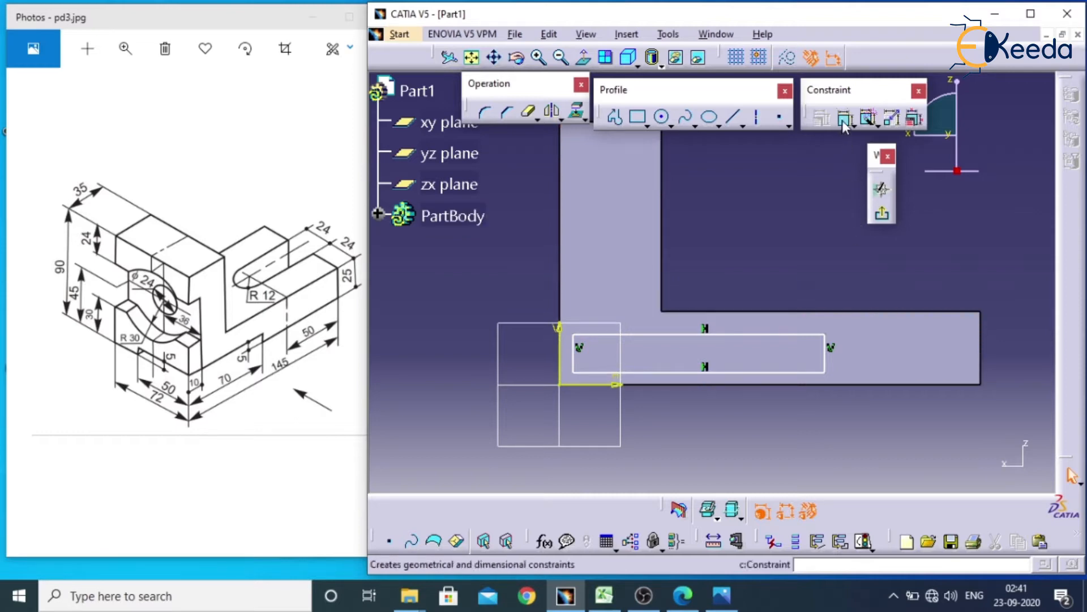
Step: Make the rectangle coincident with the bottom corner and dimension it 70 mm long by 5 mm high
left_click(845, 118)
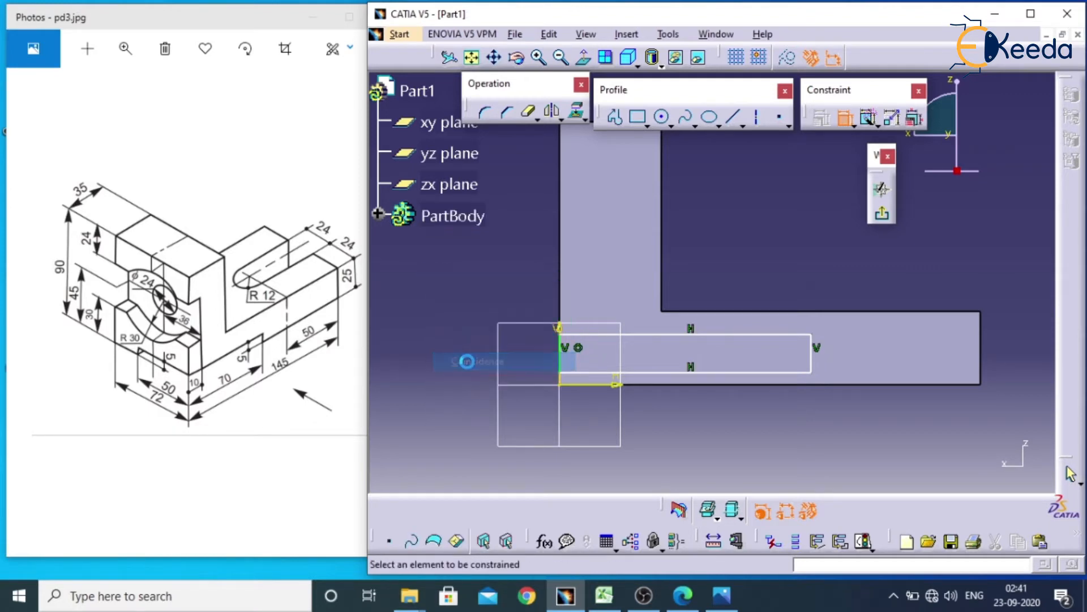
left_click(687, 379)
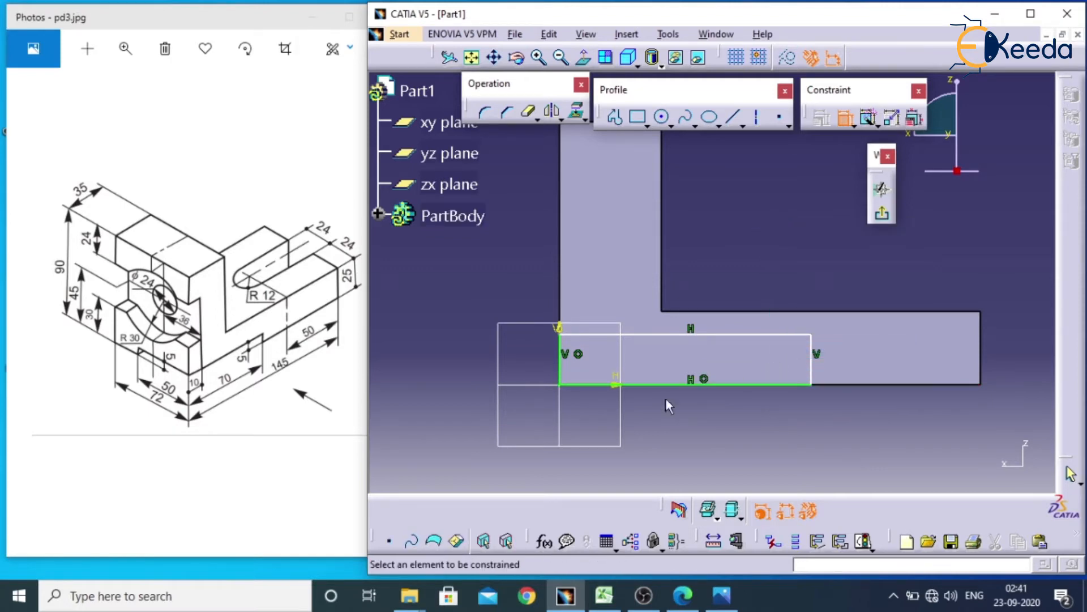
mouse_move(203, 400)
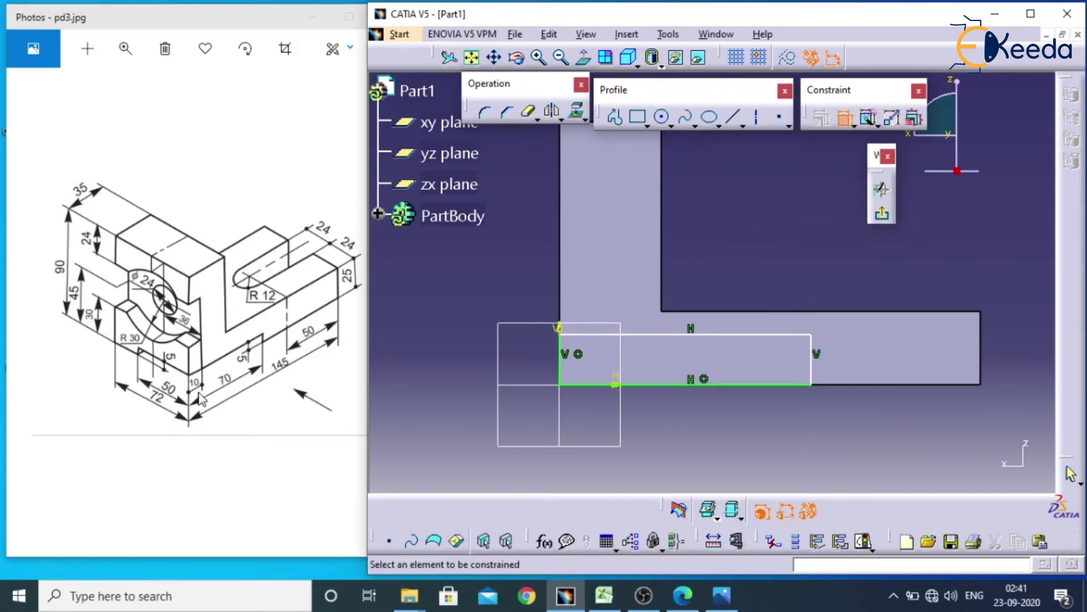
mouse_move(257, 350)
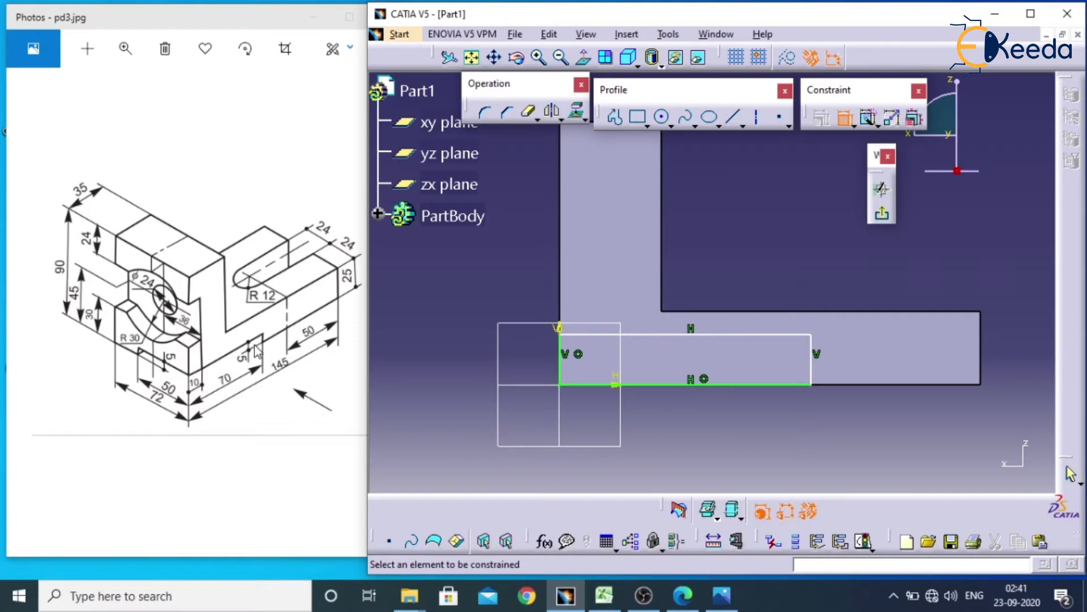
left_click(690, 379)
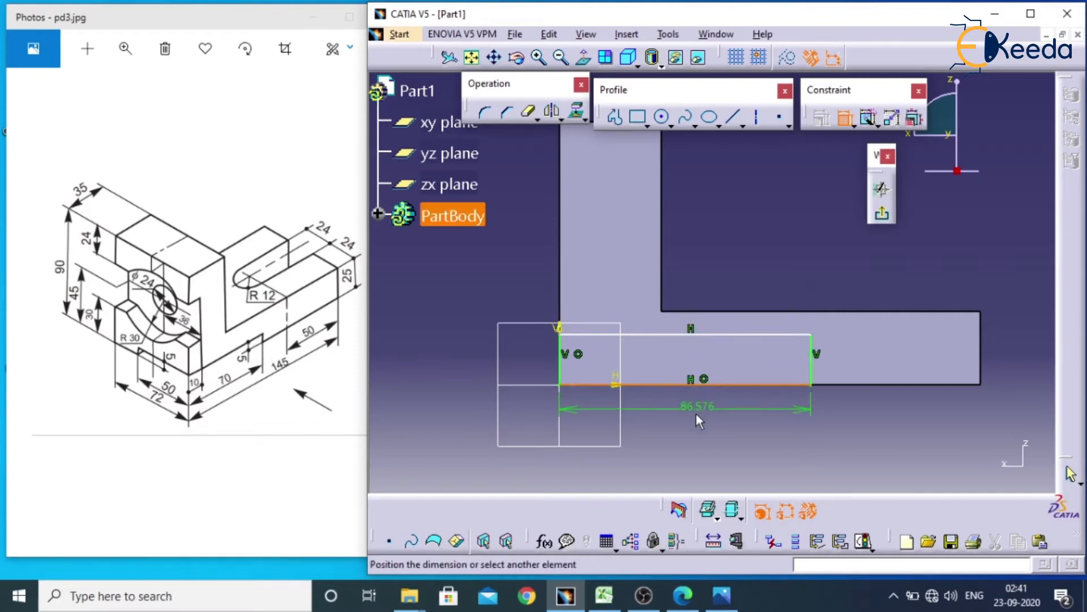
double_click(696, 405)
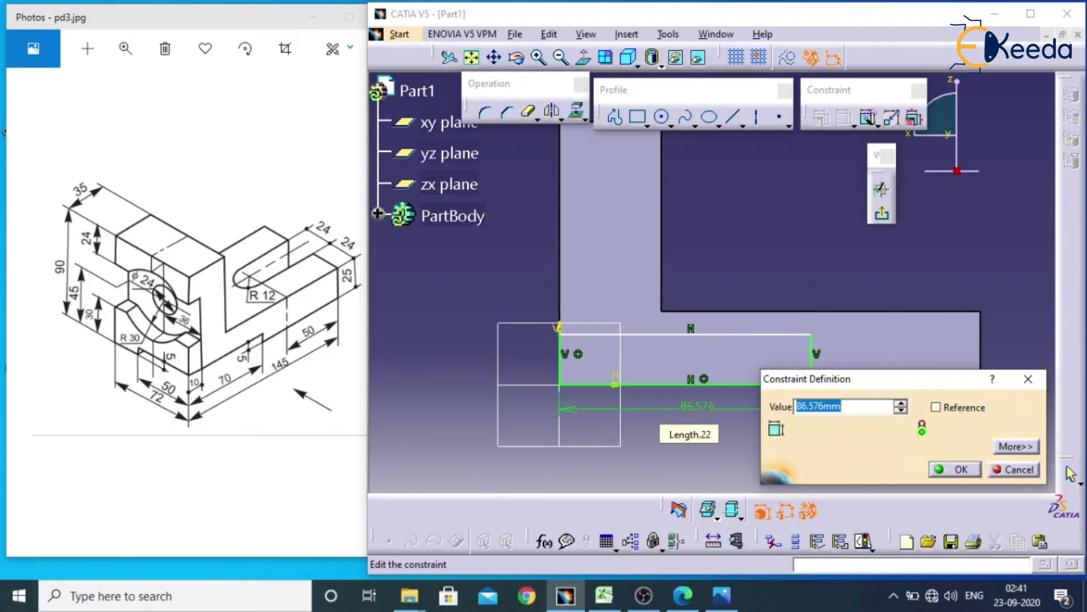
left_click(960, 469)
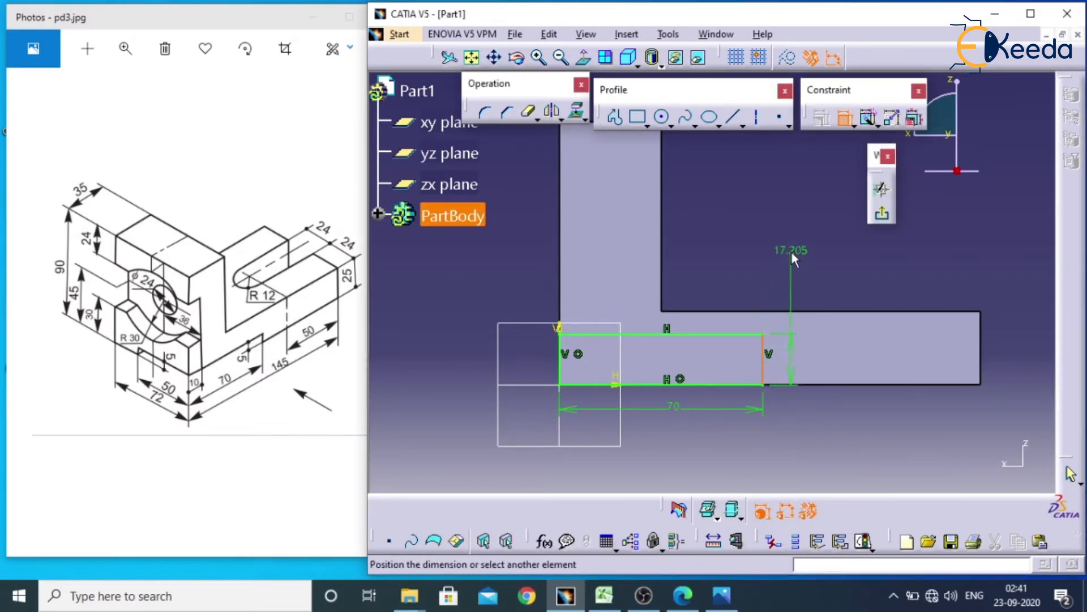
double_click(790, 260)
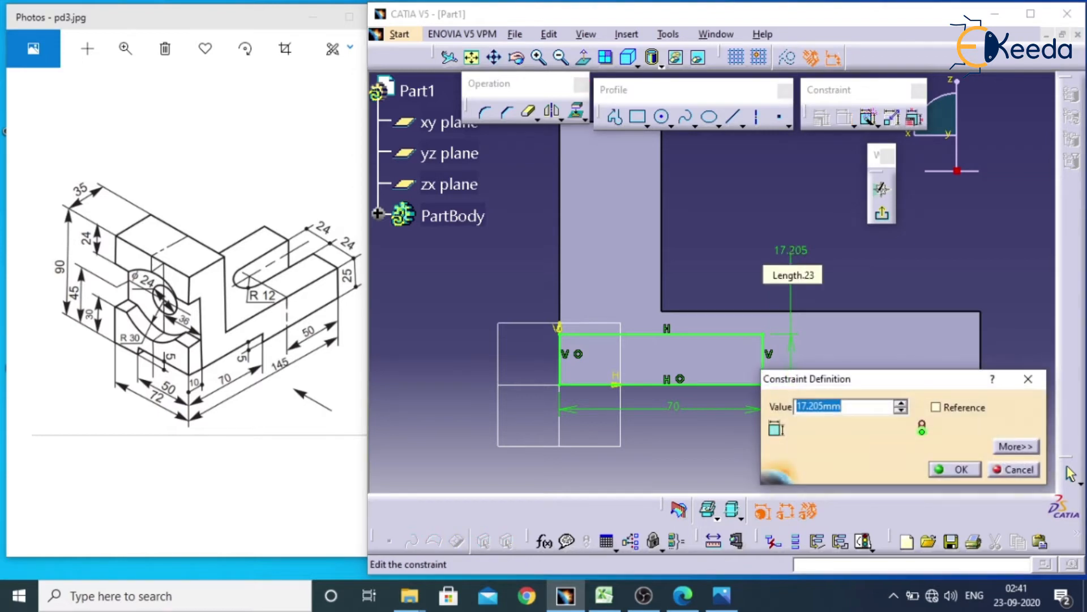
left_click(955, 468)
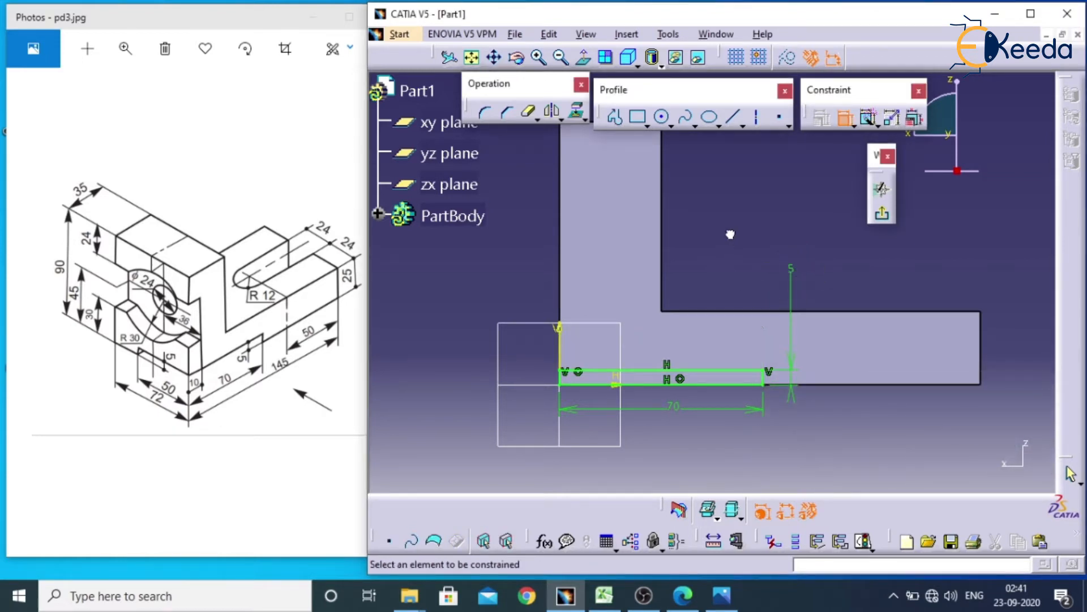
mouse_move(882, 214)
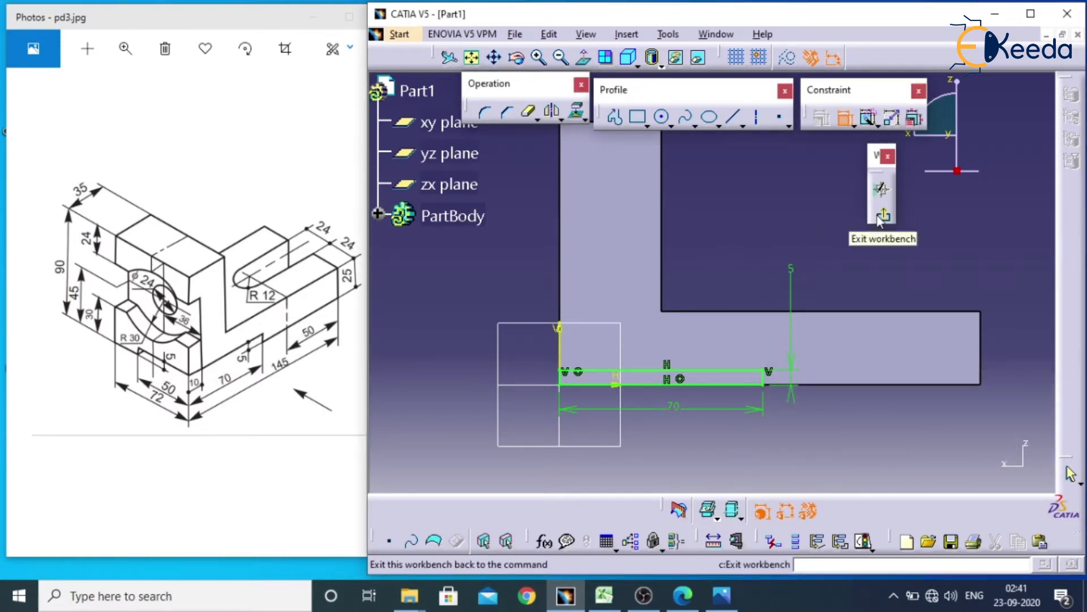
Step: Exit the sketch and pocket the rectangle 50 mm deep to form the bottom slot
left_click(882, 216)
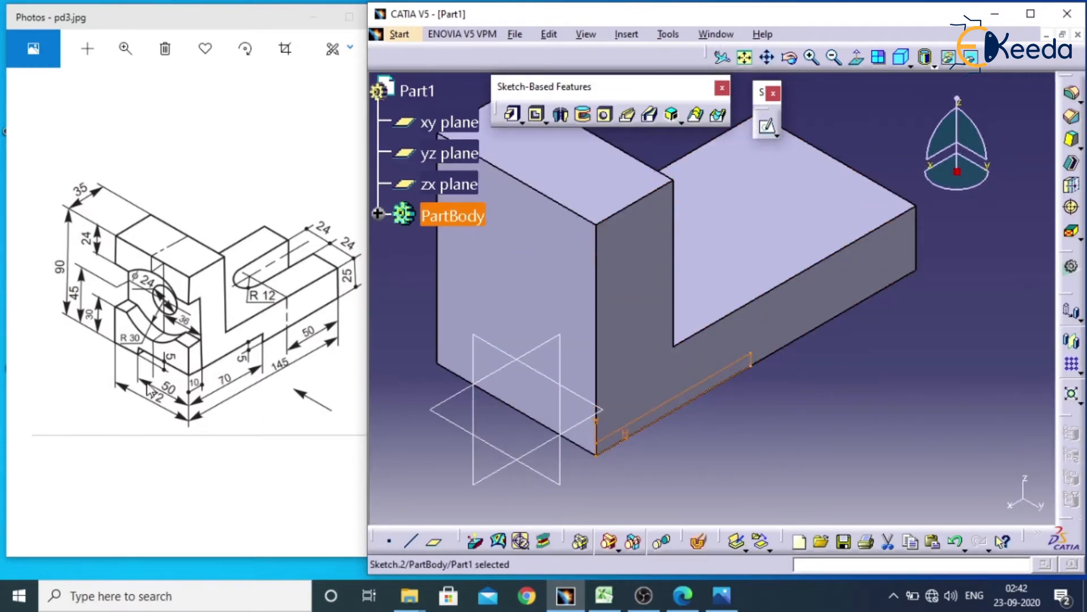
mouse_move(524, 138)
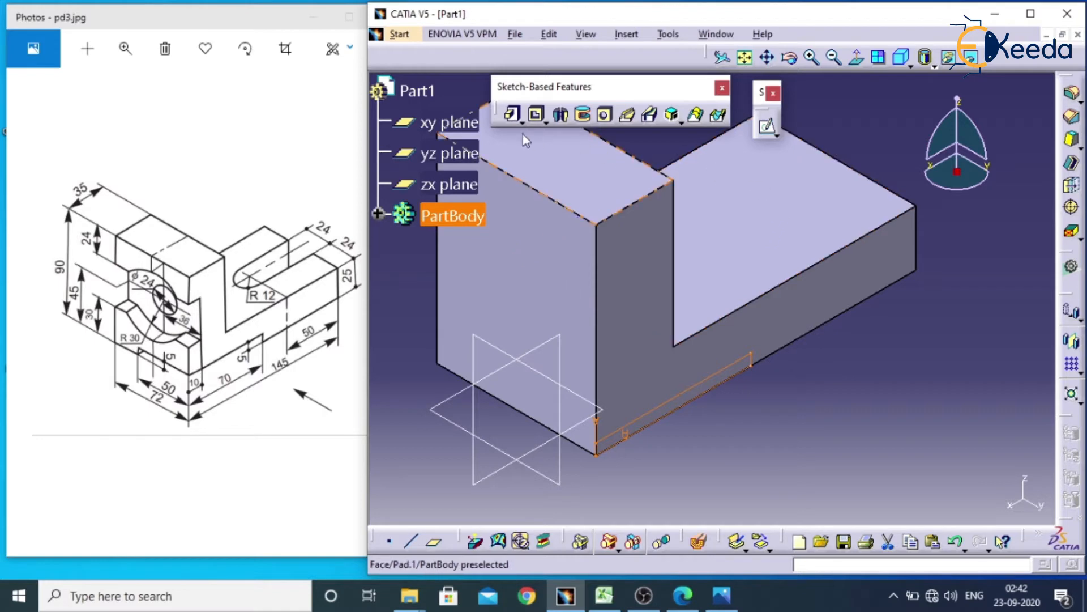
left_click(536, 115)
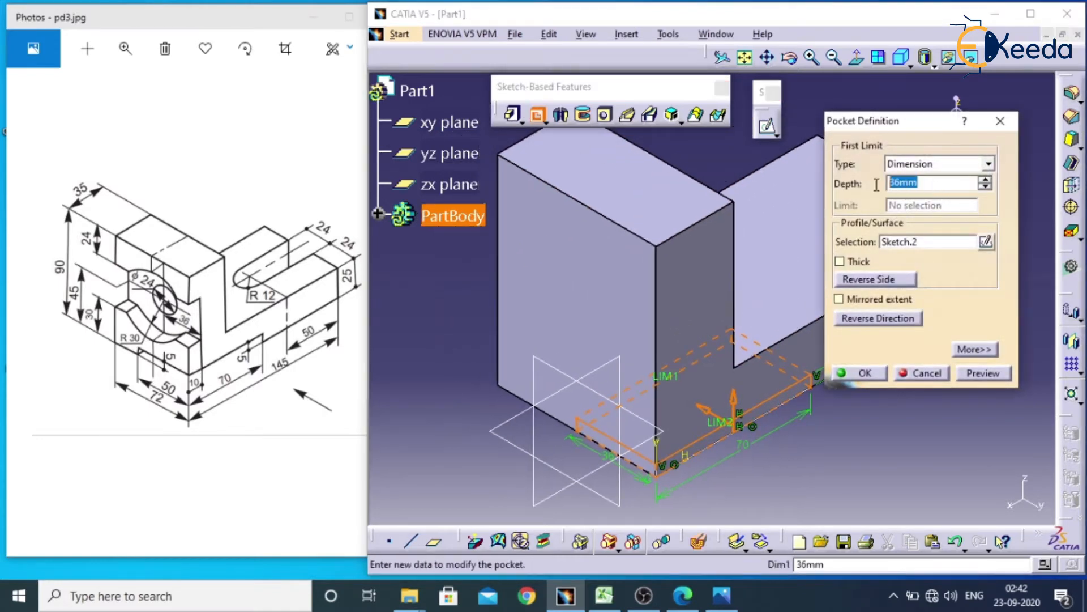
type("50")
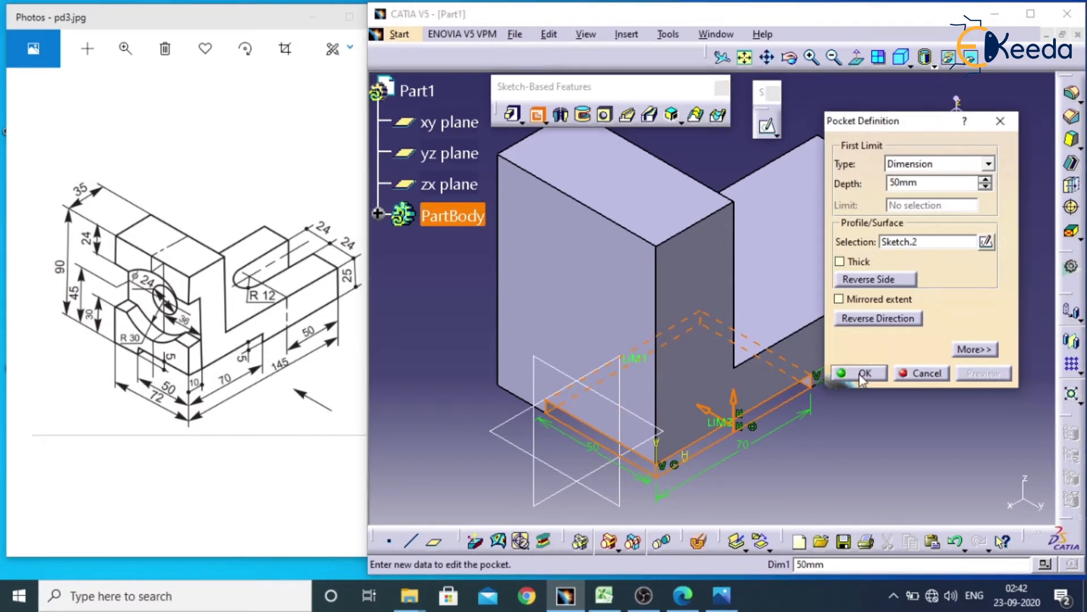
left_click(860, 372)
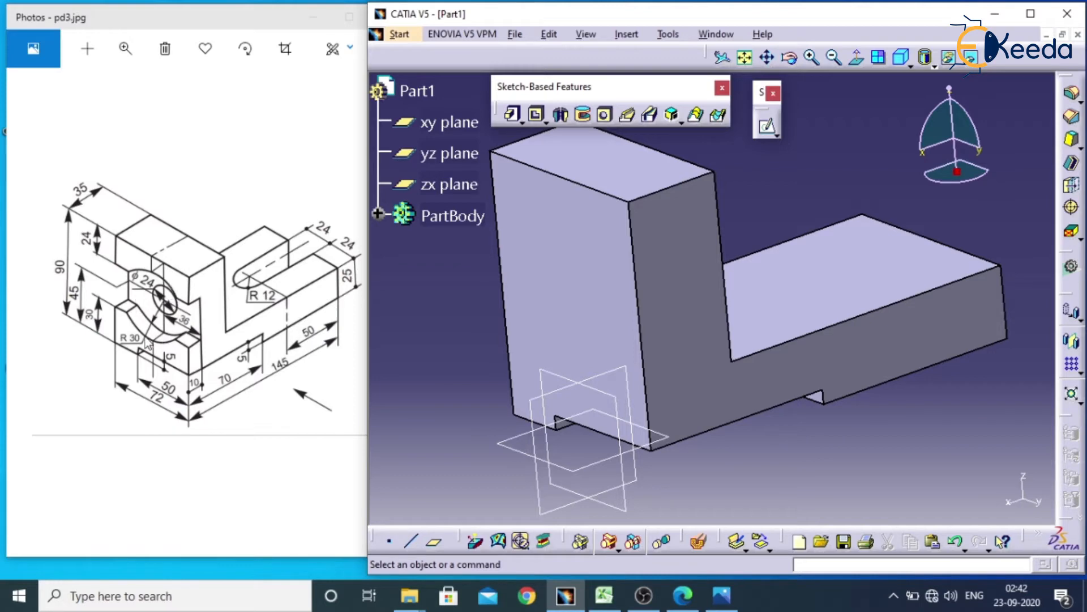
Step: Sketch a circle on the tall front face, diameter 60 mm with centre 45 mm above the base
left_click(766, 129)
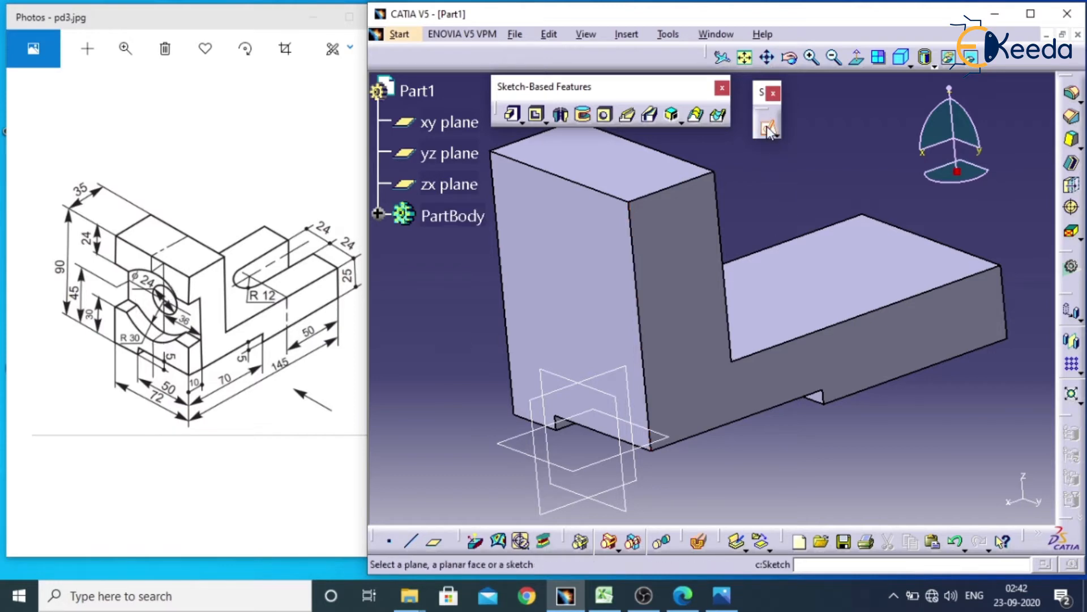
left_click(567, 246)
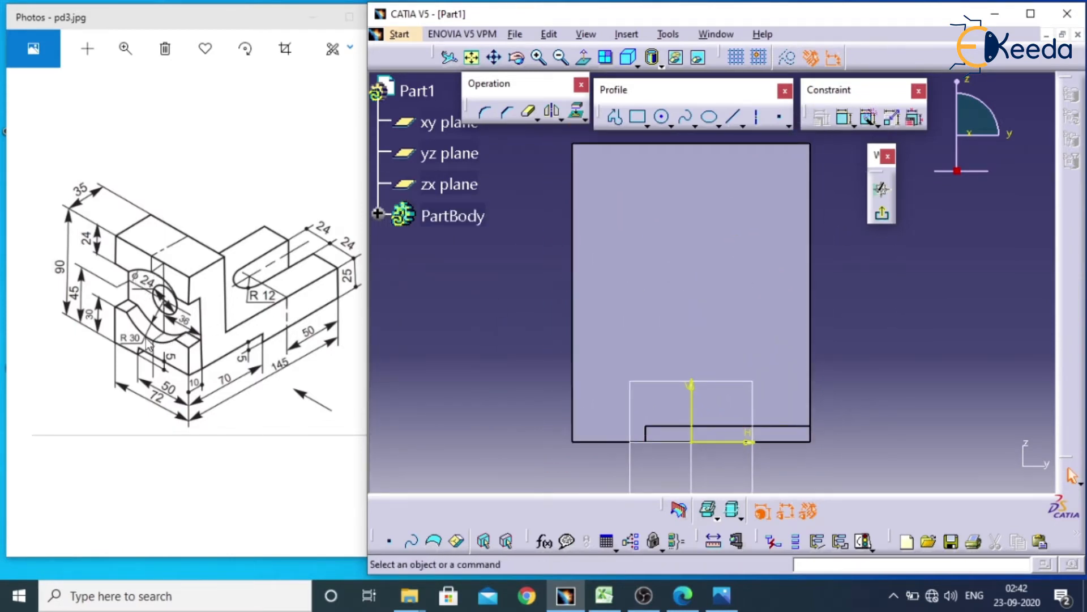
mouse_move(134, 343)
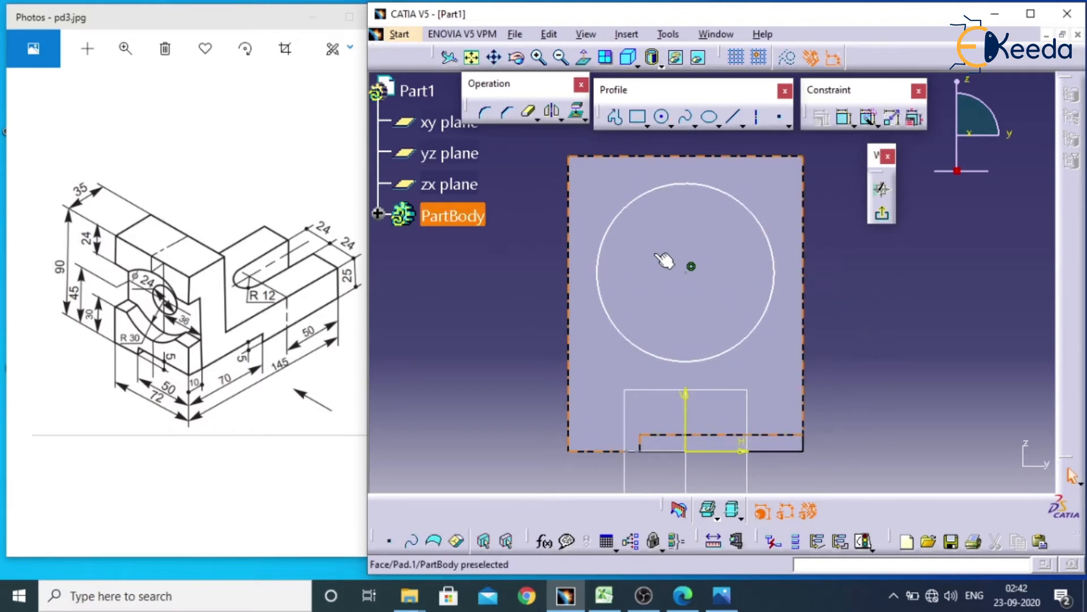
left_click(844, 117)
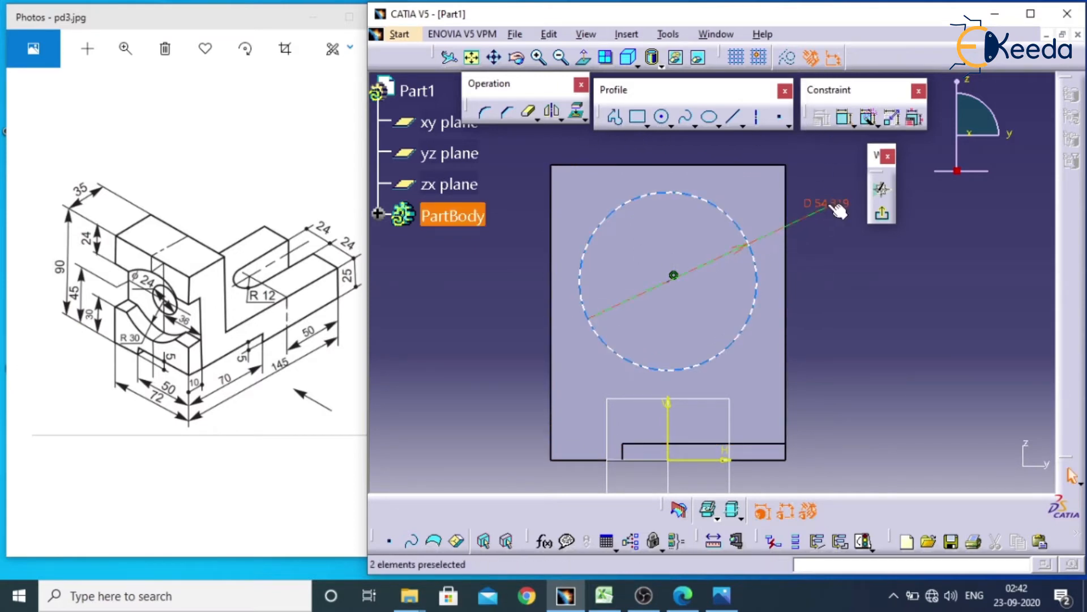
double_click(826, 203)
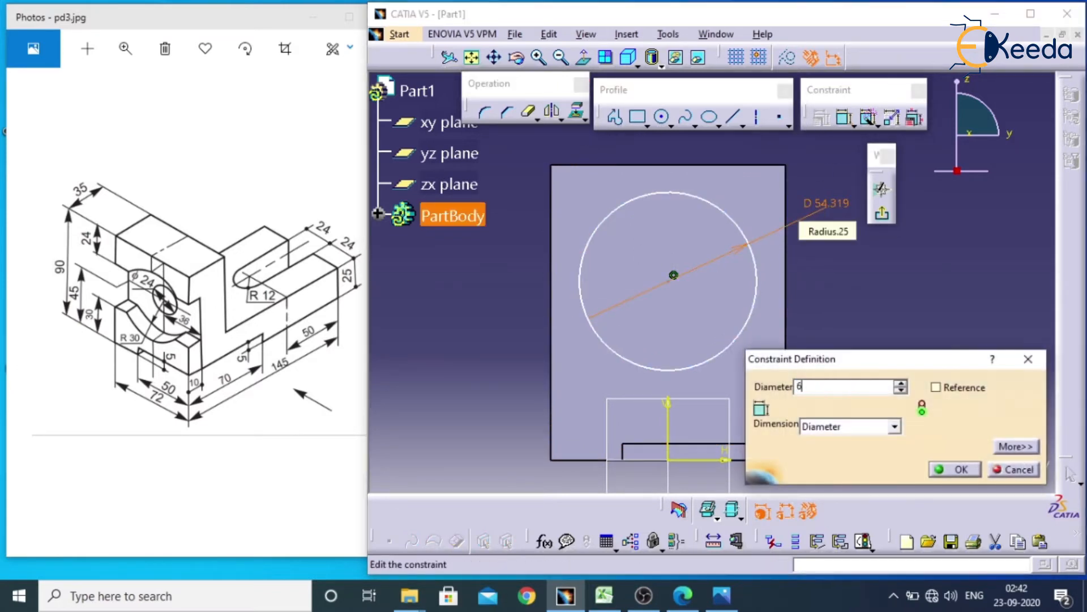
left_click(959, 469)
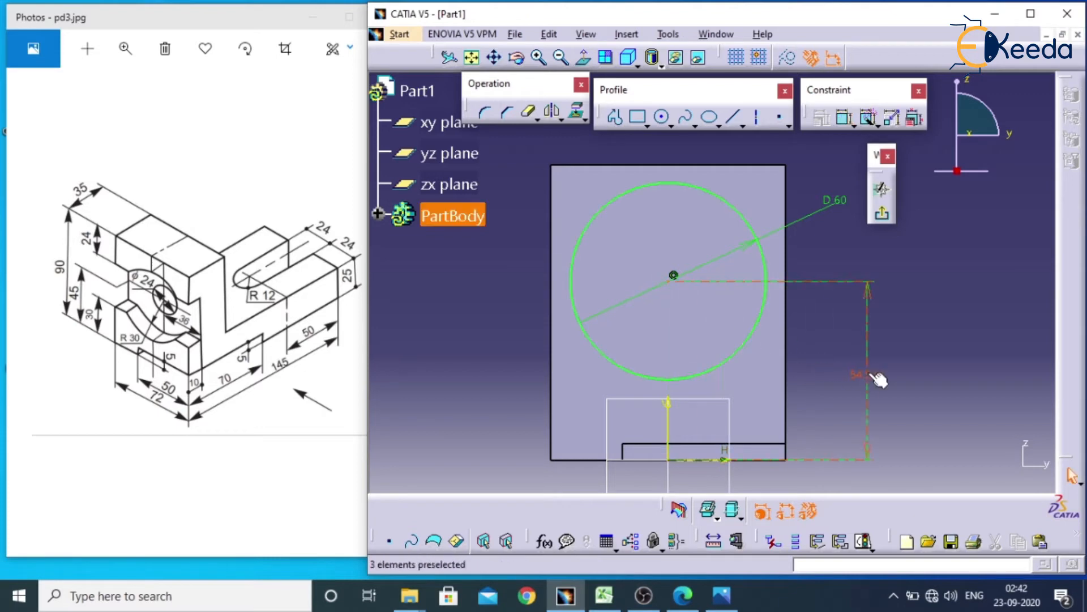
double_click(863, 375)
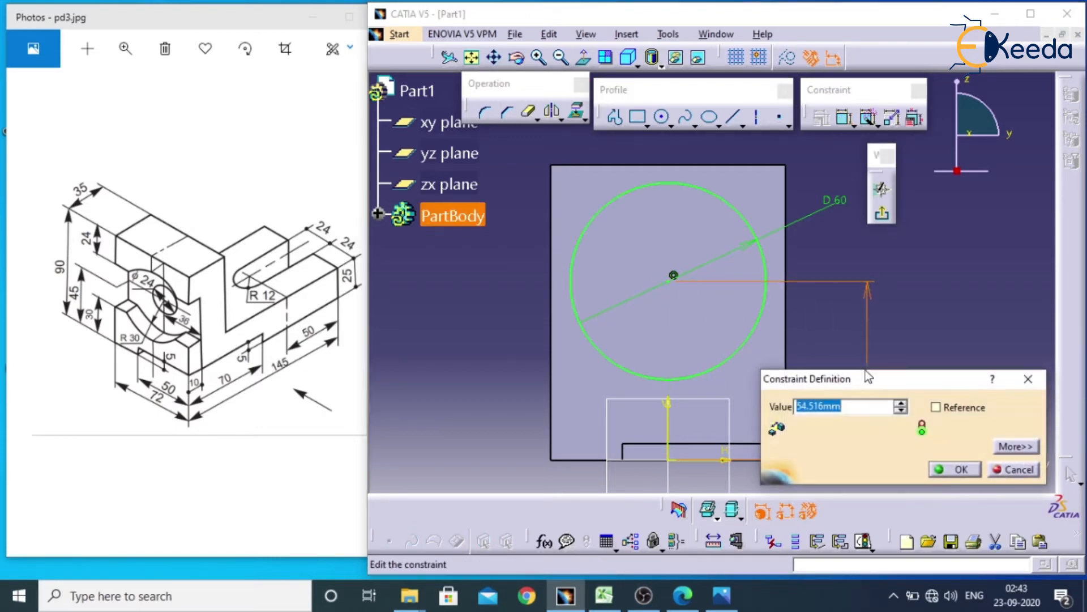
left_click(954, 469)
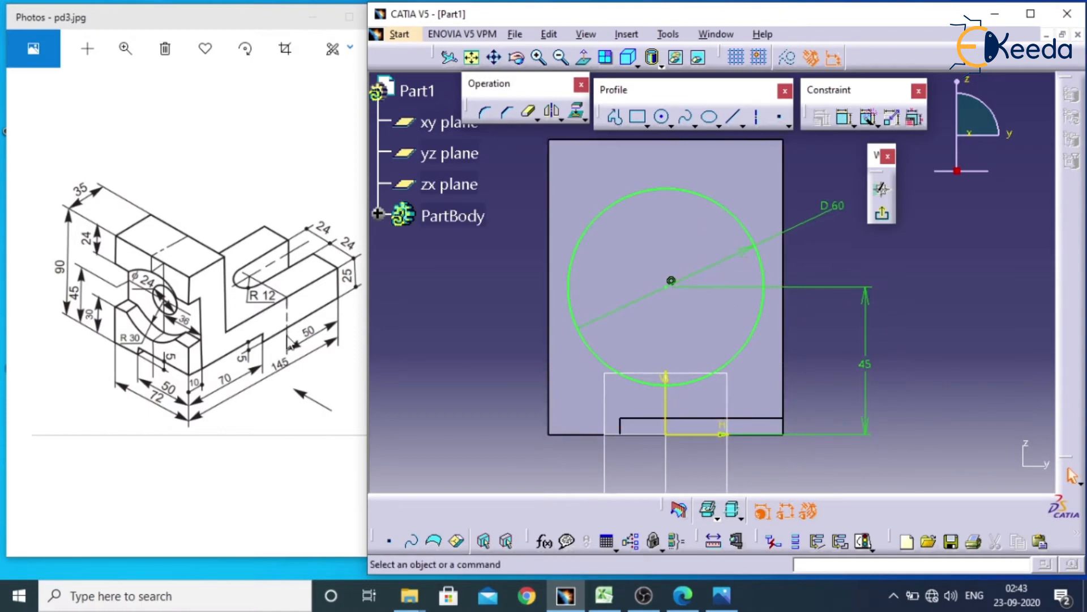
mouse_move(189, 303)
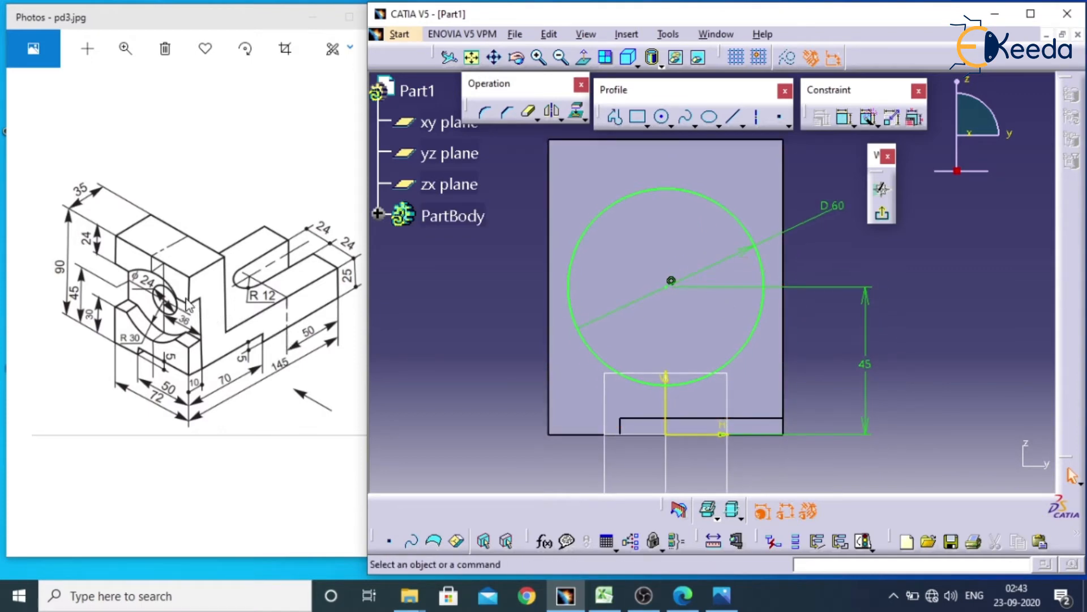
Step: Draw a rectangle across the circle, make its side coincident with the block edge and set the band offset
left_click(639, 117)
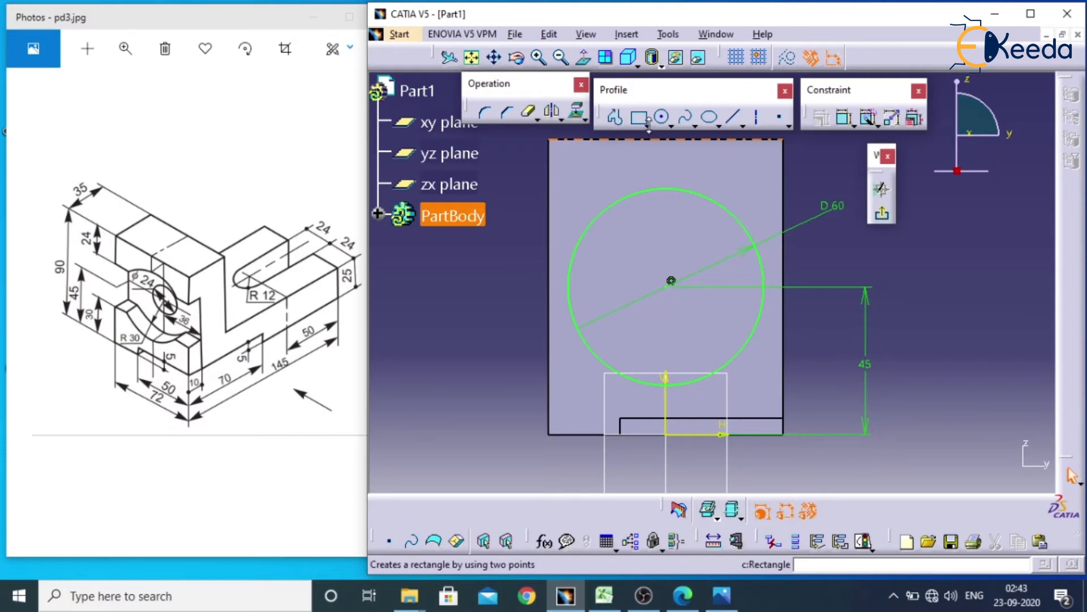
left_click(638, 117)
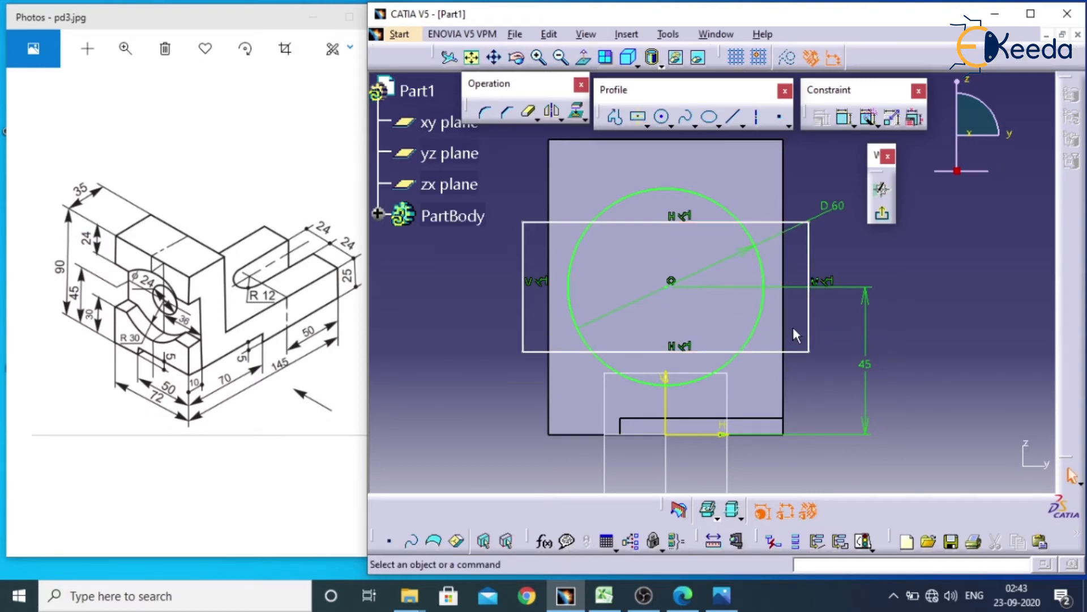
left_click(868, 118)
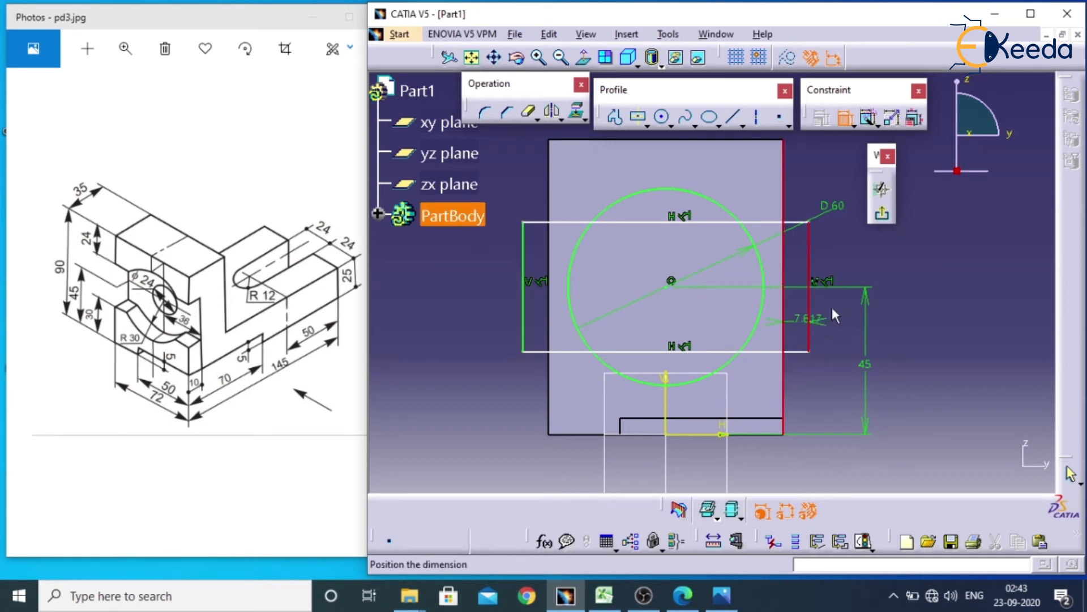
right_click(804, 316)
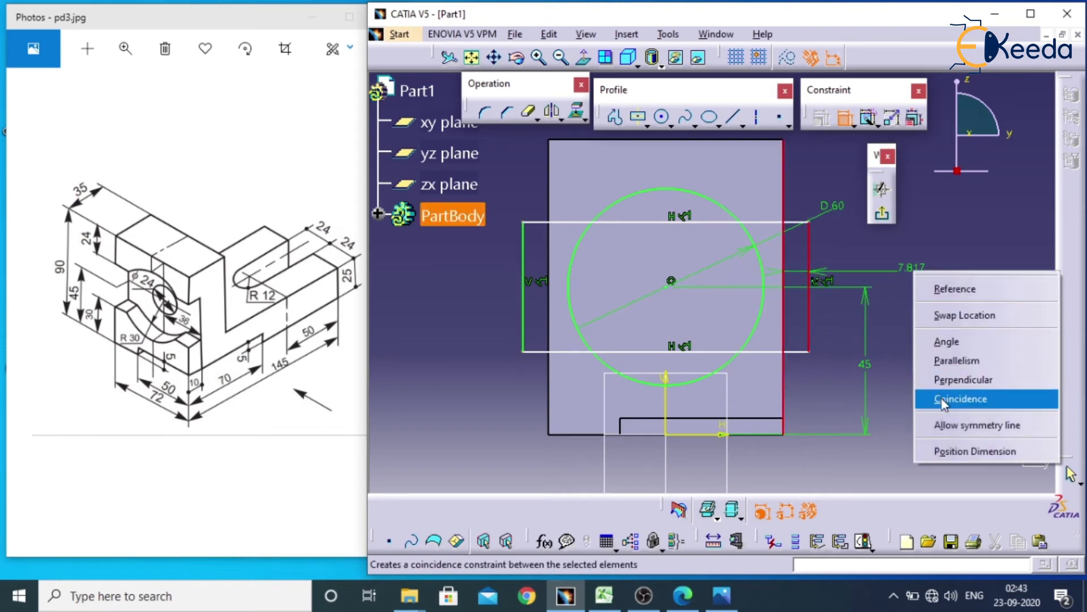
left_click(960, 399)
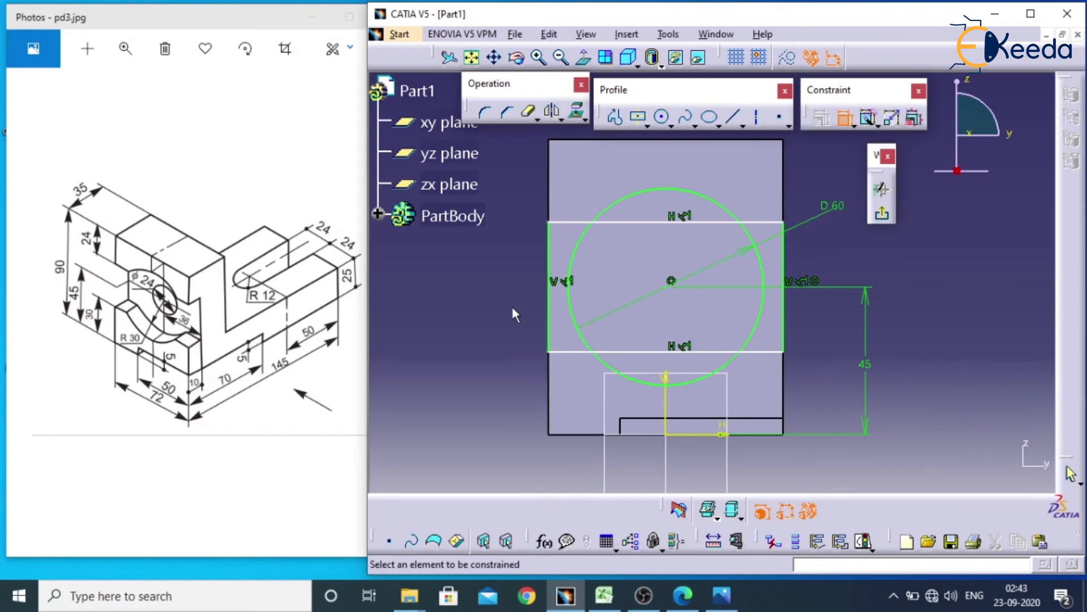
mouse_move(118, 294)
type("2")
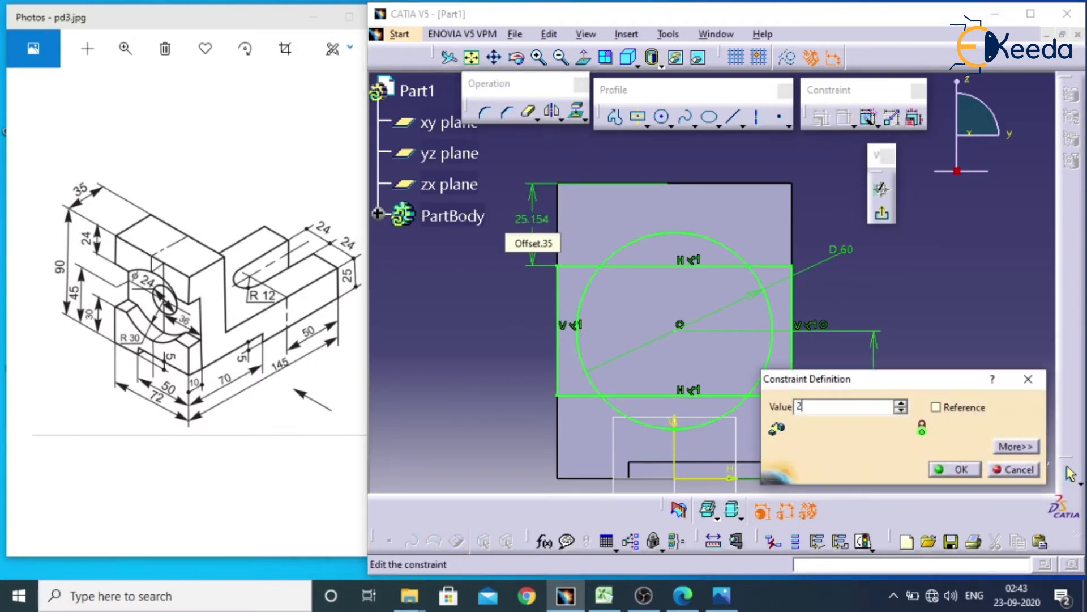
left_click(954, 469)
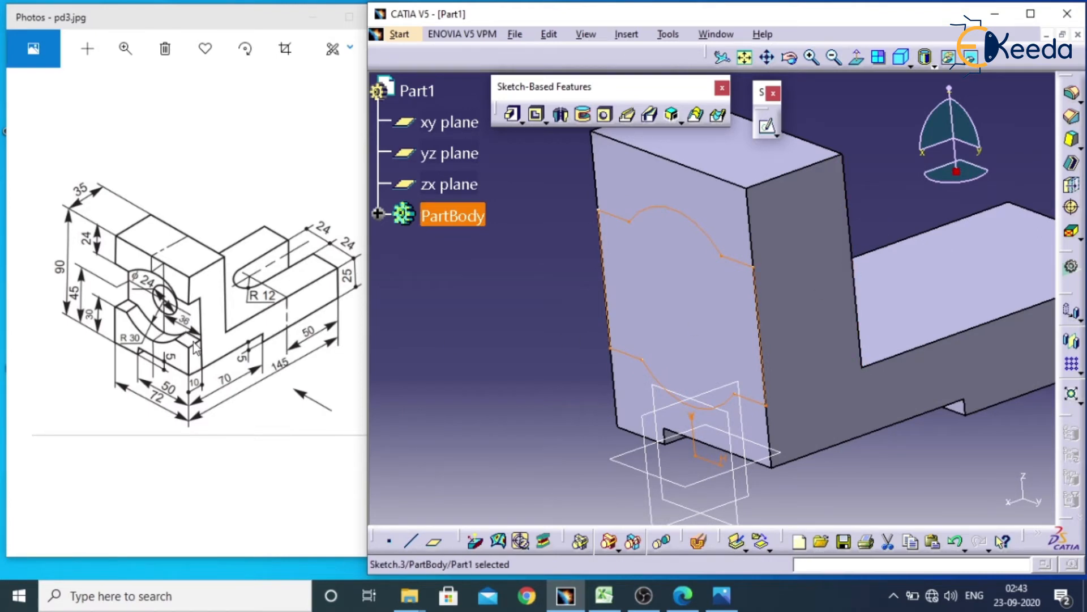
mouse_move(650, 263)
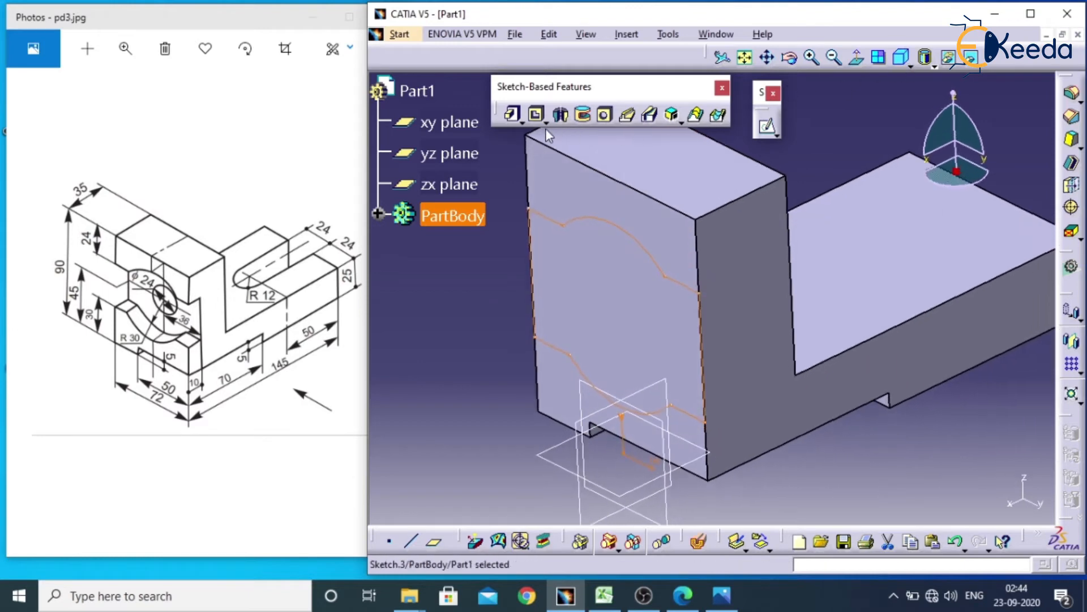
Step: Pocket the circle-and-band profile 10 mm deep into the upright block
left_click(534, 115)
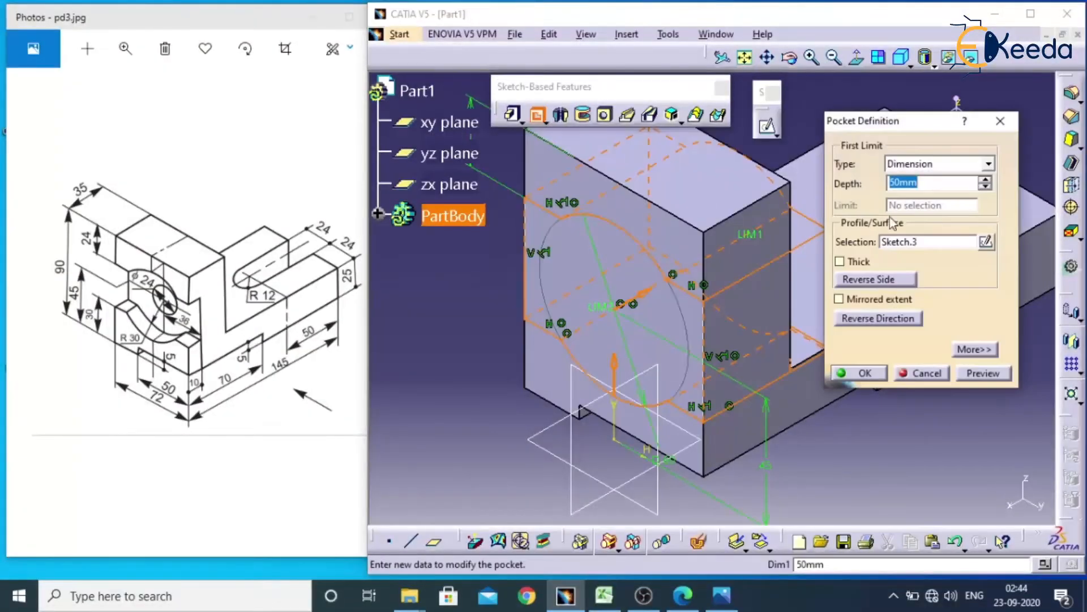
type("10")
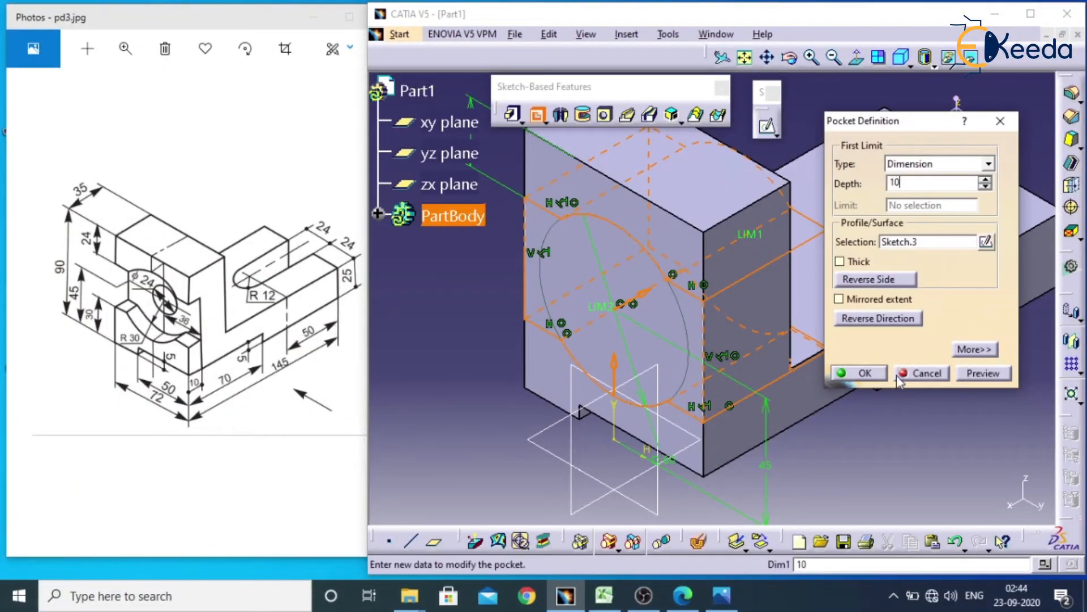
left_click(860, 372)
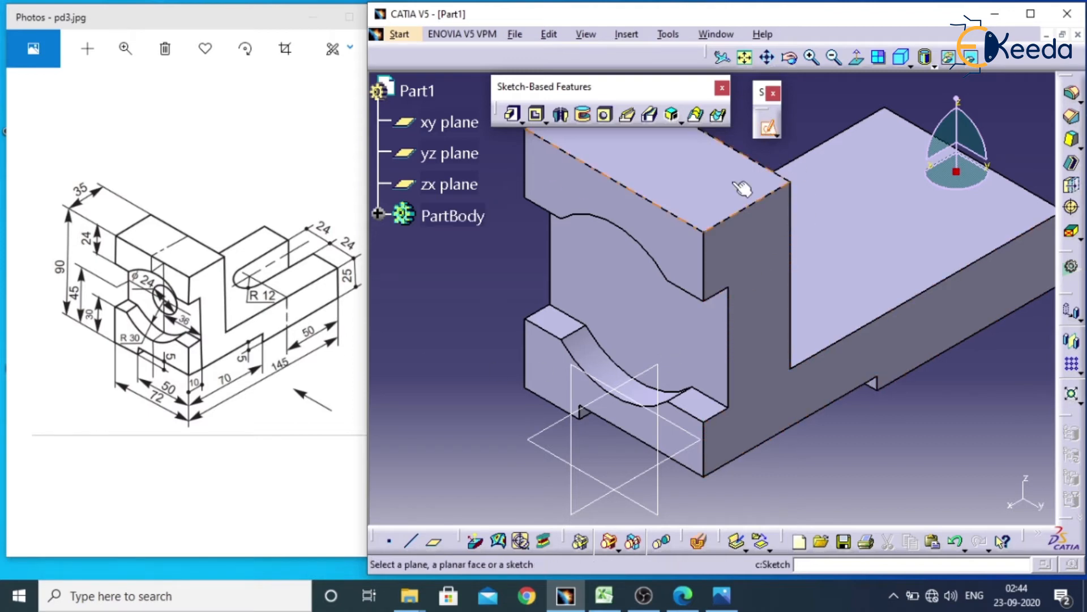
mouse_move(630, 298)
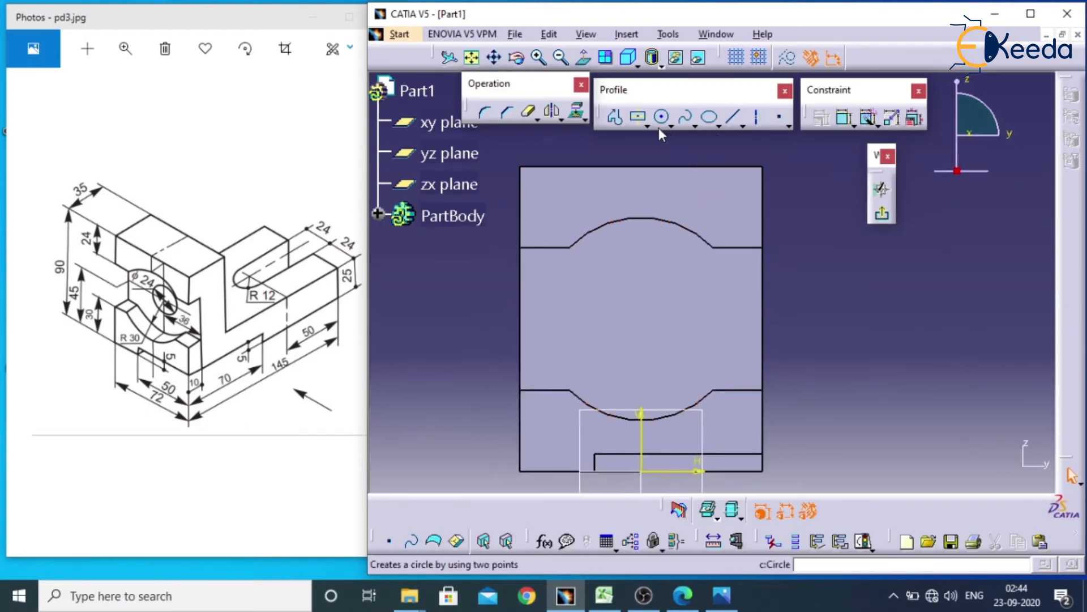
Step: Draw a circle on the recessed face and set its diameter to 24 mm
left_click(641, 313)
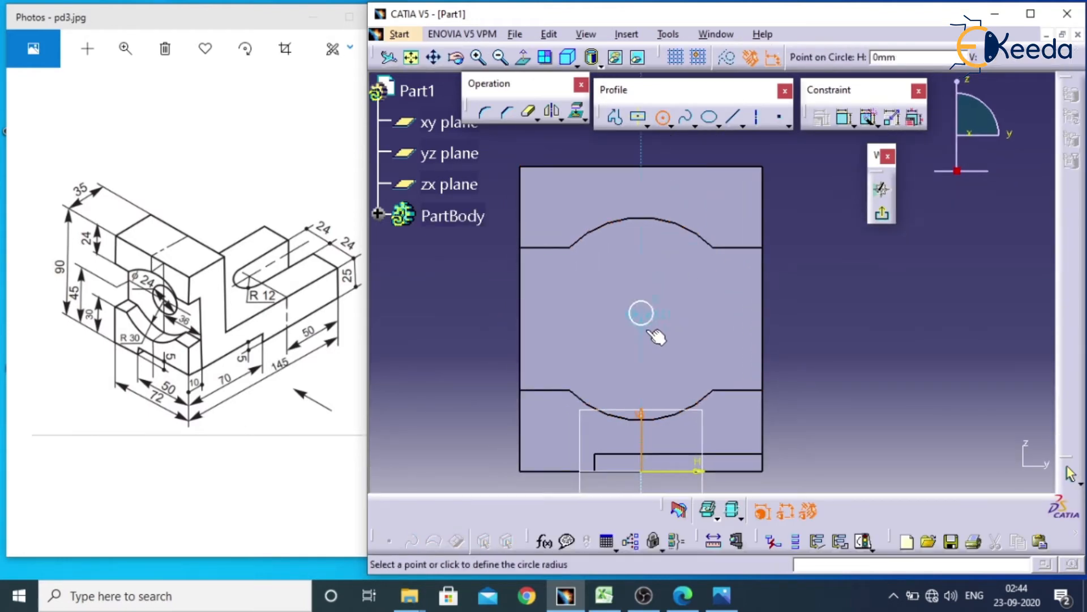
left_click(641, 313)
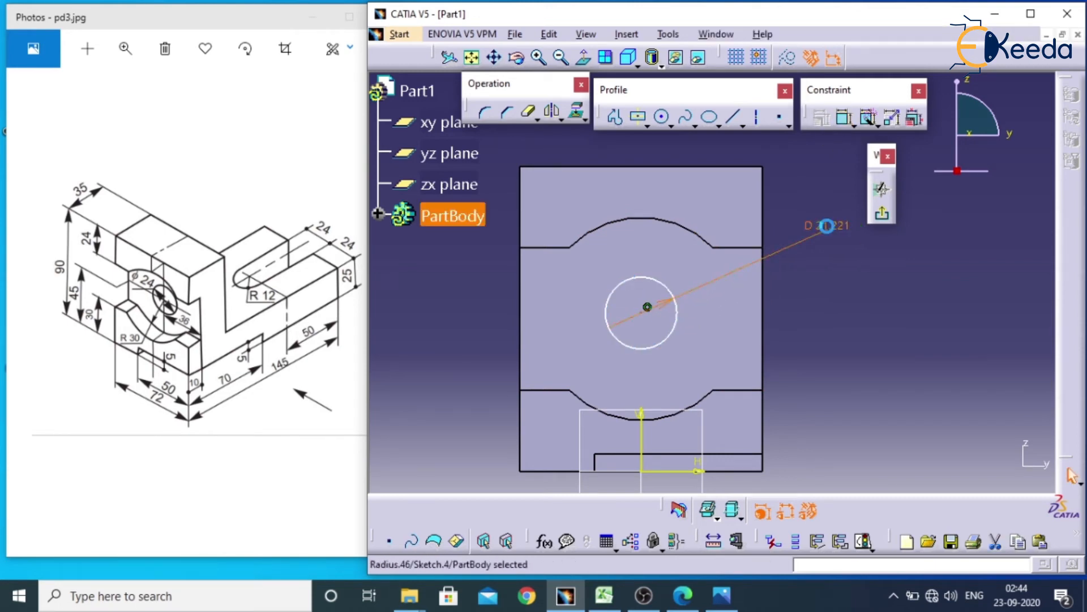
double_click(826, 225)
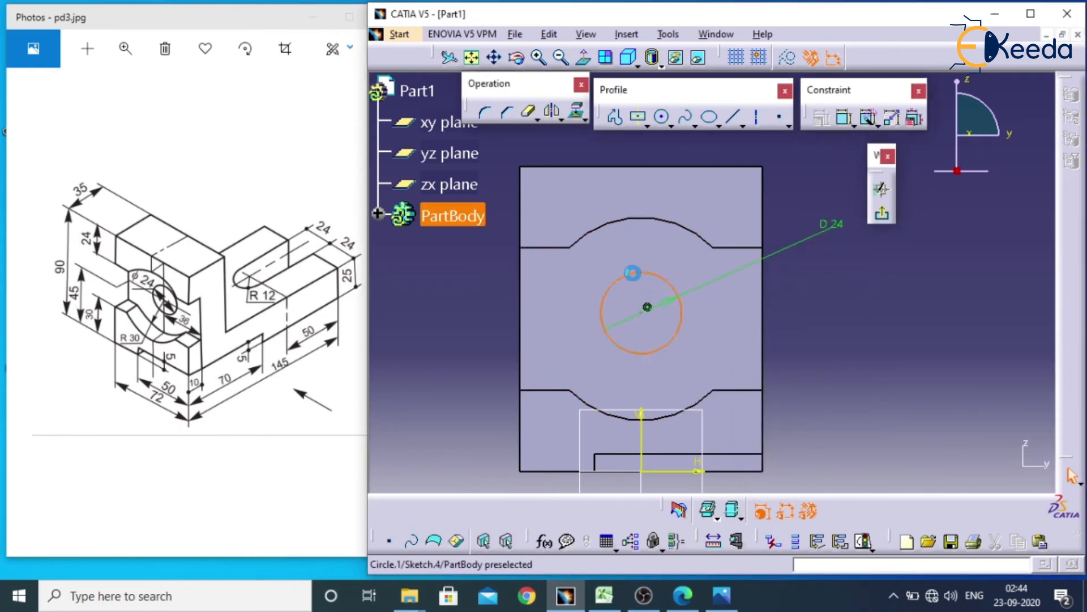
left_click(644, 316)
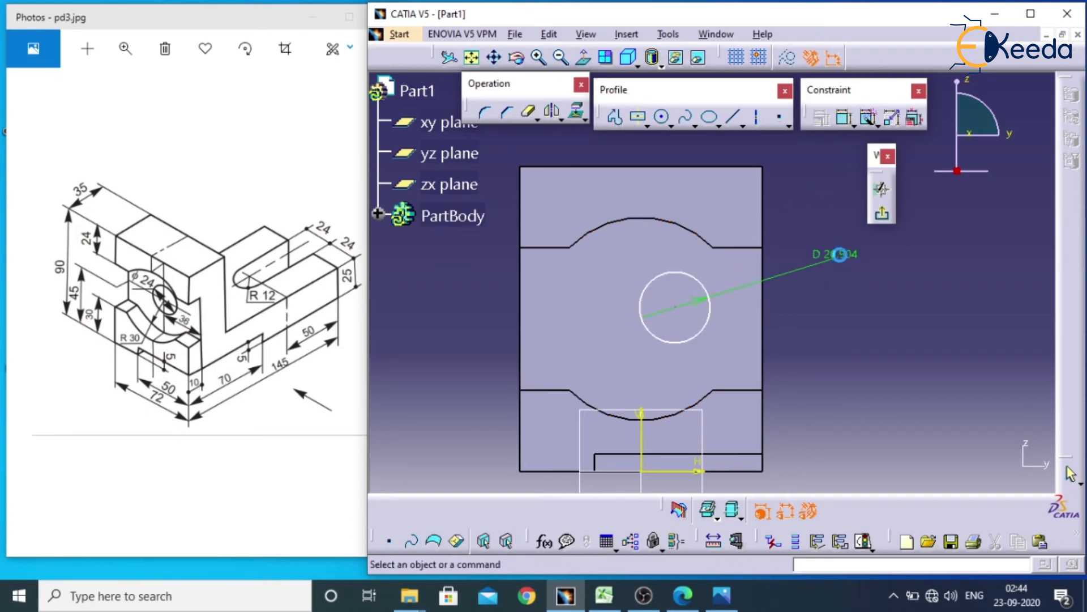
double_click(839, 254)
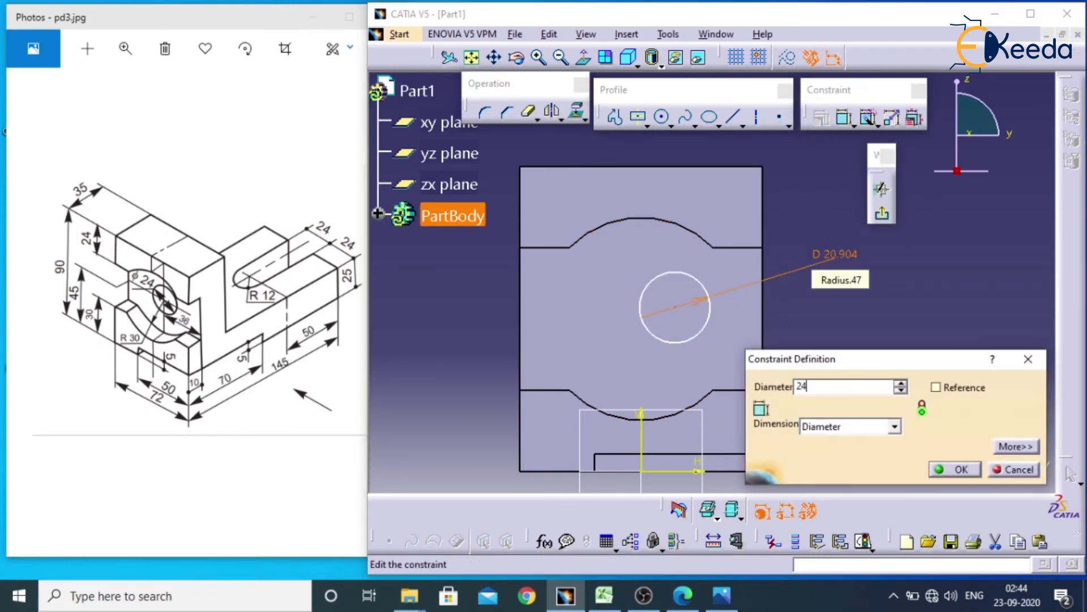
left_click(954, 469)
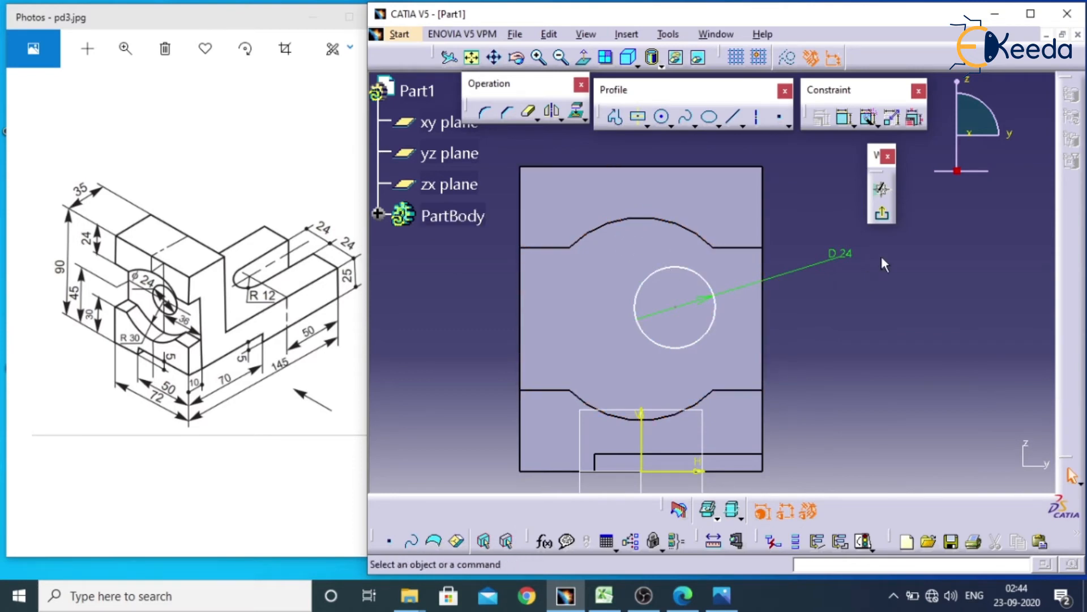
Step: Constrain the 24 mm circle concentric with the upper arc of the cut
left_click(843, 116)
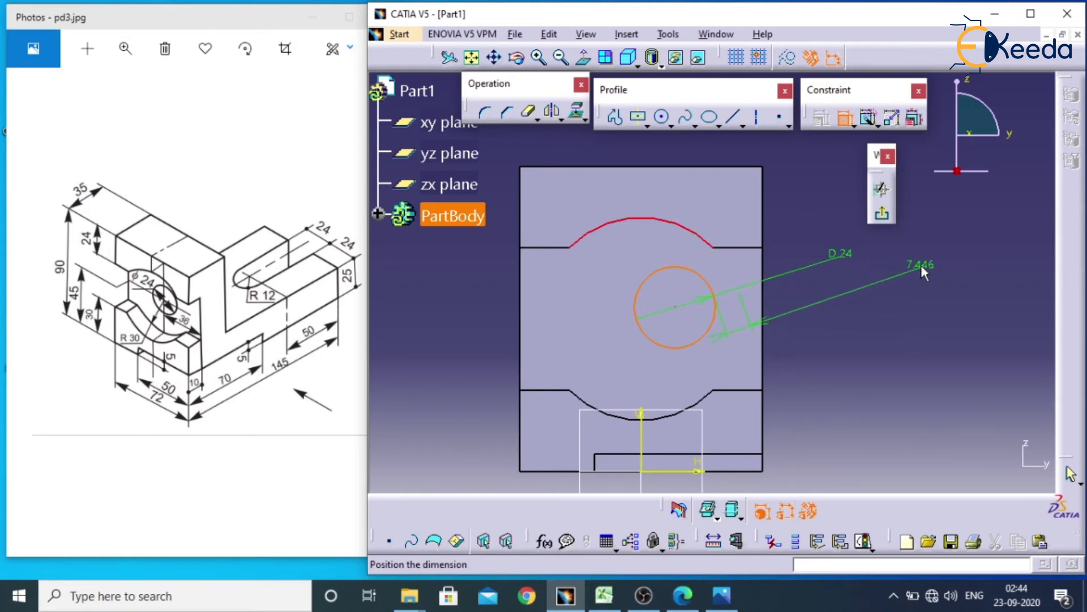
right_click(922, 272)
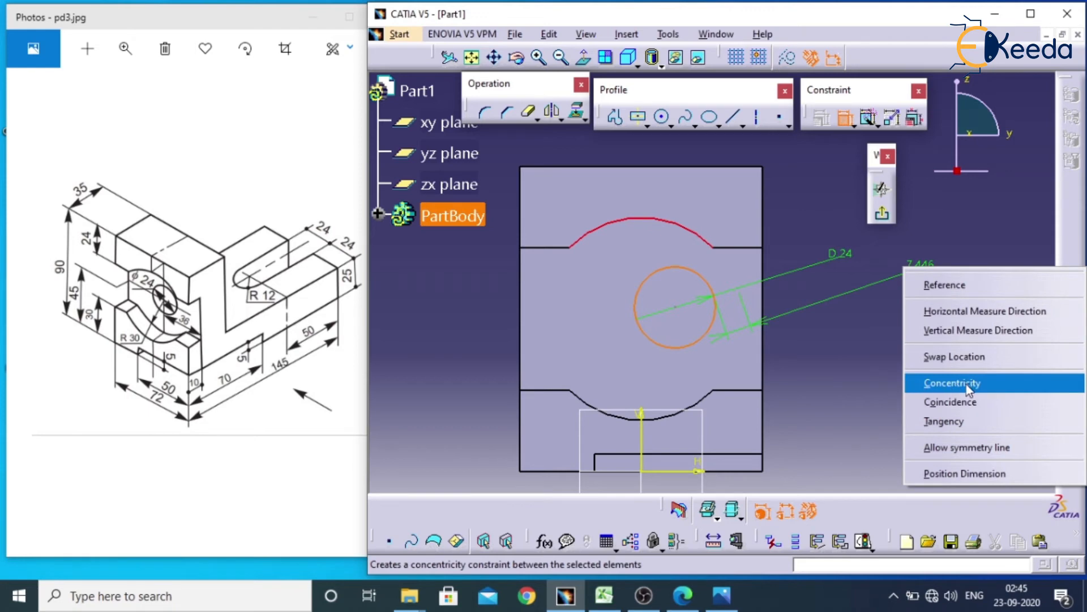
left_click(953, 381)
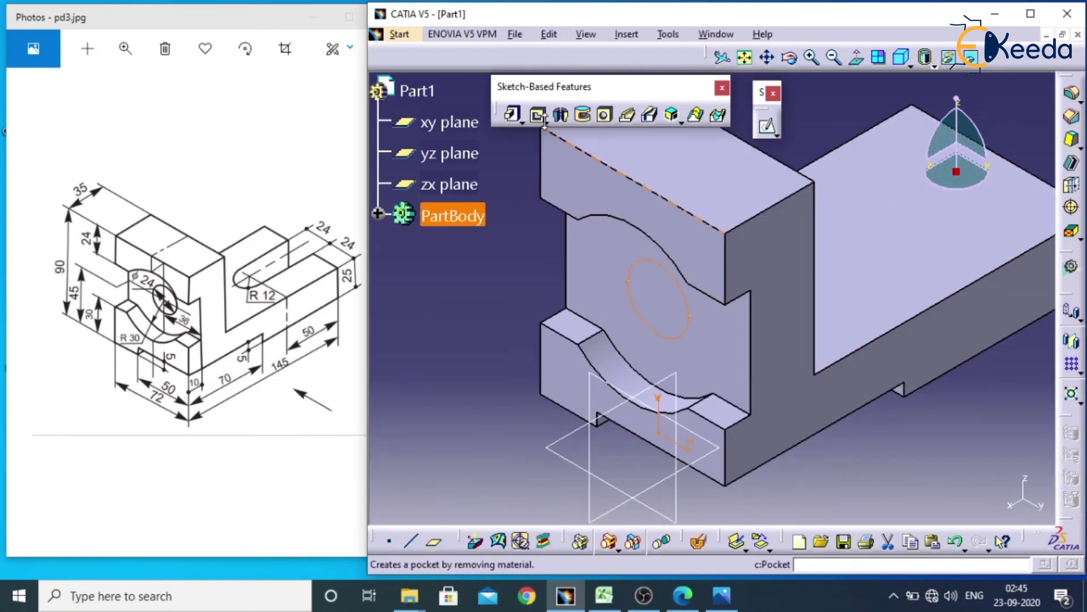
Step: Pocket the 24 mm circle with reversed direction and Up to last, giving a through hole
left_click(537, 114)
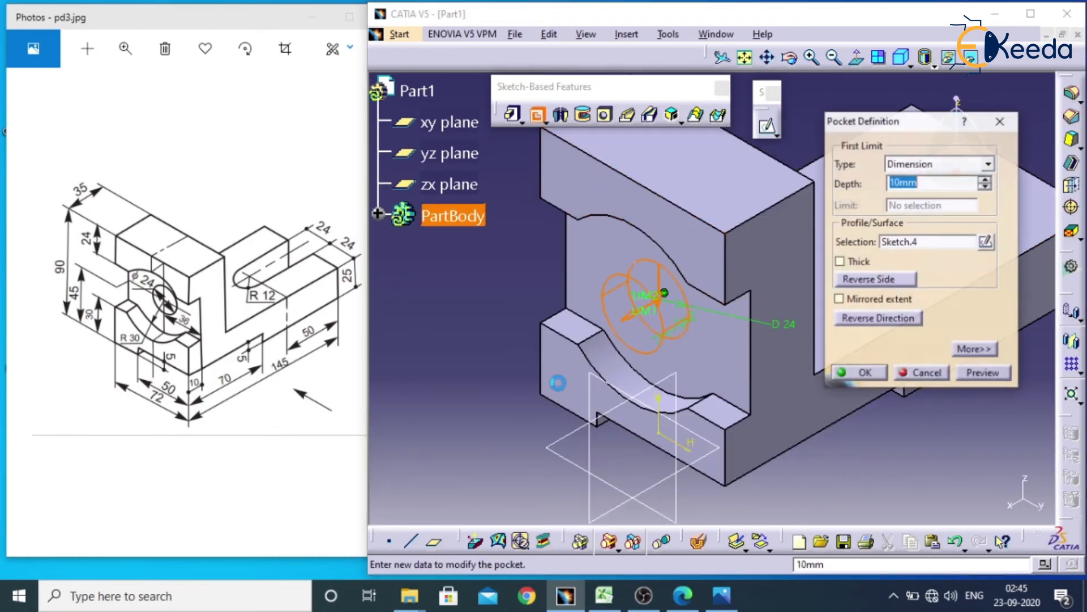
left_click(876, 317)
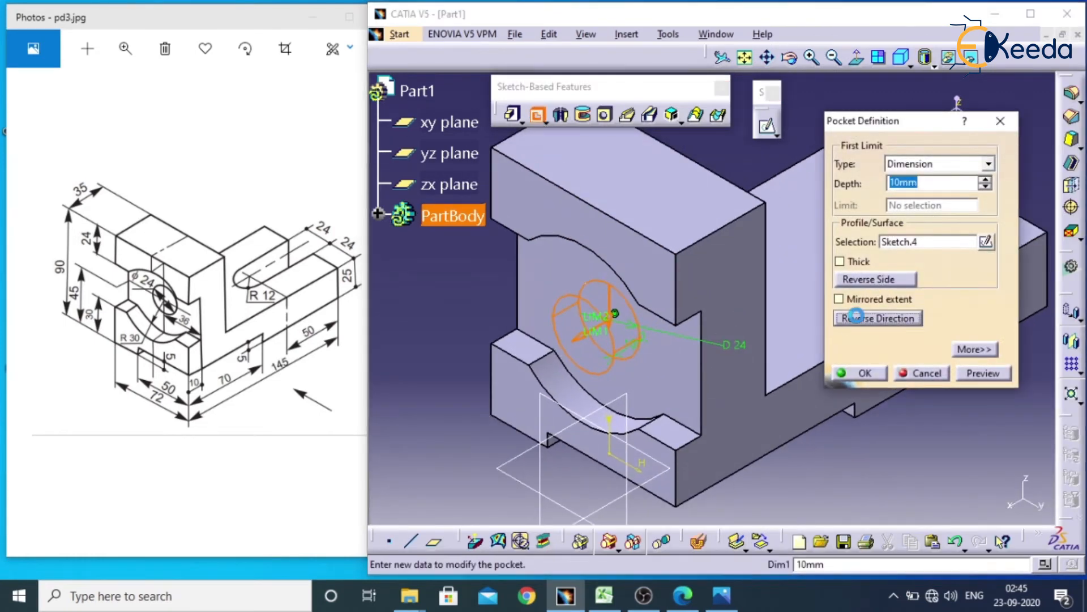
left_click(877, 317)
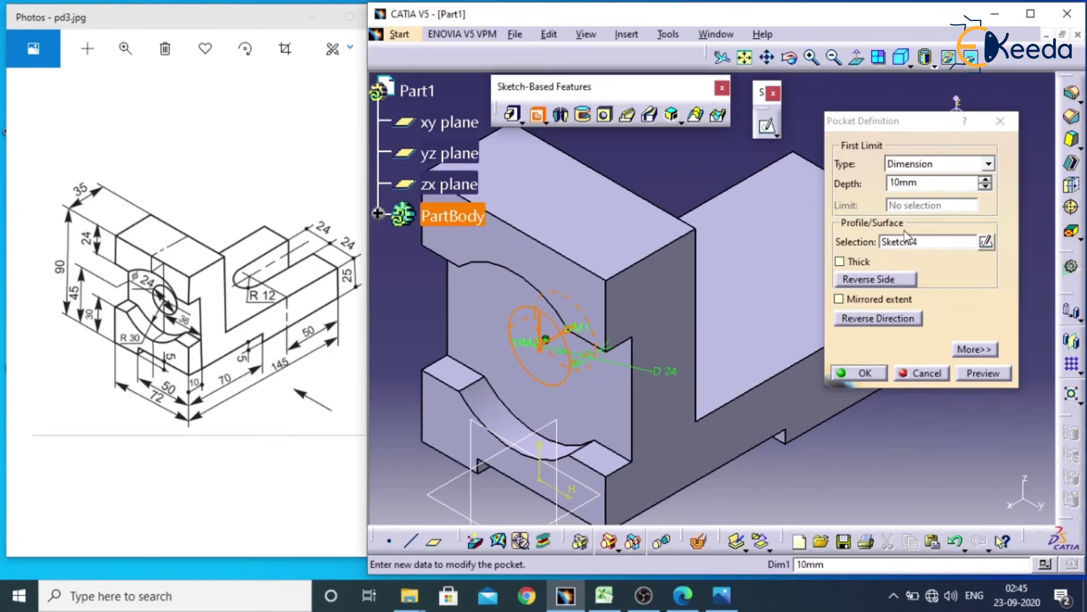
left_click(988, 163)
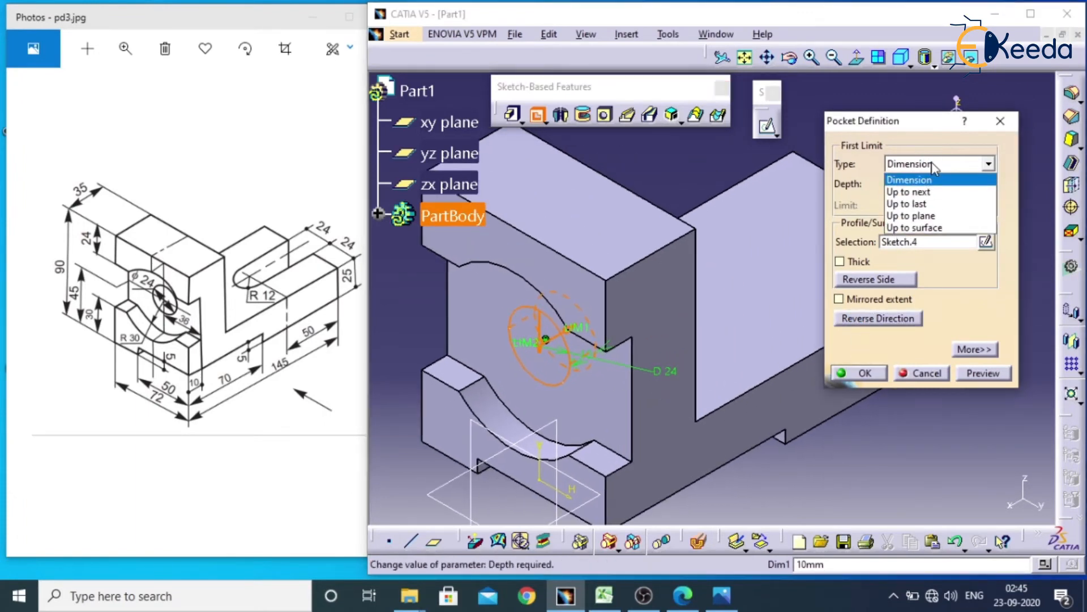
mouse_move(909, 203)
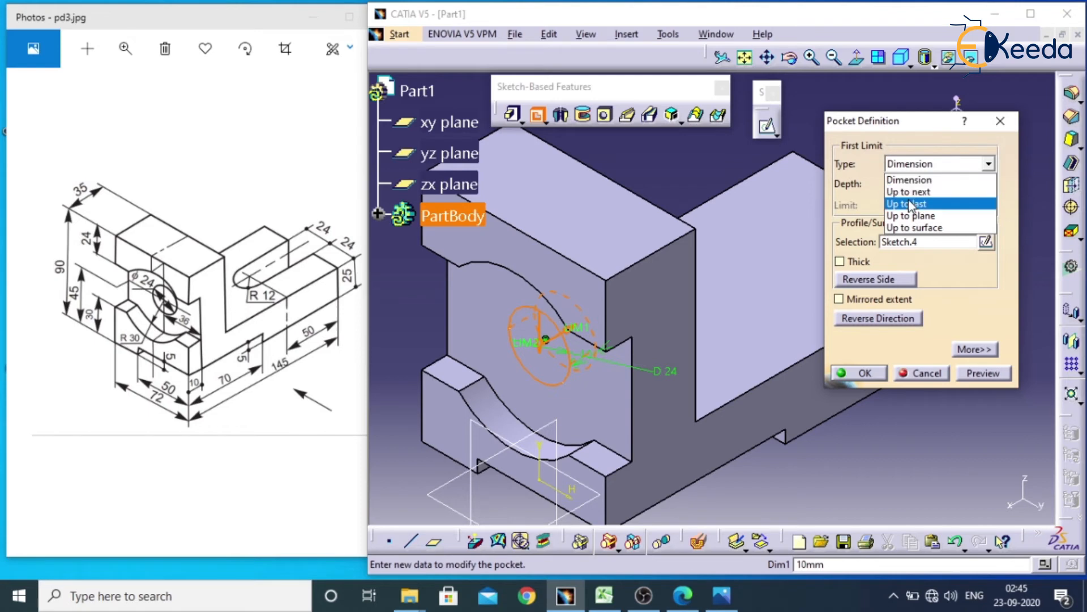
left_click(909, 203)
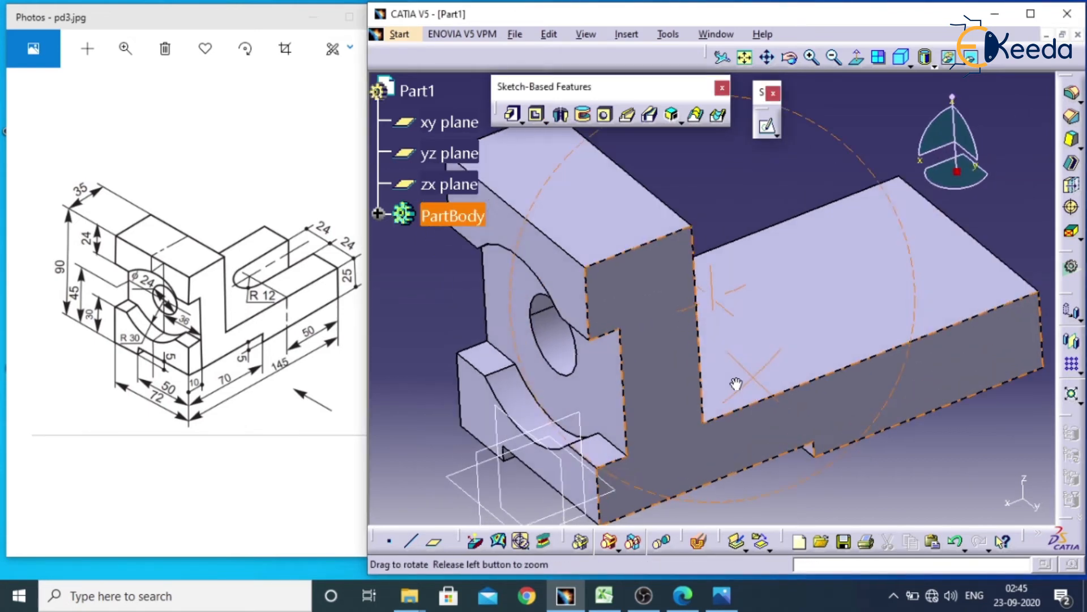
left_click_drag(735, 384, 680, 373)
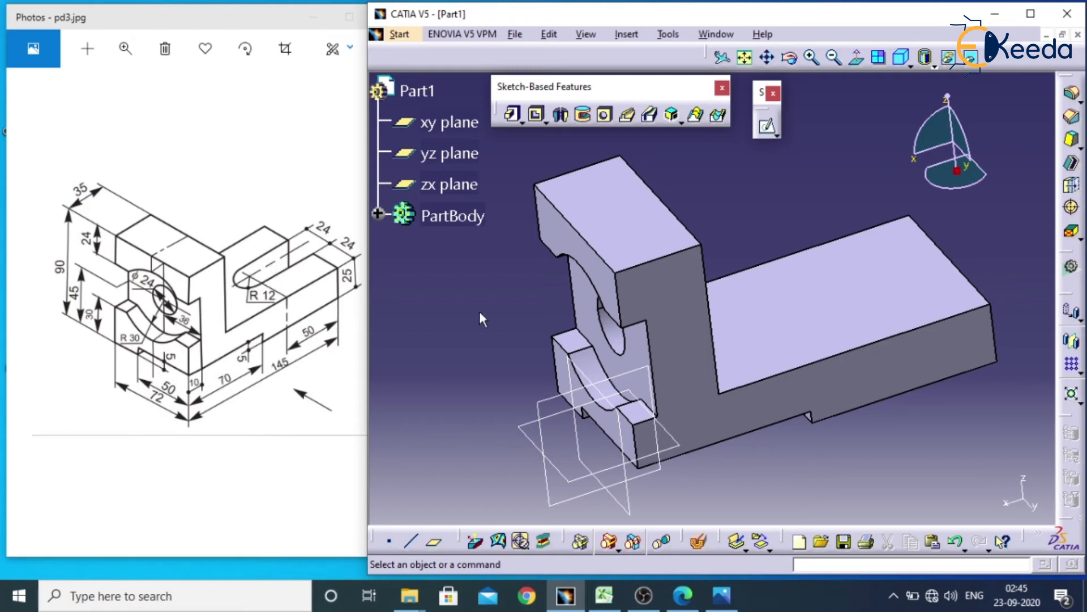
Step: On the top face, sketch a long rectangle past the left edge with a circle centred on its edge
left_click(908, 295)
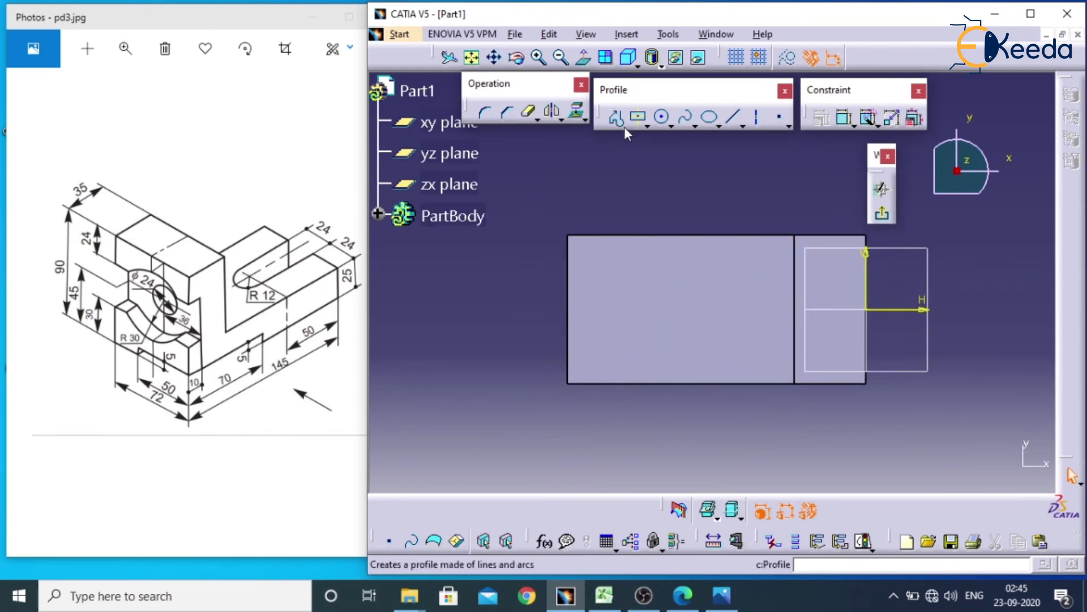
left_click(637, 116)
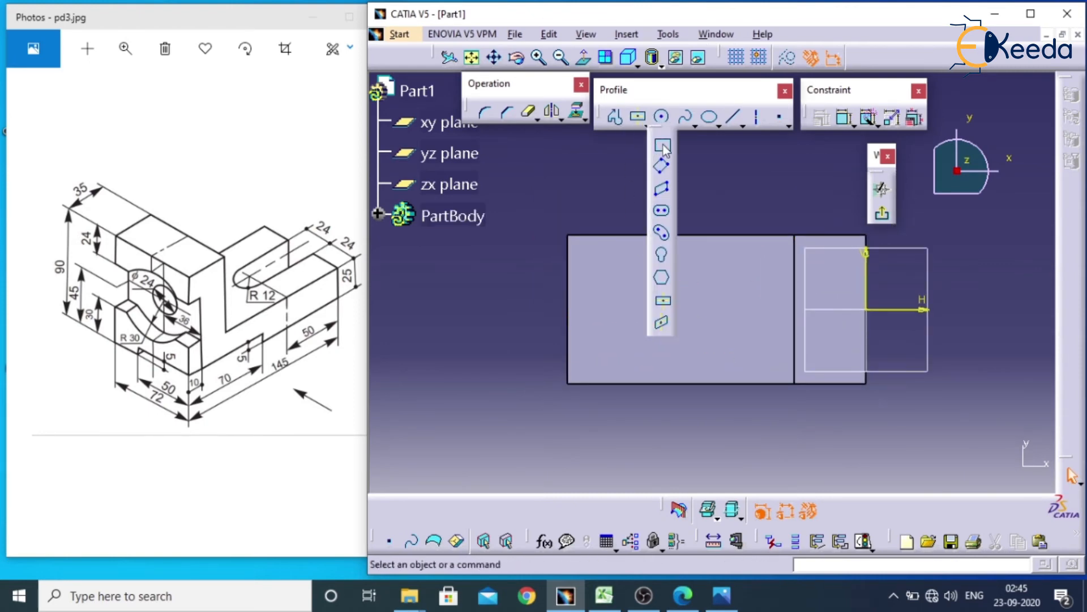
left_click(660, 115)
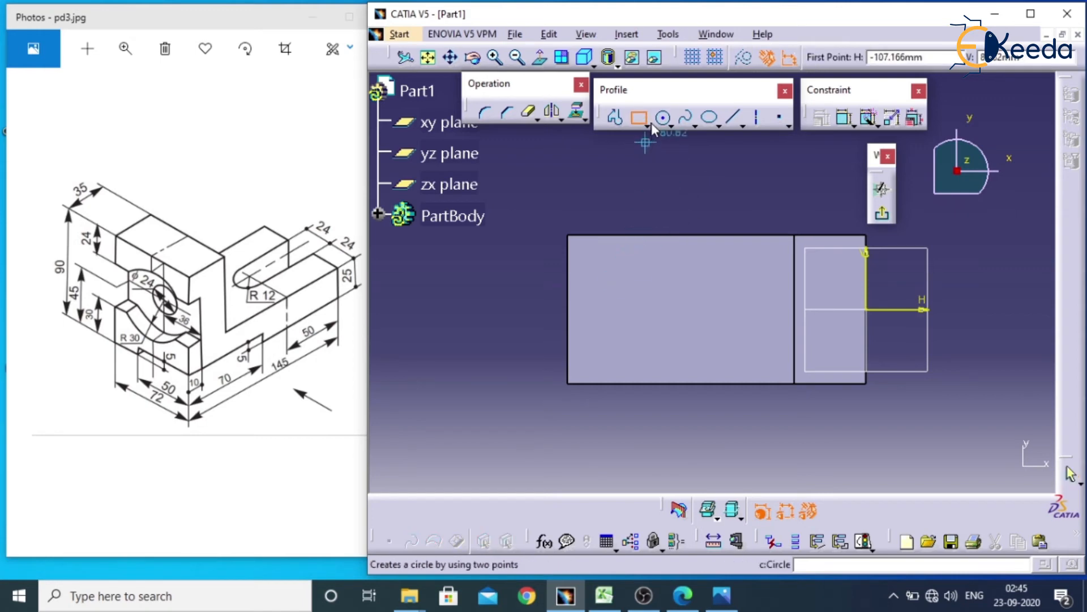
left_click(637, 118)
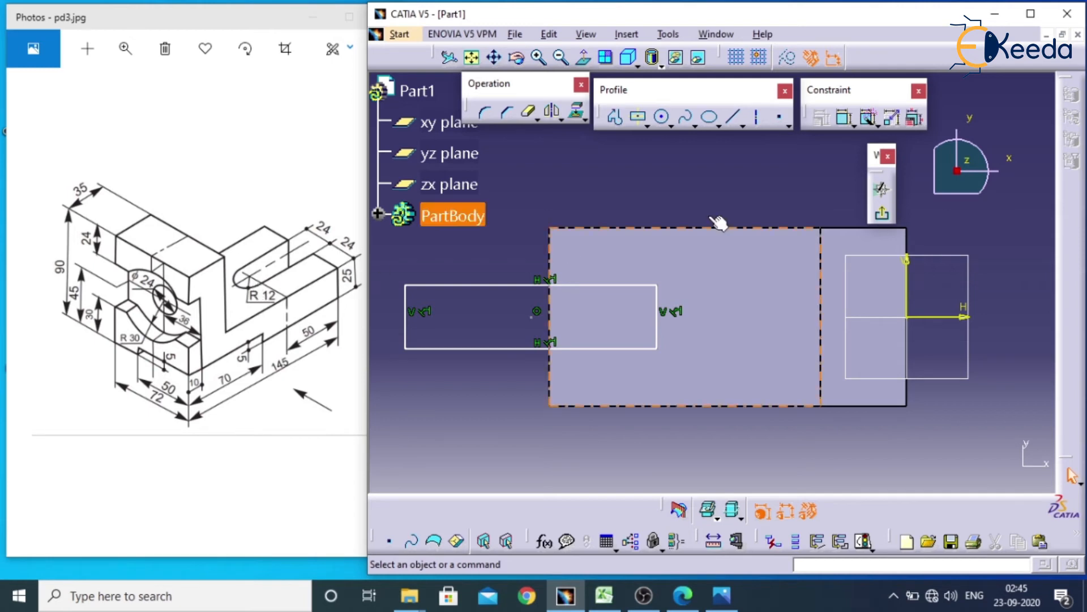
left_click(661, 117)
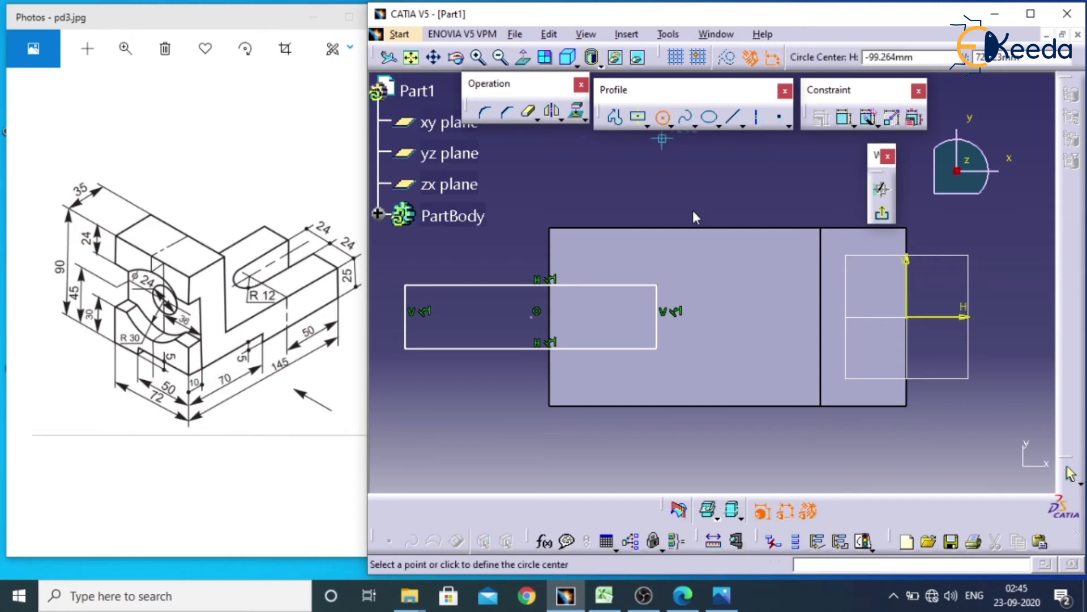
left_click(663, 284)
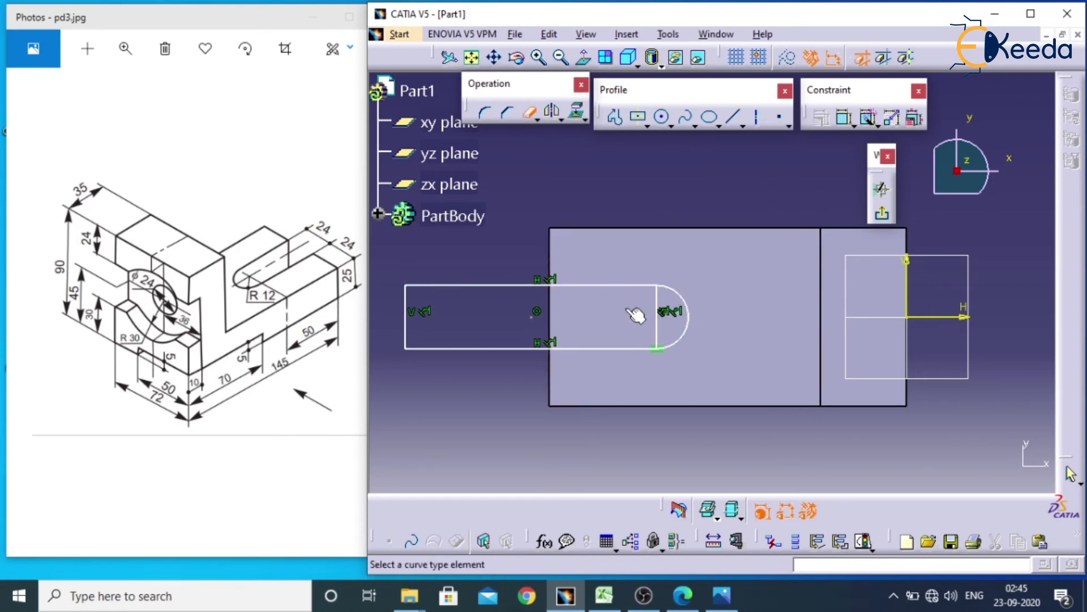
Step: Quick-trim the rectangle edge inside the circle, accept the warning, and select the whole first outline
left_click(635, 316)
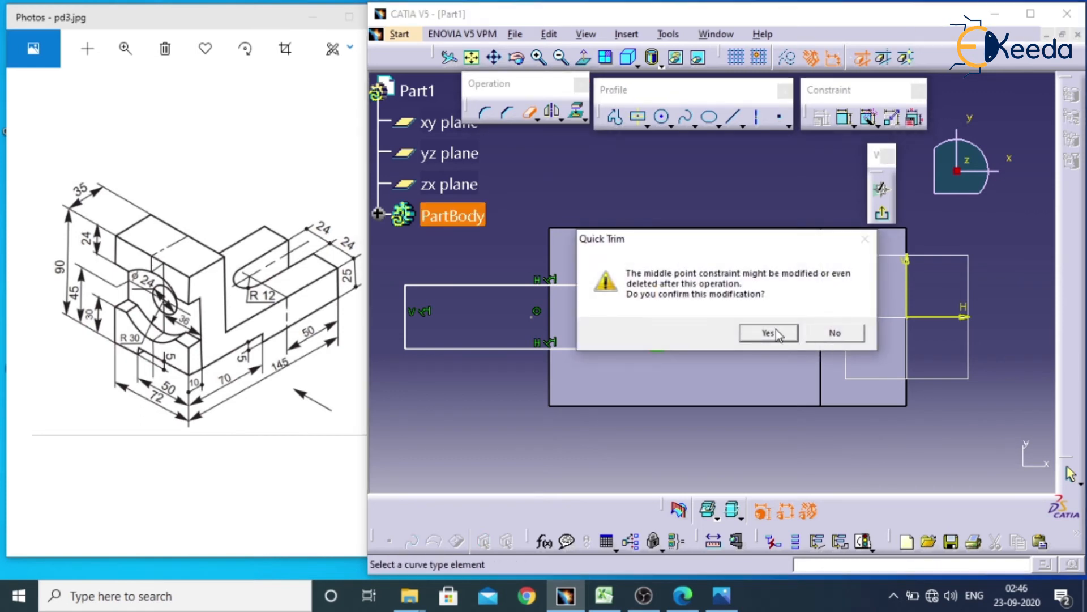
left_click(767, 332)
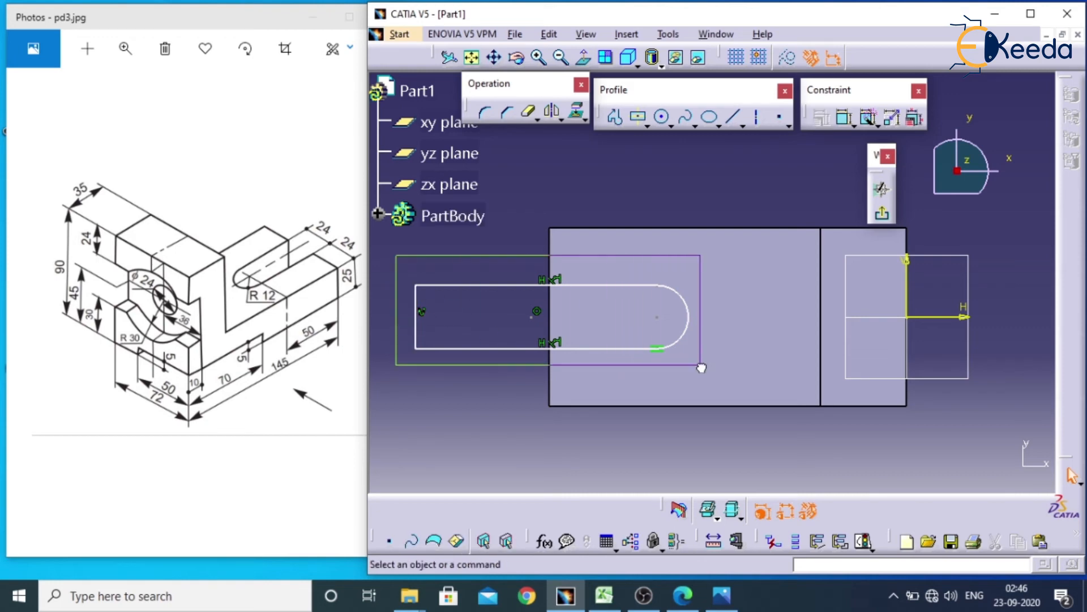
left_click(660, 116)
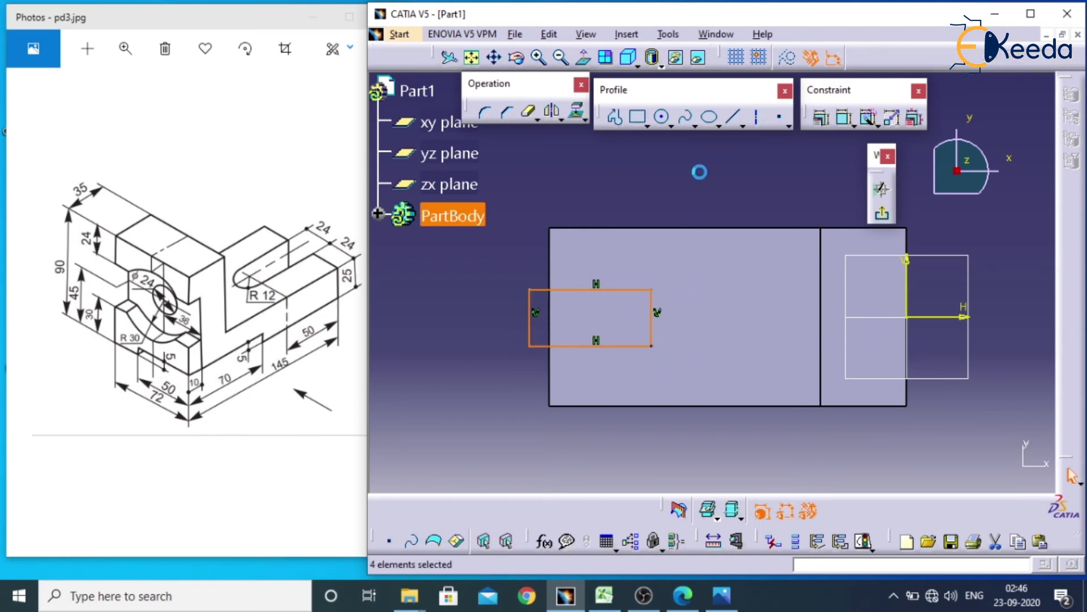
Step: Add a circle on the rectangle's right edge and trim the edge inside it into a rounded end
left_click(662, 117)
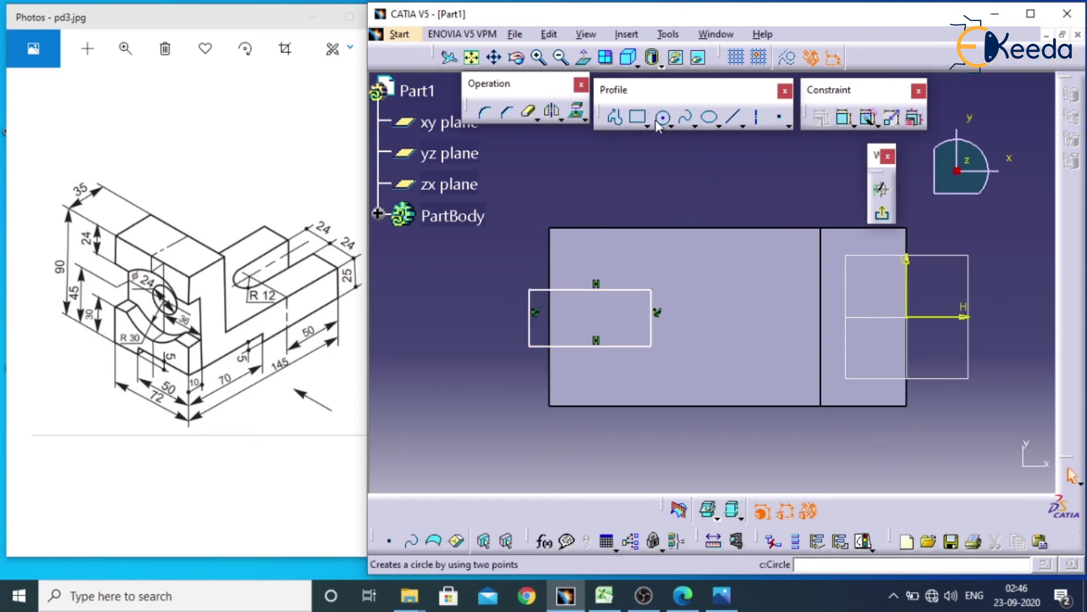
left_click(662, 118)
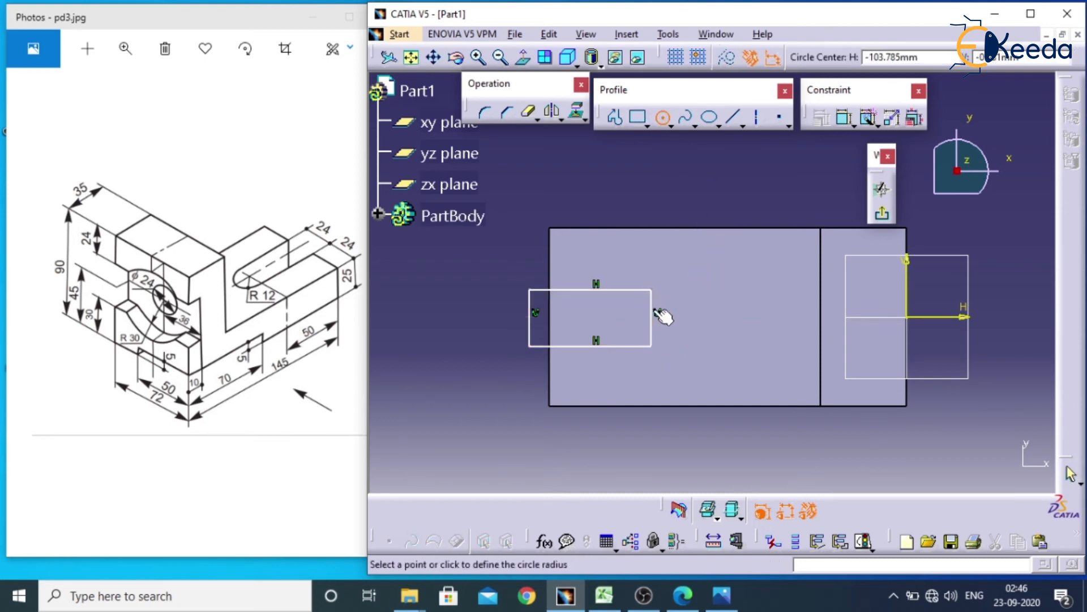
left_click(655, 316)
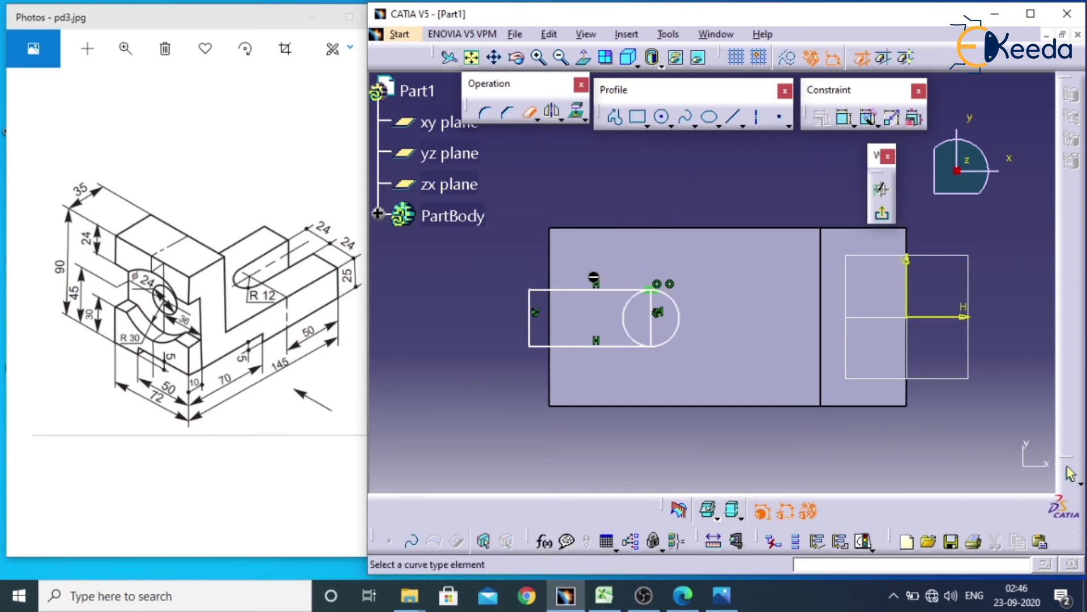
left_click(529, 112)
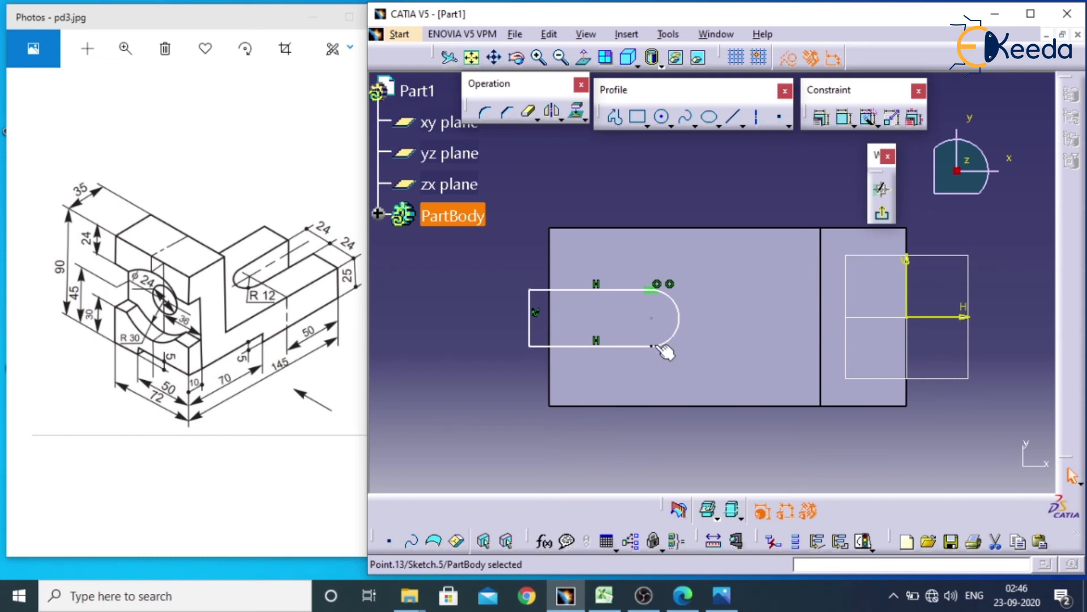
mouse_move(648, 352)
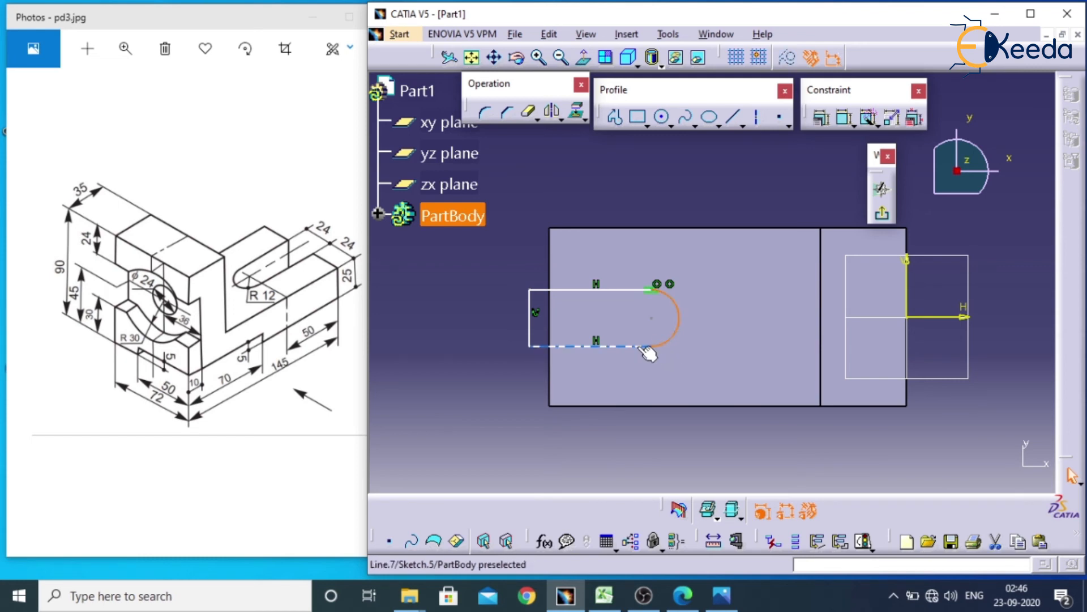
Step: Begin constraining the slot's end arc to align the outline with the face edge
left_click(820, 118)
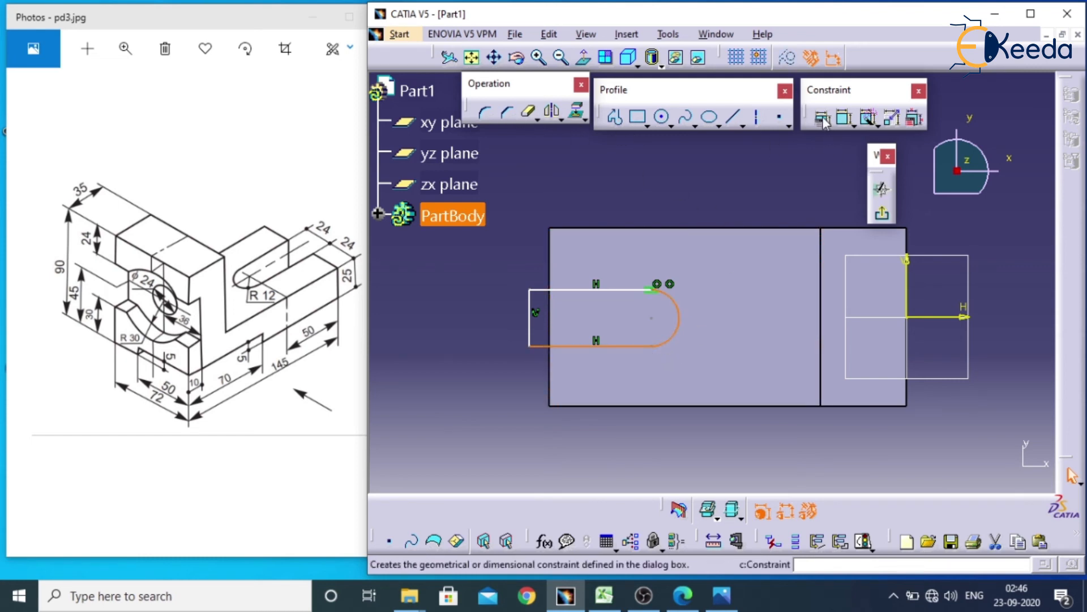
left_click(824, 118)
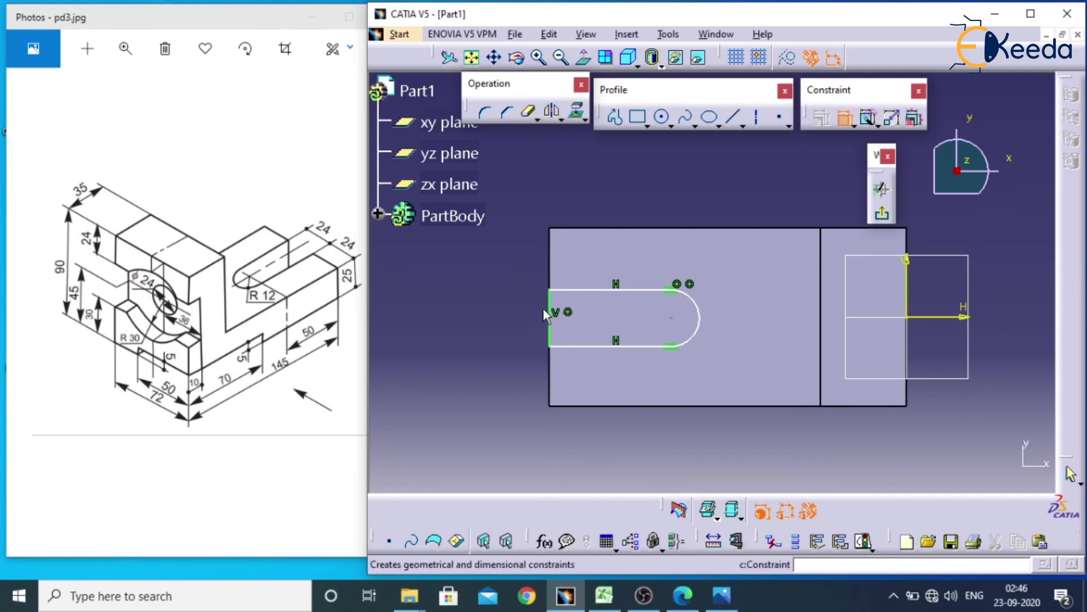
Step: Dimension the slot 24 mm wide and 24 mm from the top edge of the face
left_click(555, 316)
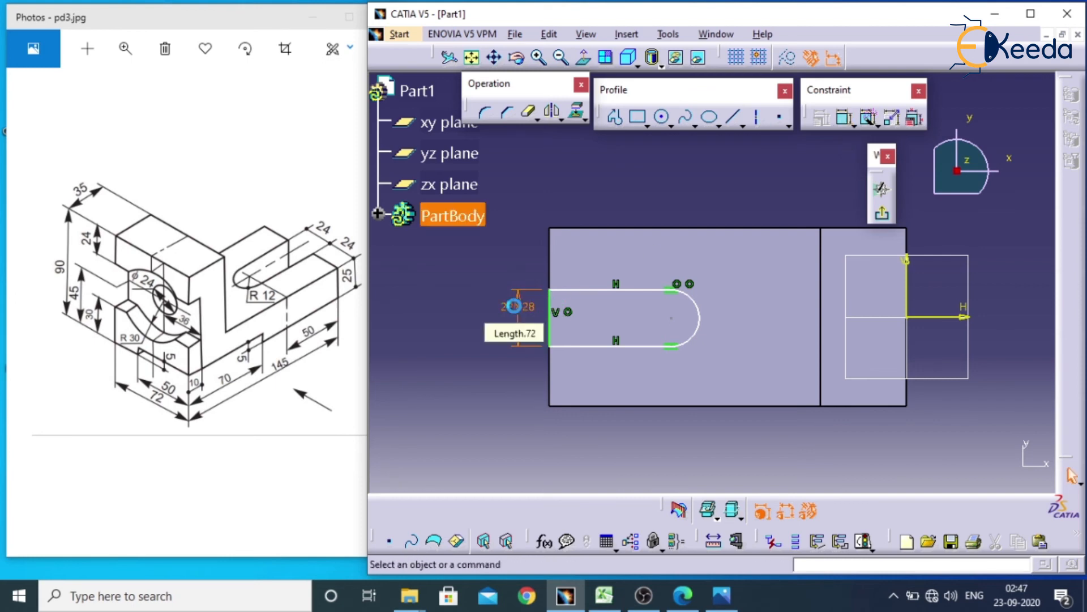
double_click(514, 305)
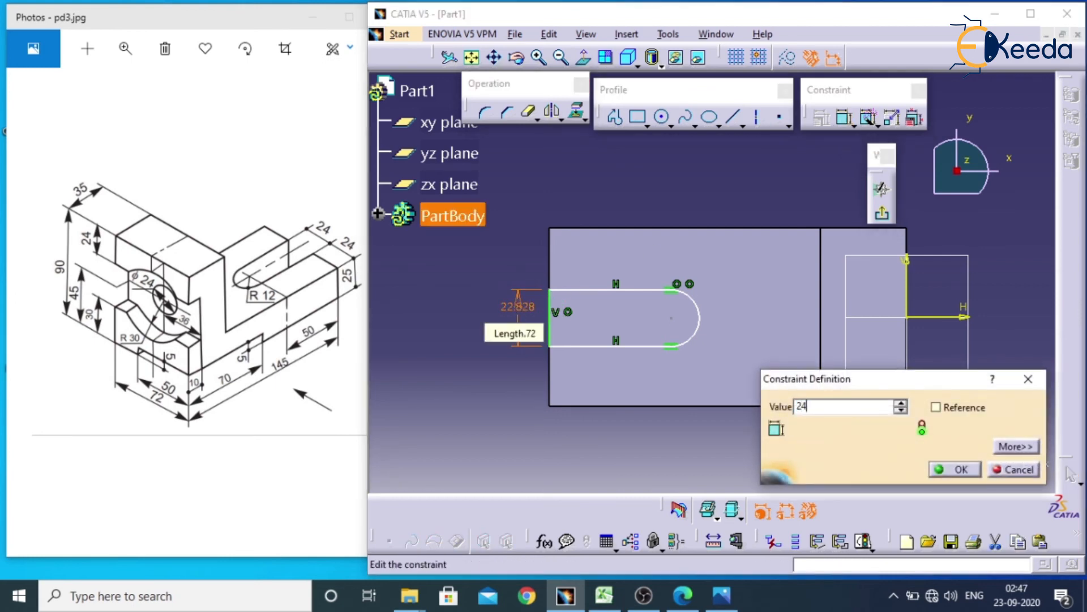
left_click(956, 469)
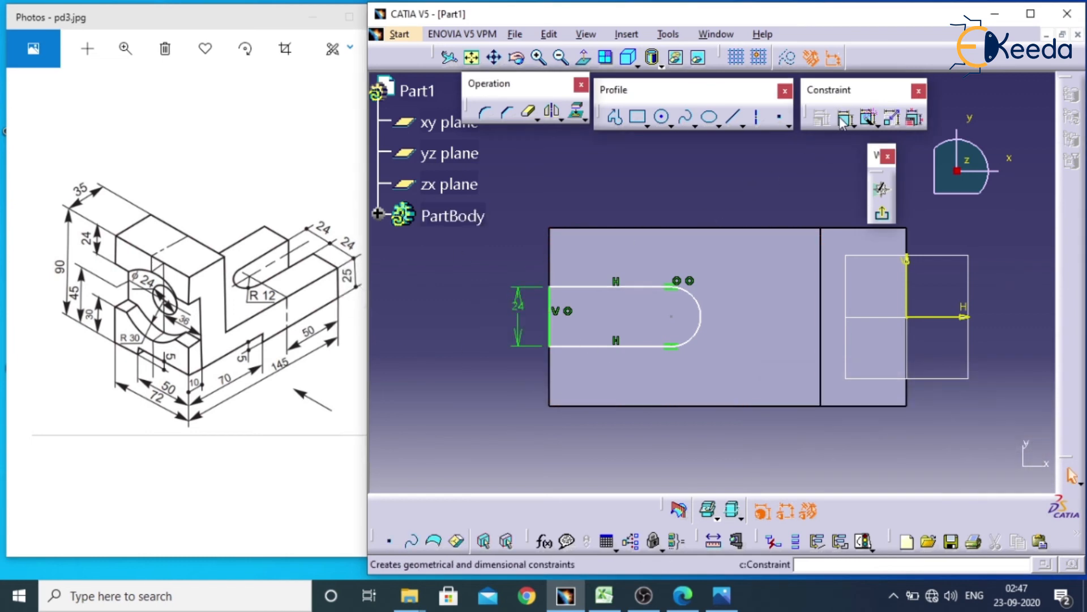
left_click(866, 116)
type("2")
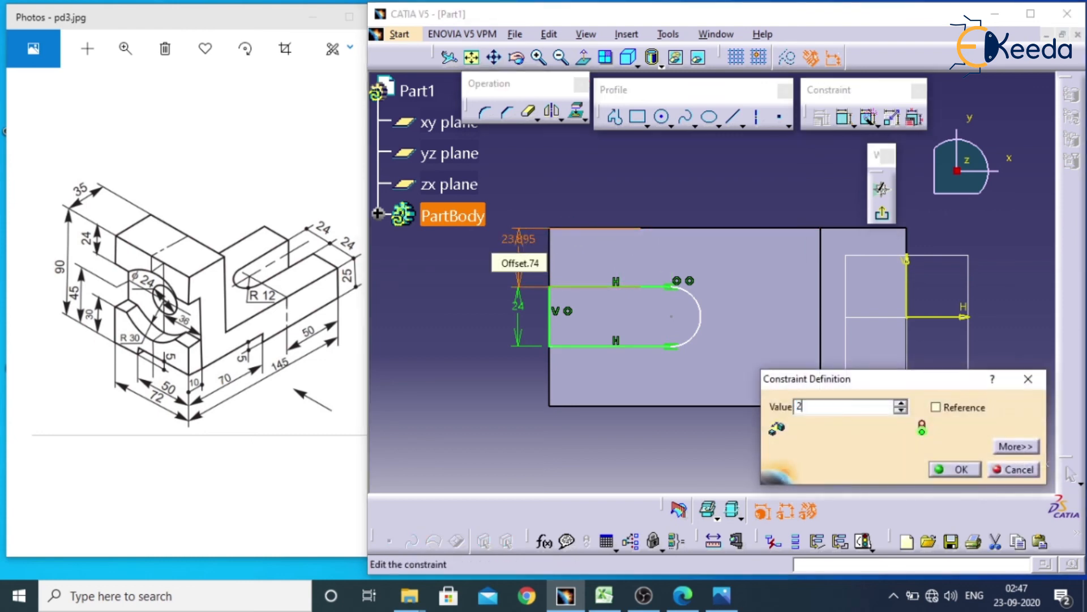
left_click(955, 469)
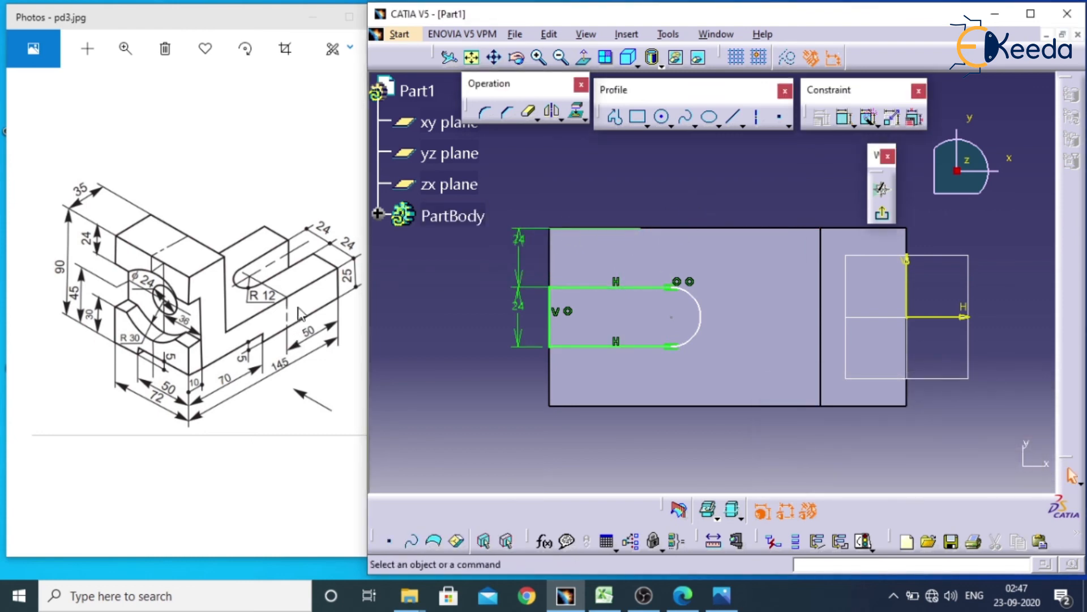
mouse_move(268, 301)
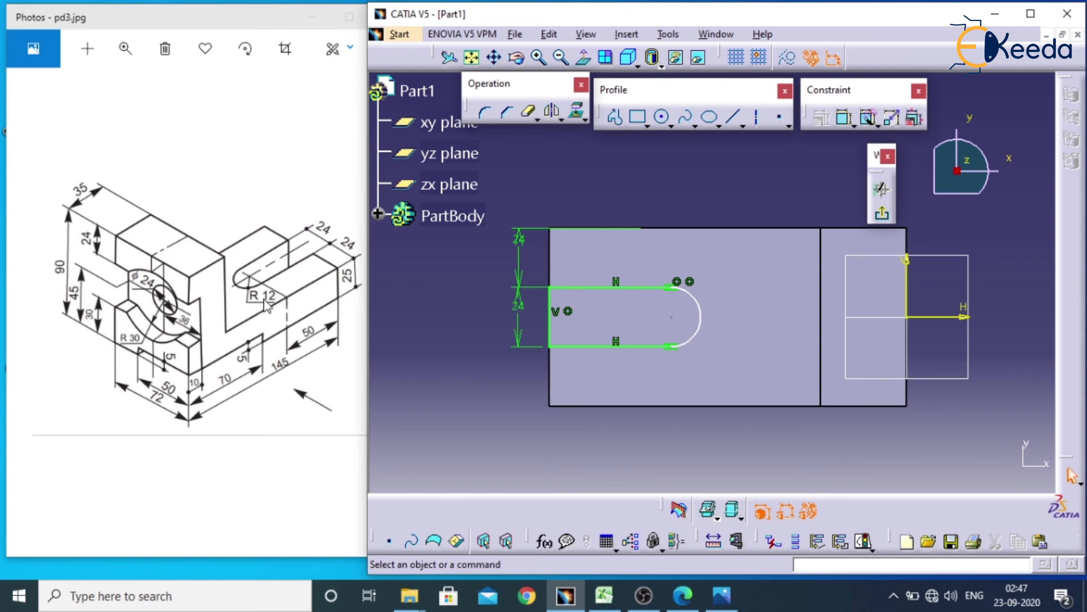
mouse_move(814, 154)
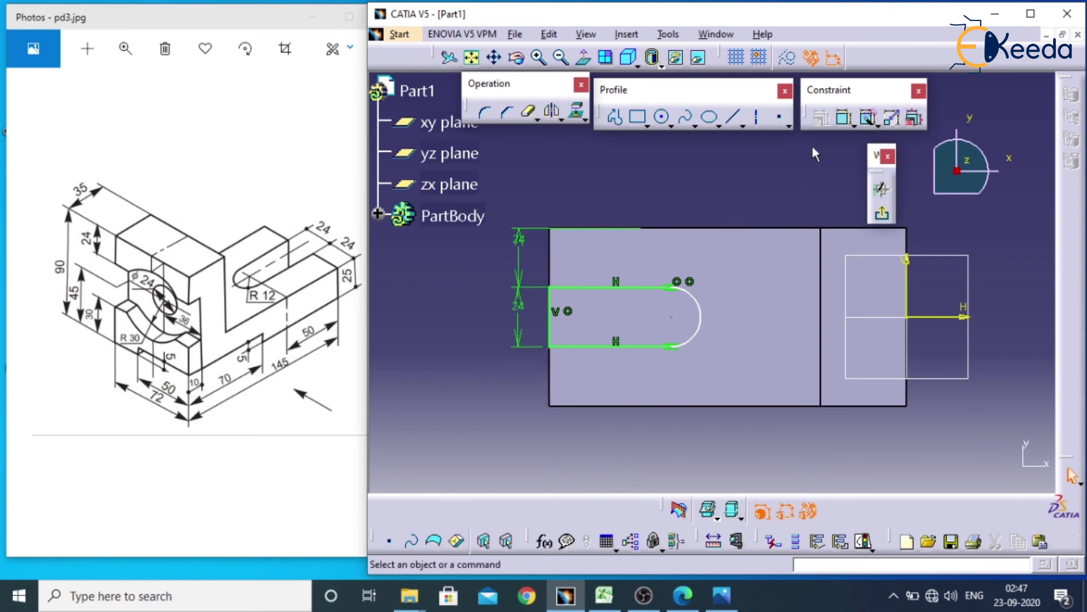
Step: Constrain the slot's end arc against a second element to fix the rounded end
left_click(842, 118)
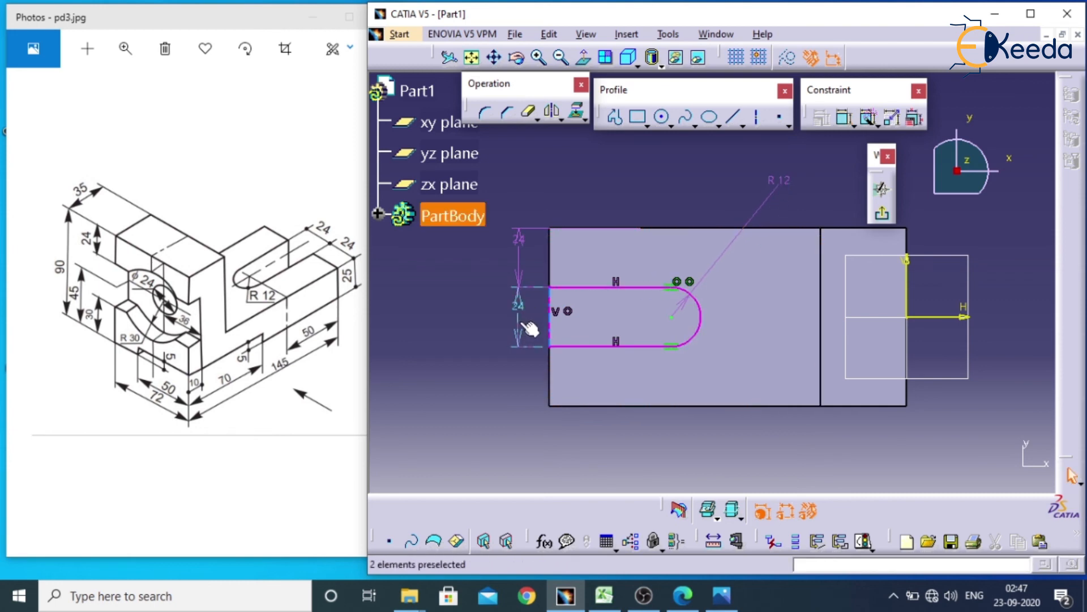
left_click(777, 181)
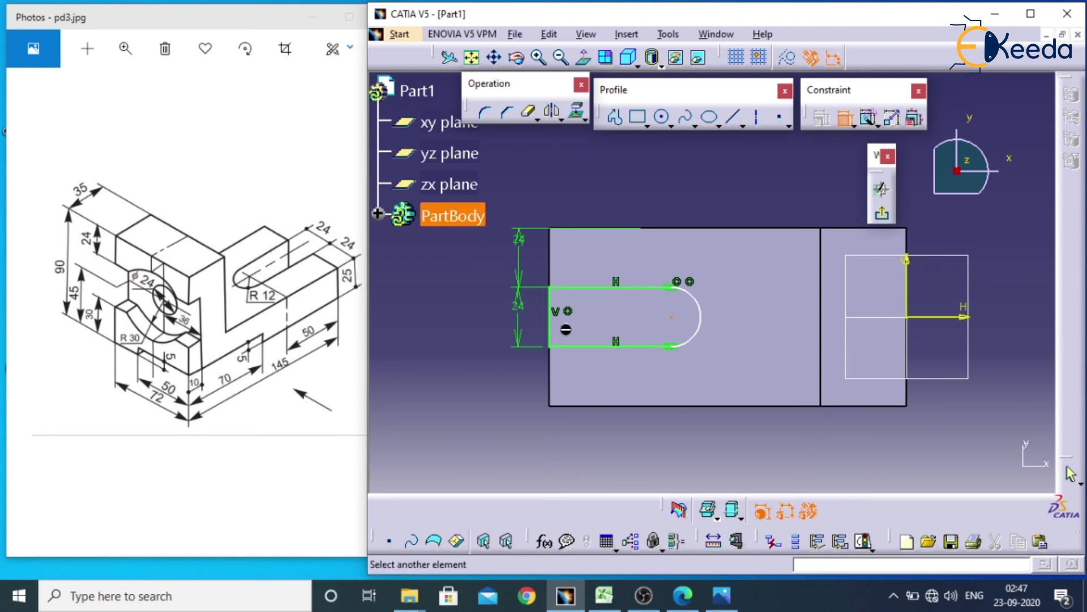
left_click(565, 313)
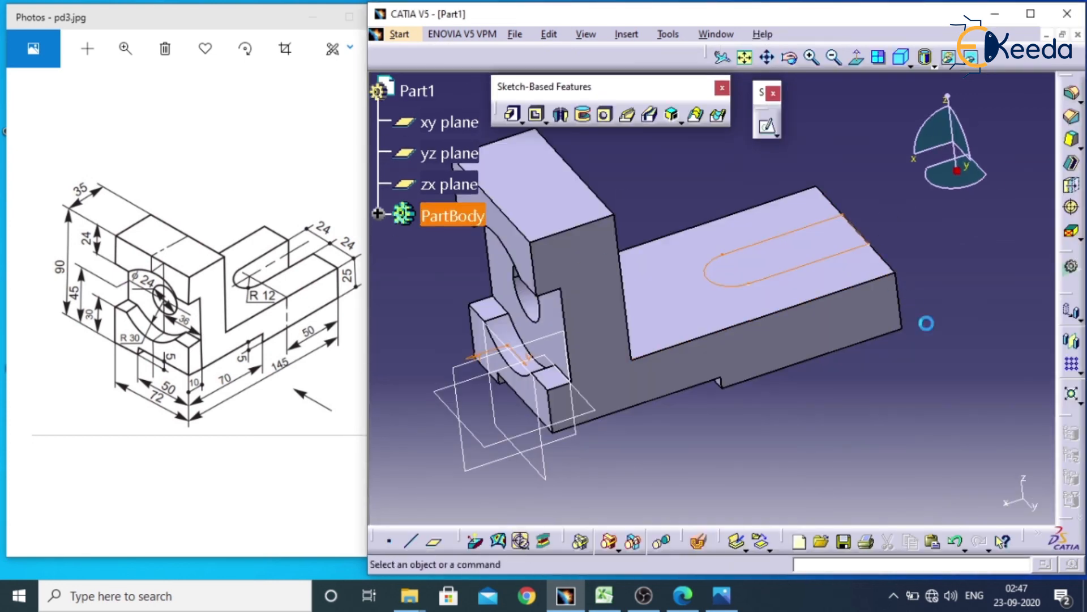
Step: From isometric view, pocket Sketch.5 Up to last to cut the rounded slot through the arm
left_click(901, 58)
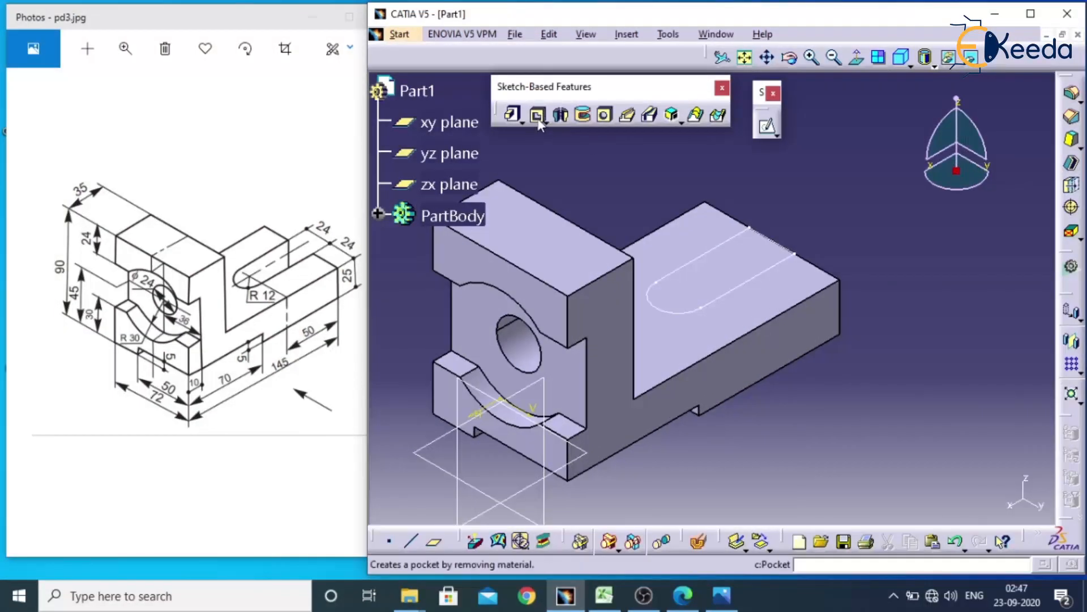
left_click(538, 114)
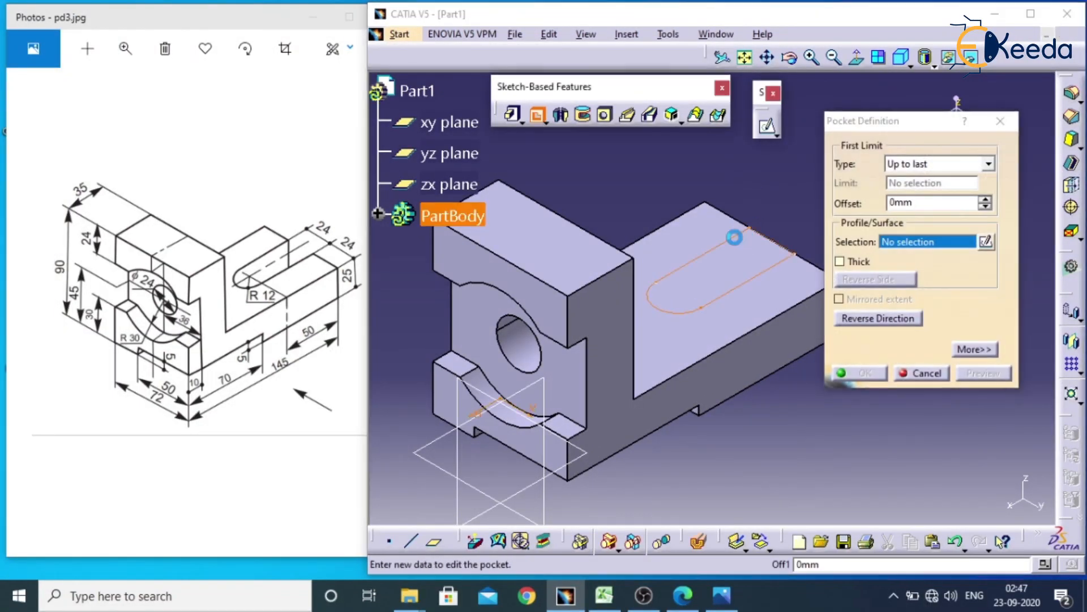
left_click(733, 237)
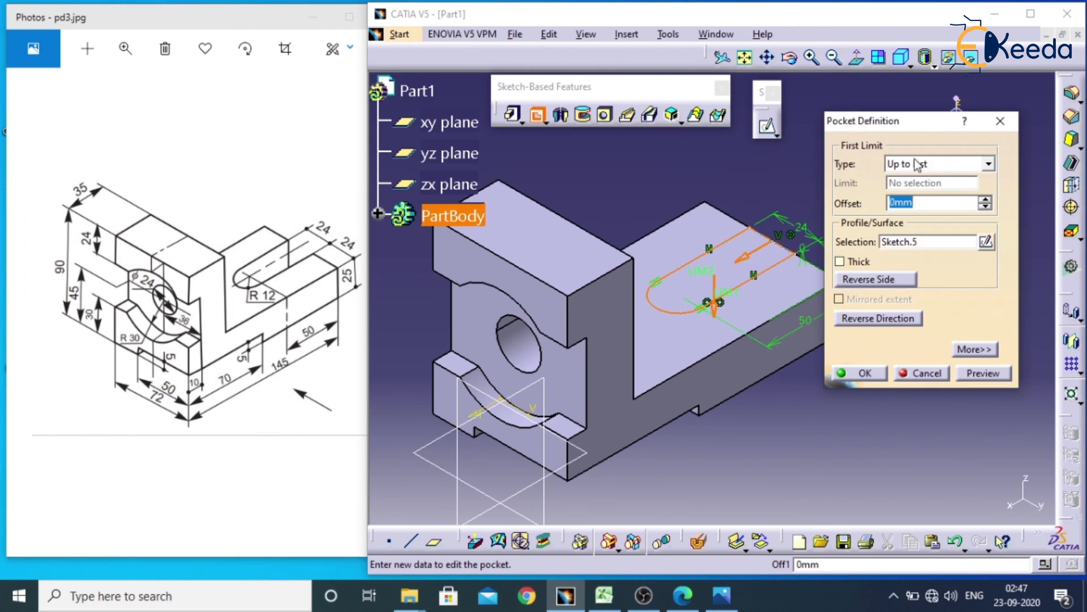
left_click(858, 373)
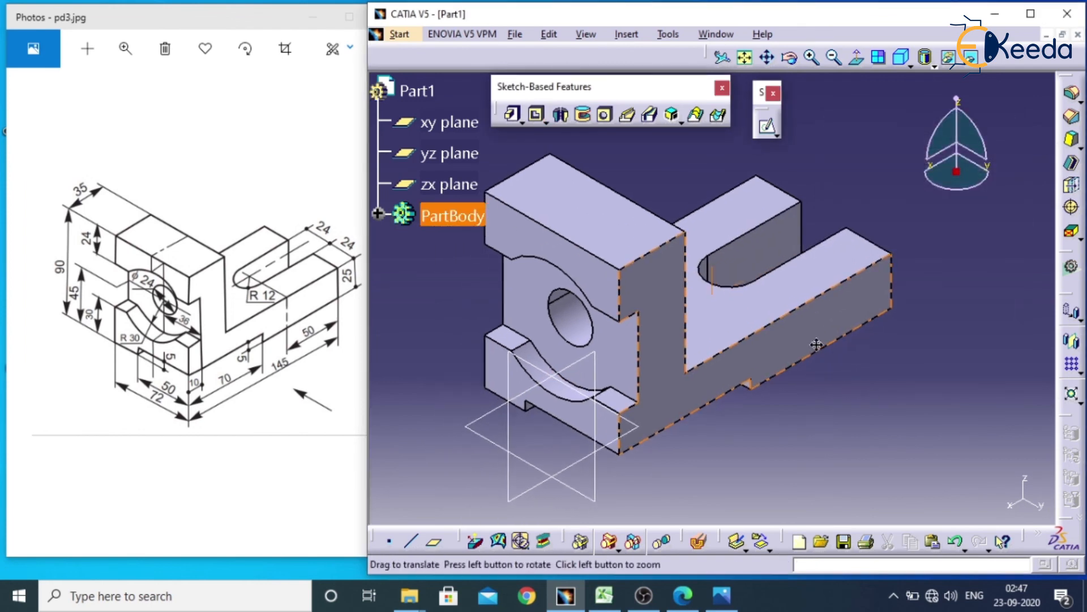